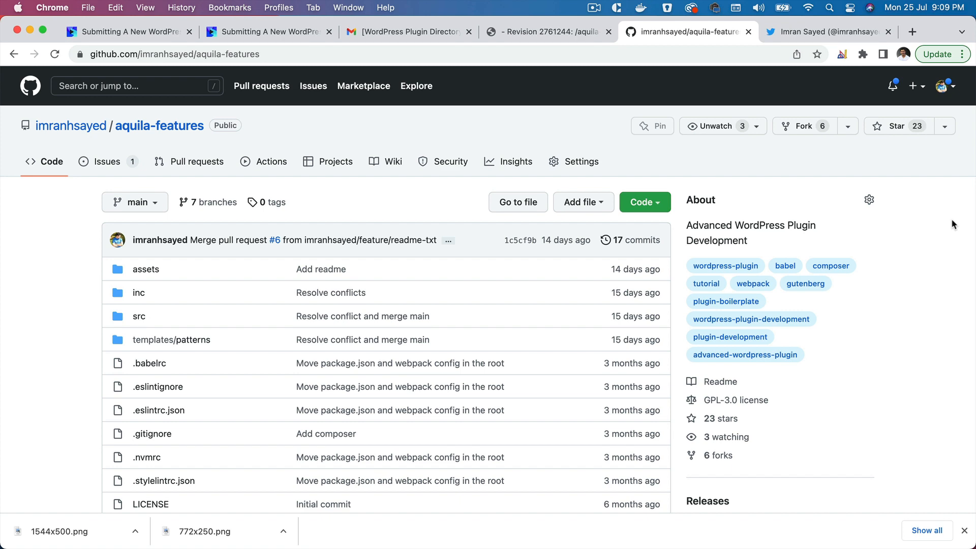
Step: Bring the Terminal session with the aquila-features checkout's ls -al listing to the front
{"action": "left_click", "coordinate": [531, 517]}
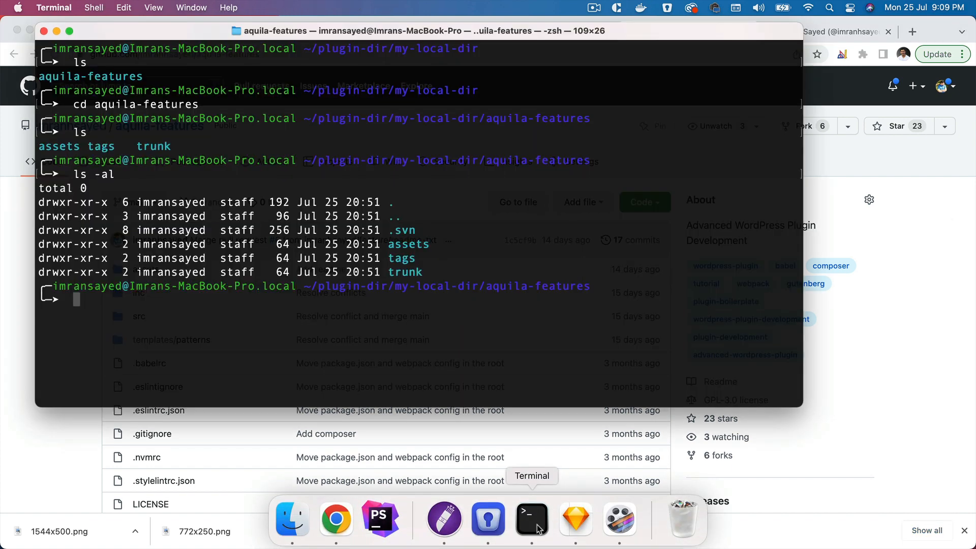
{"action": "mouse_move", "coordinate": [422, 255]}
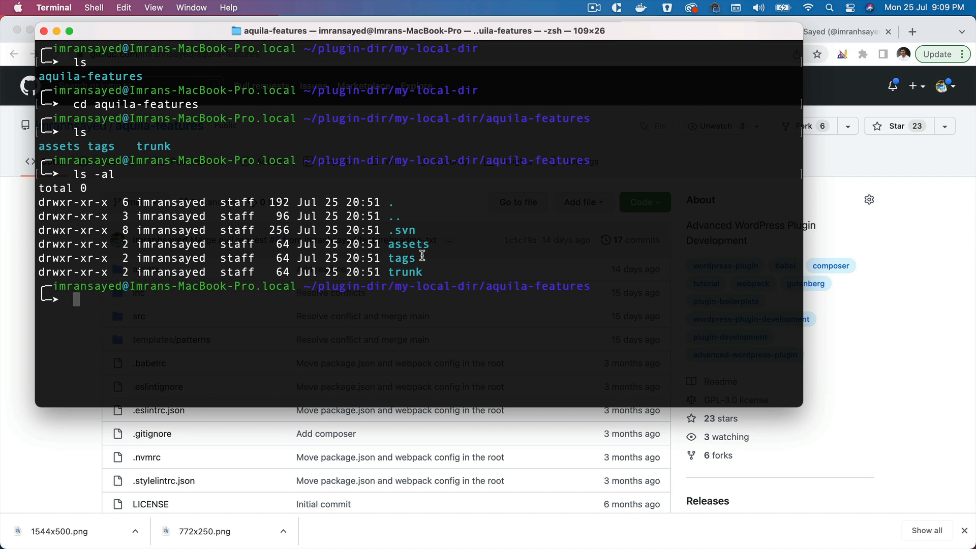
{"action": "mouse_move", "coordinate": [283, 133]}
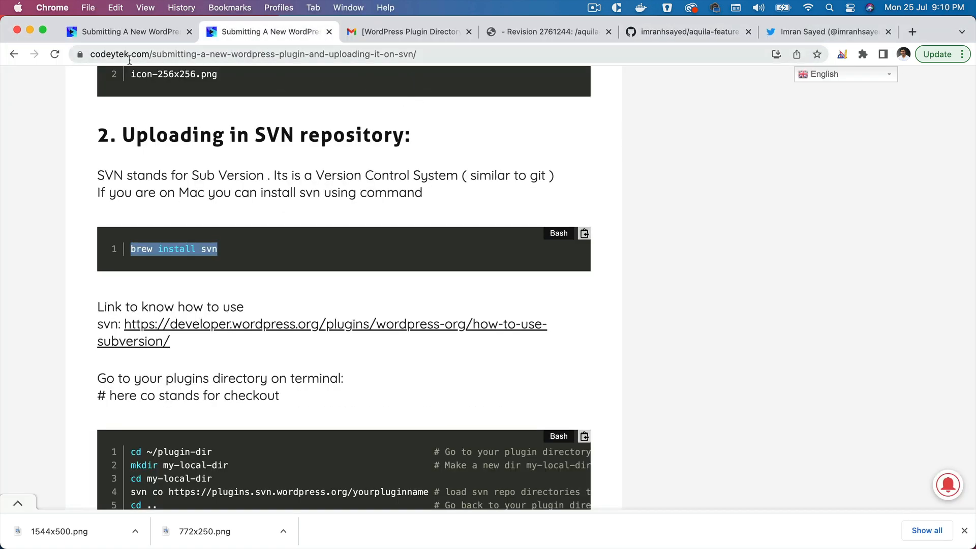
{"action": "mouse_move", "coordinate": [250, 67]}
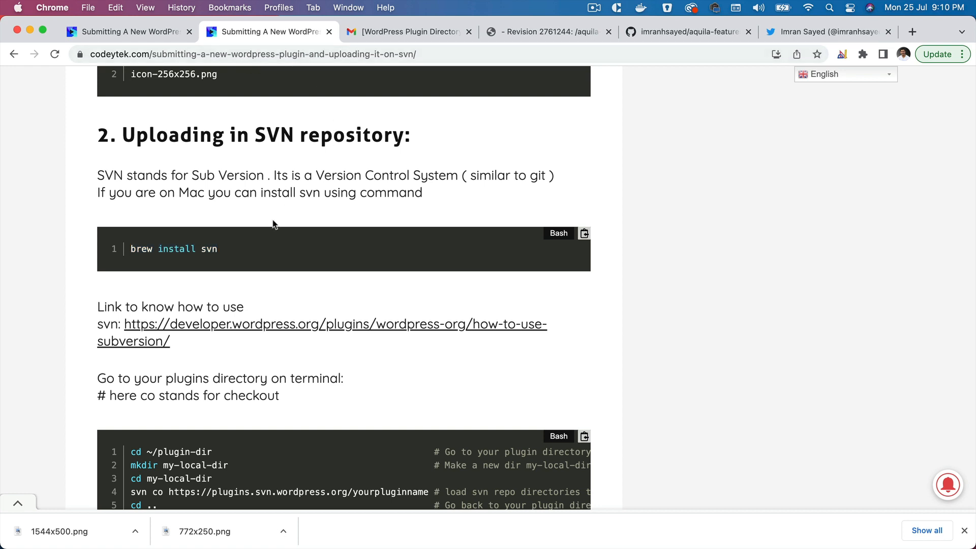
Step: Scroll the Codeytek post to its SVN checkout and copy commands, then return to Terminal
{"action": "scroll", "scroll_direction": "down", "scroll_amount": 3}
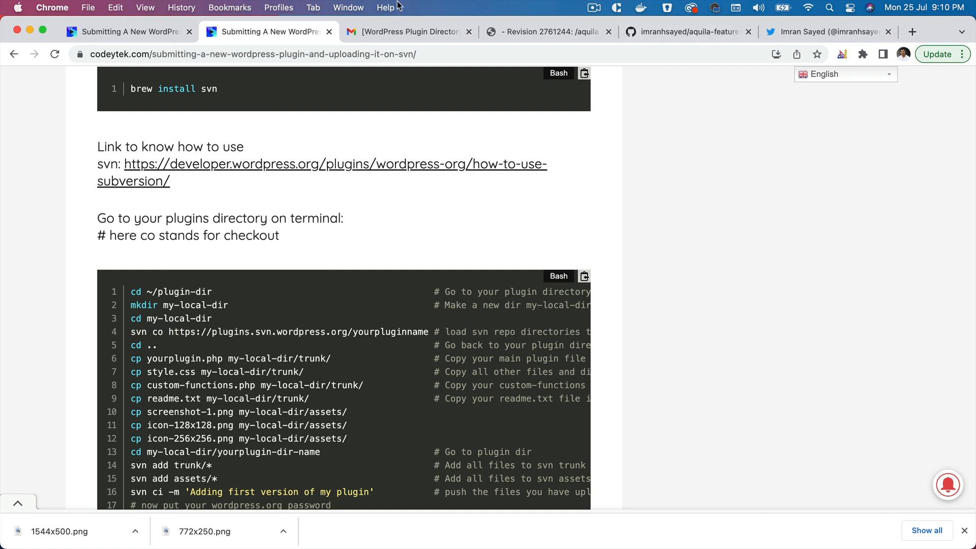
{"action": "left_click", "coordinate": [404, 31]}
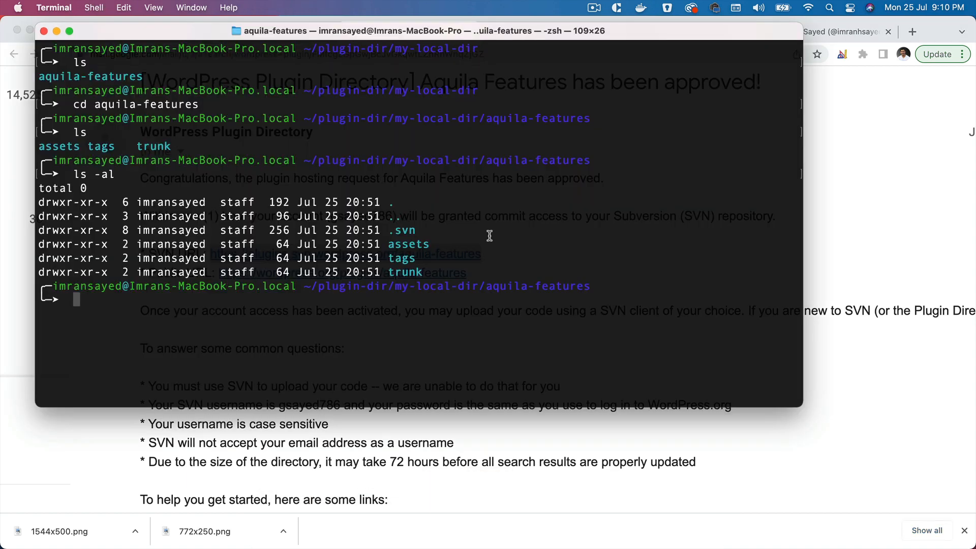
{"action": "mouse_move", "coordinate": [420, 243]}
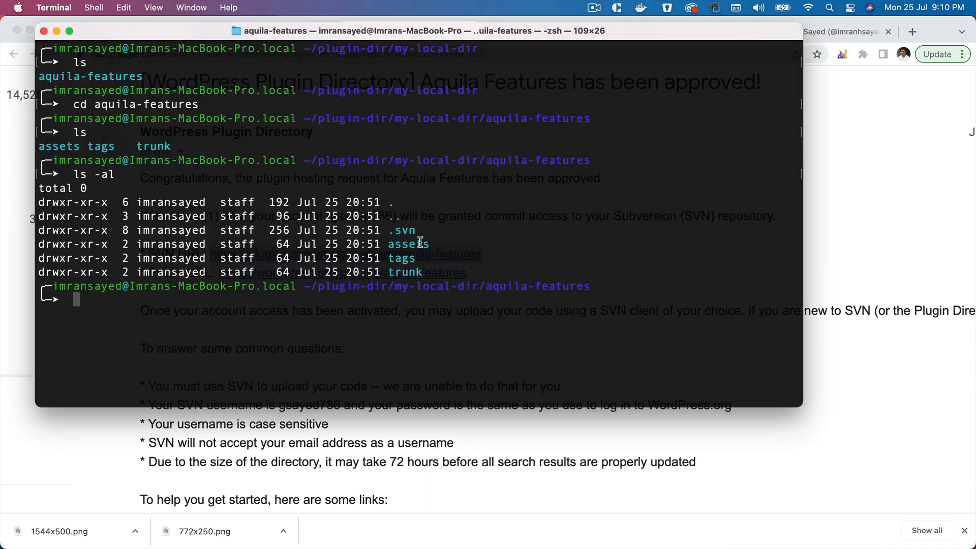
{"action": "mouse_move", "coordinate": [410, 254]}
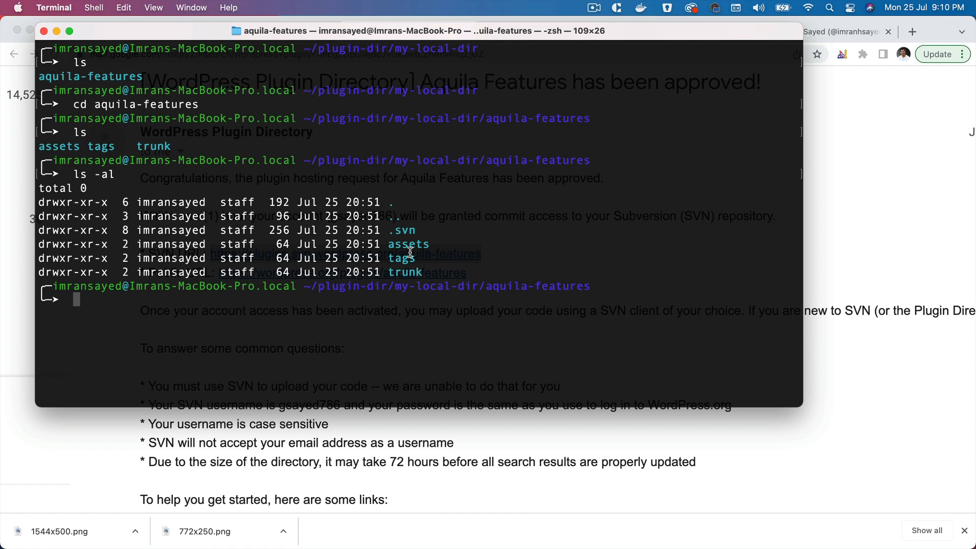
{"action": "mouse_move", "coordinate": [409, 234]}
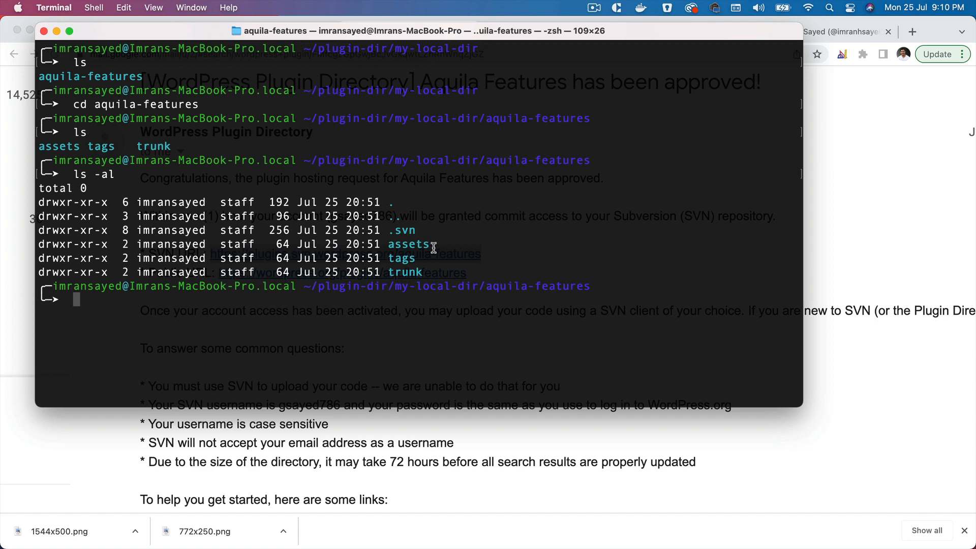
{"action": "mouse_move", "coordinate": [408, 258]}
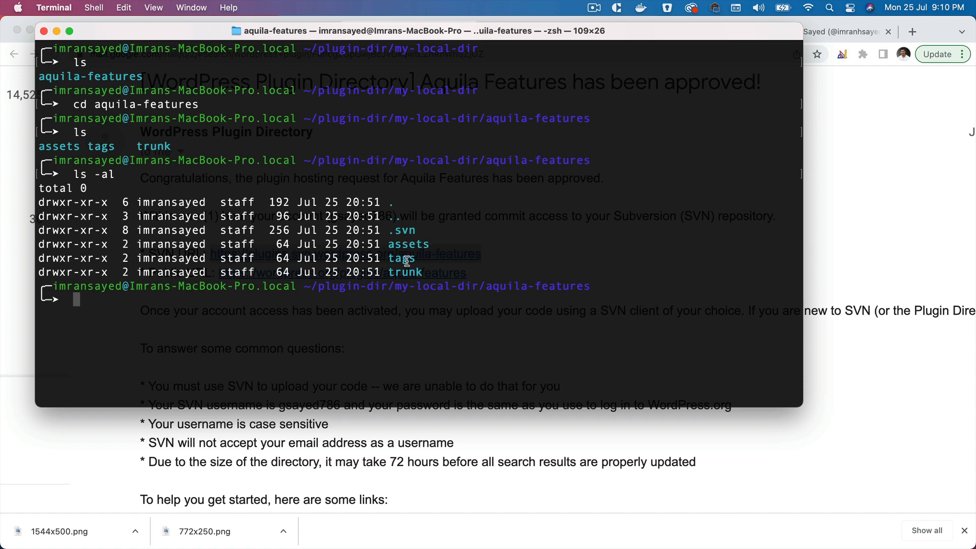
Step: Glance at the approval email, then return to the tutorial and highlight readme.txt
{"action": "left_click", "coordinate": [408, 32]}
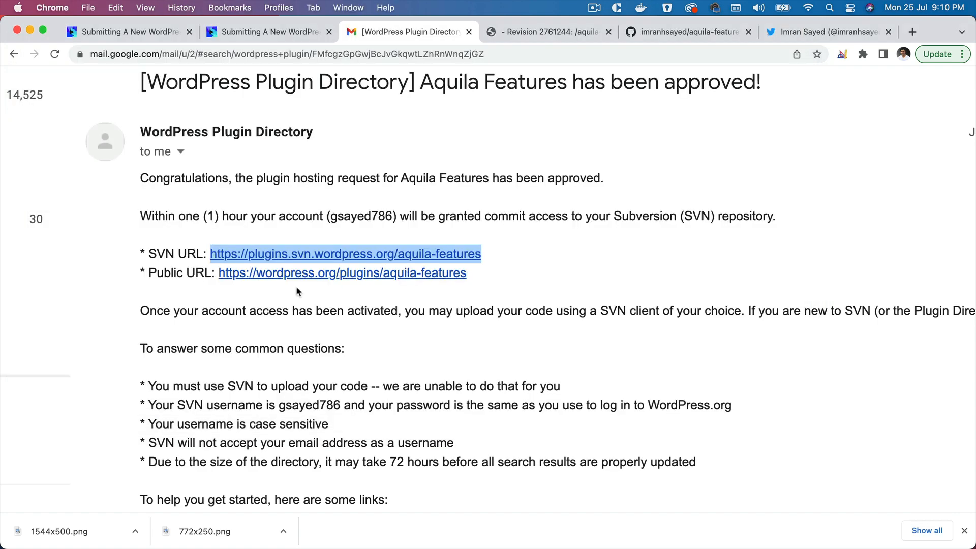
{"action": "left_click", "coordinate": [129, 31]}
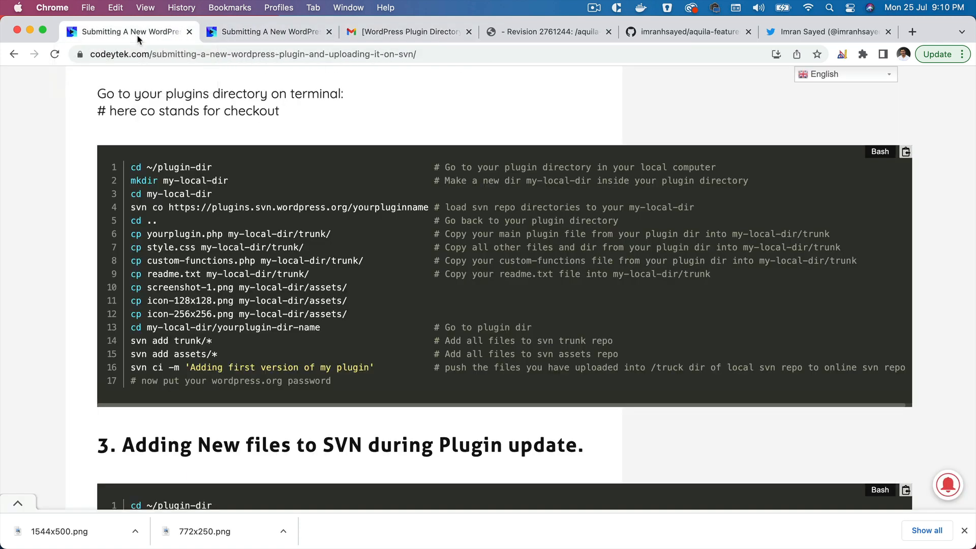
{"action": "mouse_move", "coordinate": [224, 236]}
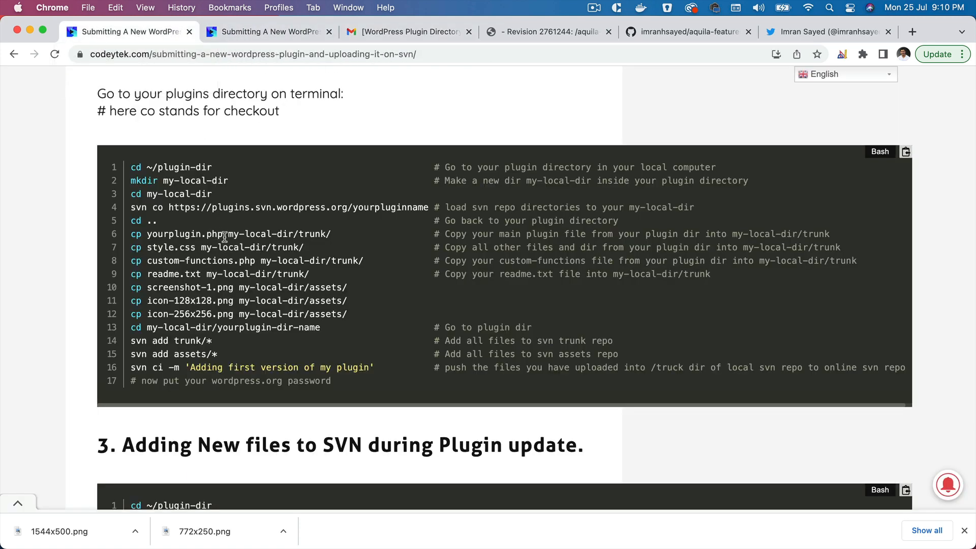
{"action": "double_click", "coordinate": [185, 233]}
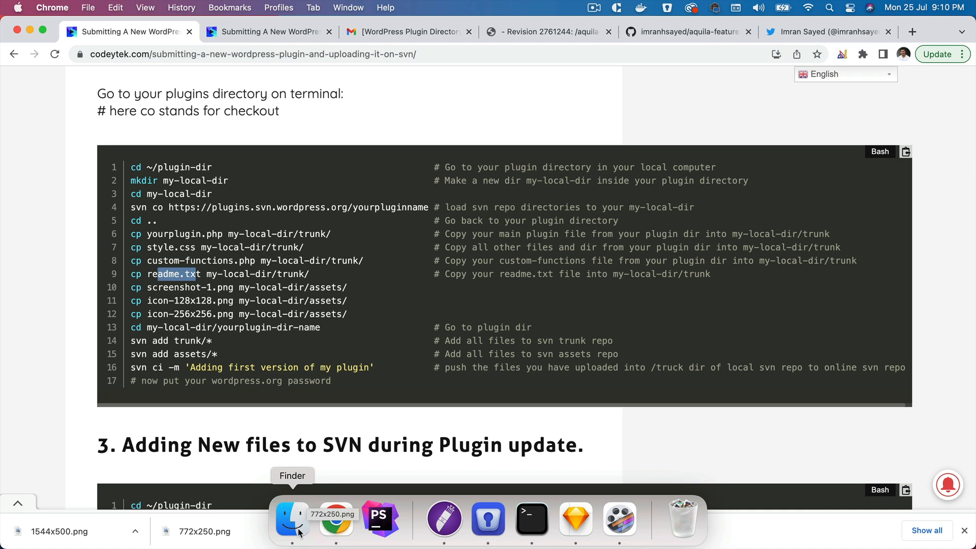
Step: In Finder, browse my-local-dir > aquila-features and select the source plugin folder
{"action": "left_click", "coordinate": [291, 519]}
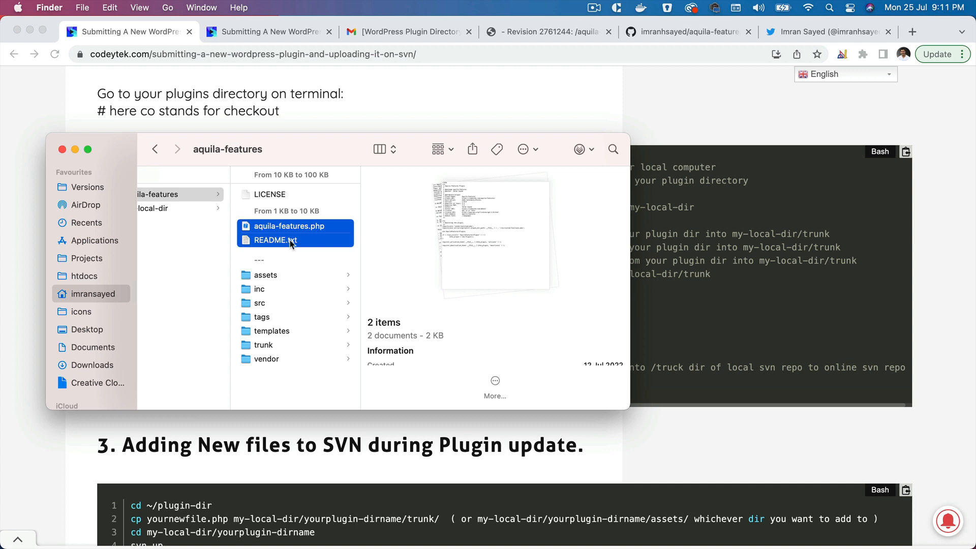
{"action": "left_click", "coordinate": [180, 208]}
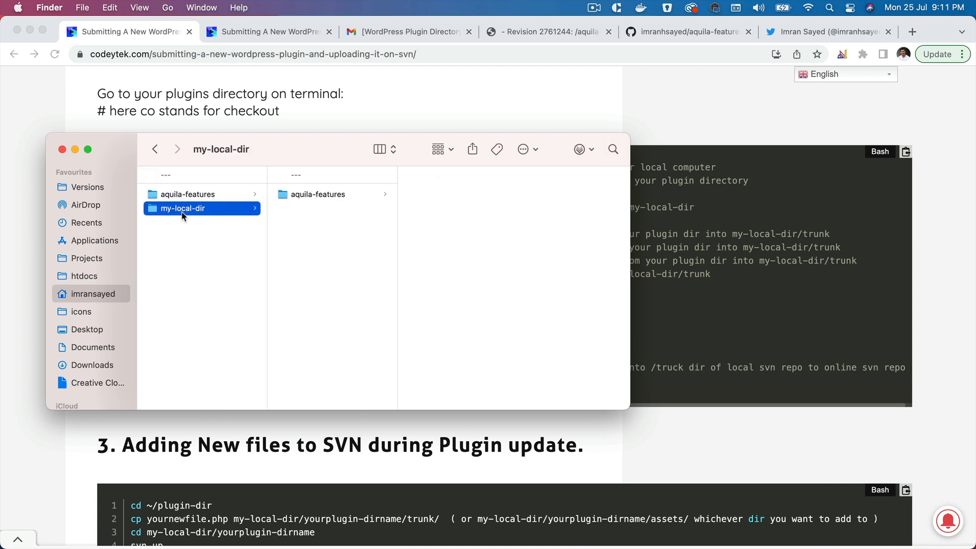
{"action": "left_click", "coordinate": [317, 194]}
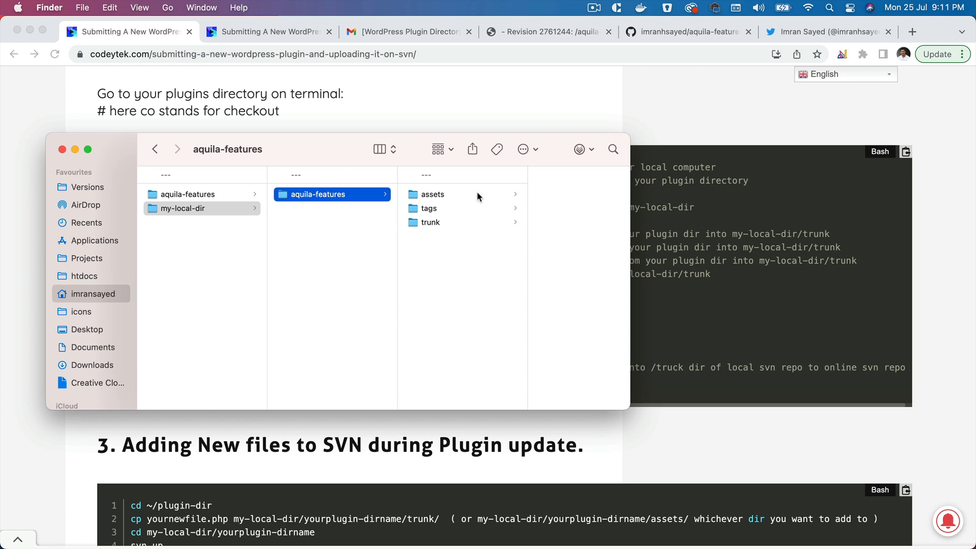
{"action": "left_click", "coordinate": [430, 222]}
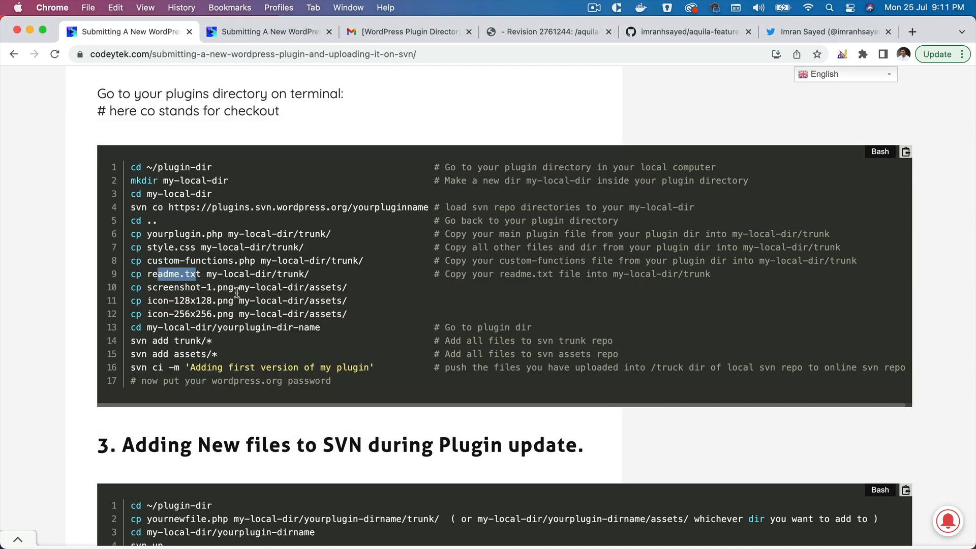
{"action": "mouse_move", "coordinate": [354, 317]}
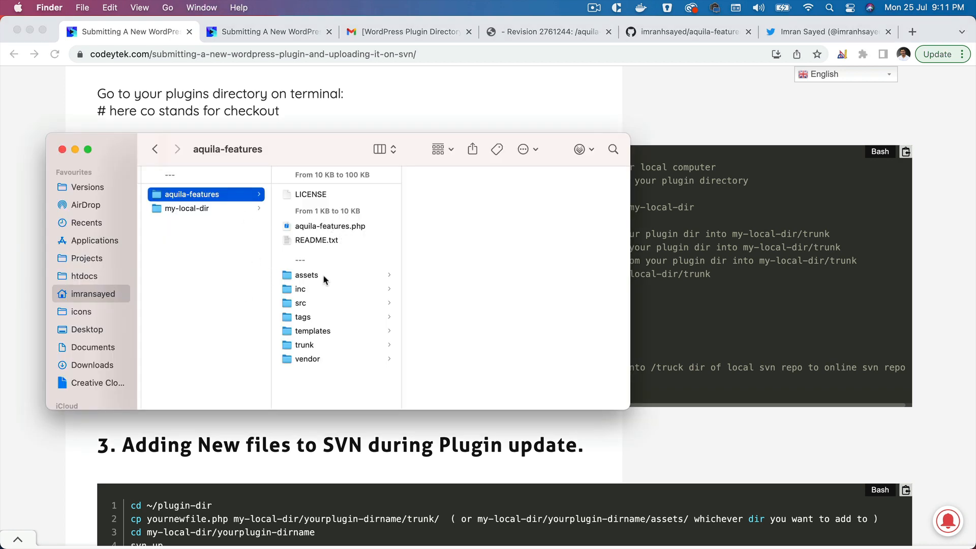
Step: Browse the source plugin's assets > src > img, then open the checkout's assets folder
{"action": "left_click", "coordinate": [300, 303]}
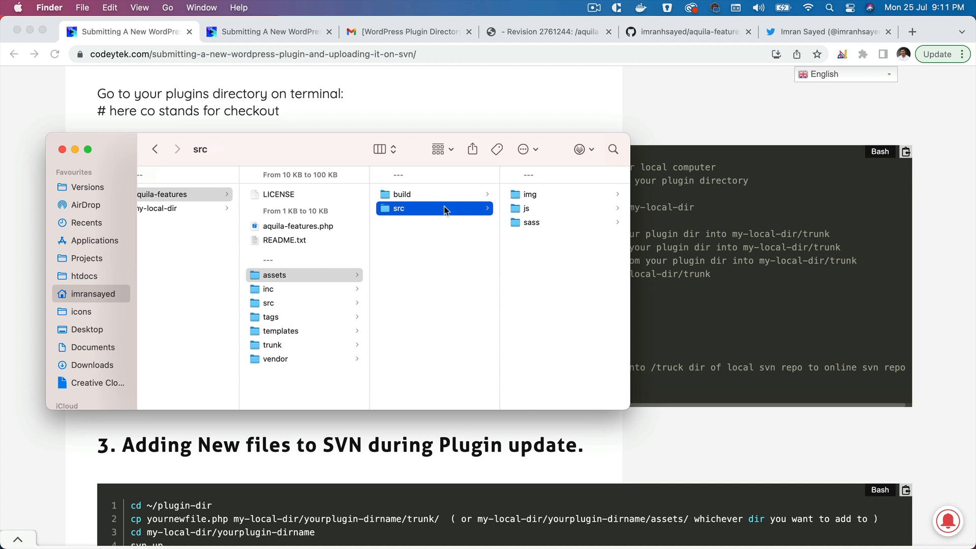
{"action": "mouse_move", "coordinate": [528, 206]}
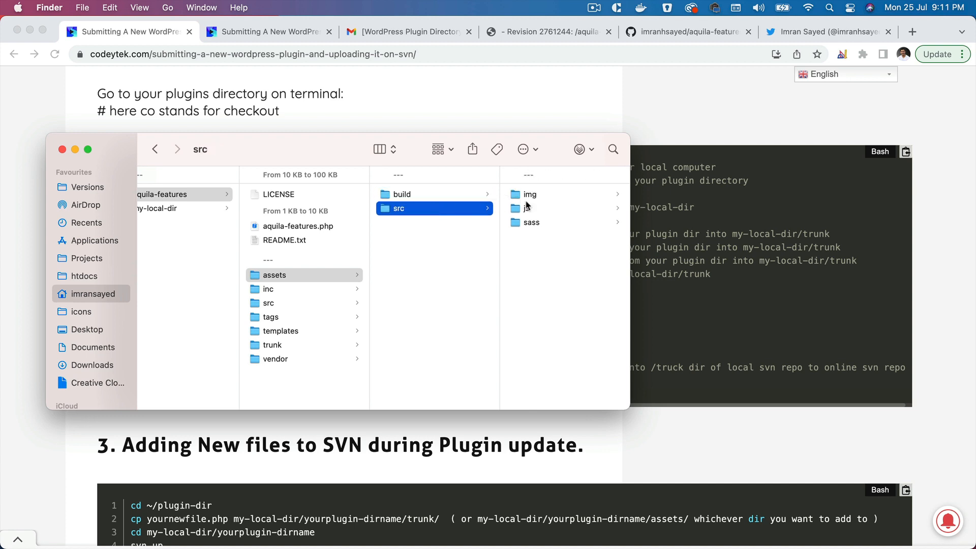
{"action": "left_click", "coordinate": [530, 193]}
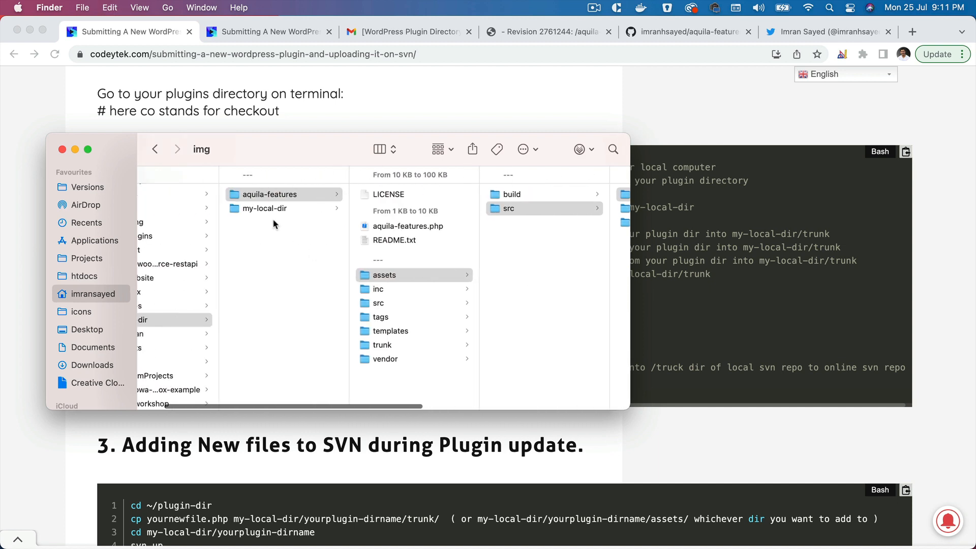
{"action": "left_click", "coordinate": [265, 208]}
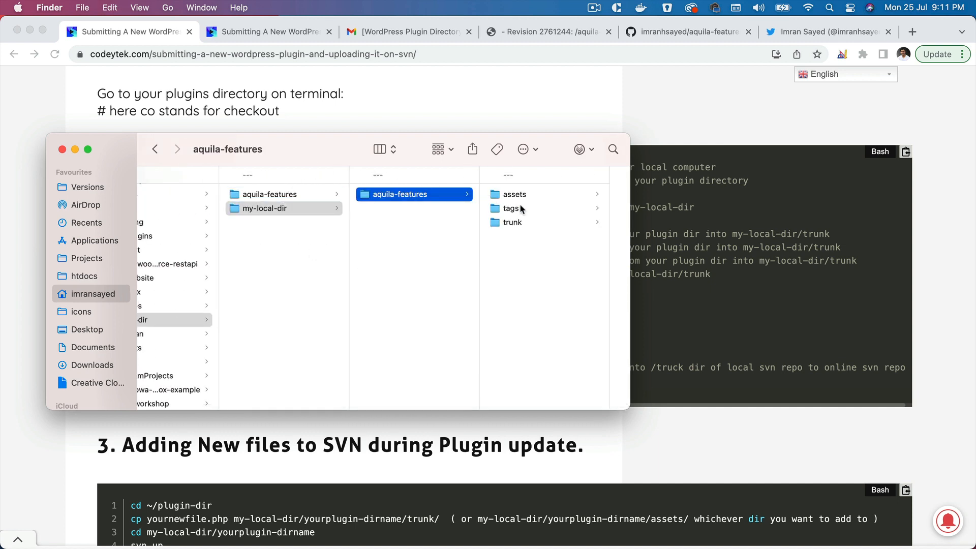
{"action": "left_click", "coordinate": [514, 193]}
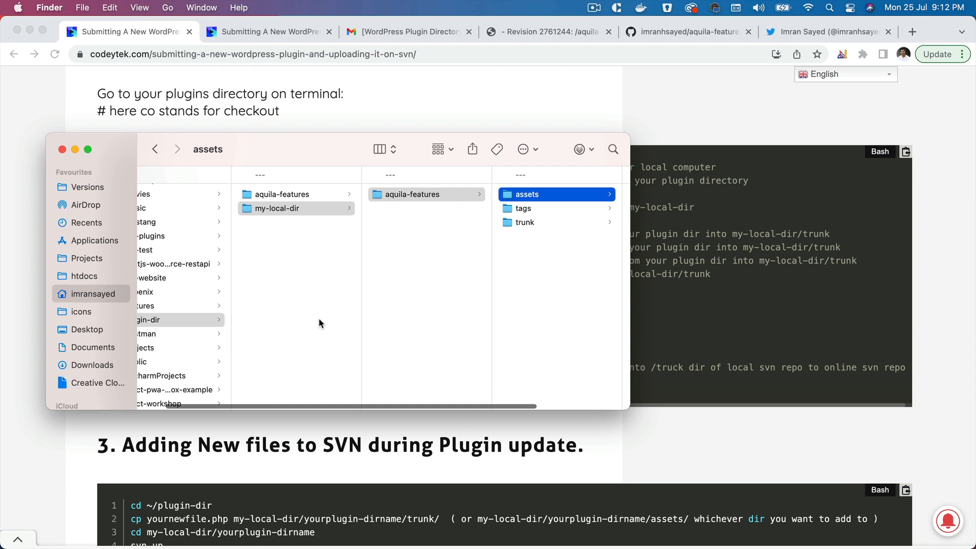
Step: Open the checkout's trunk folder to see aquila-features.php and README.txt
{"action": "left_click", "coordinate": [593, 8]}
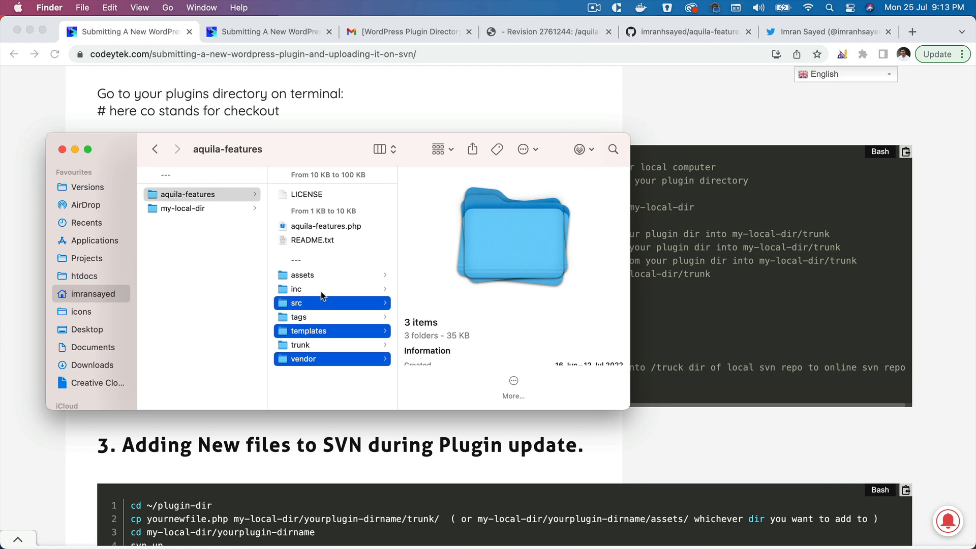
{"action": "left_click", "coordinate": [183, 207]}
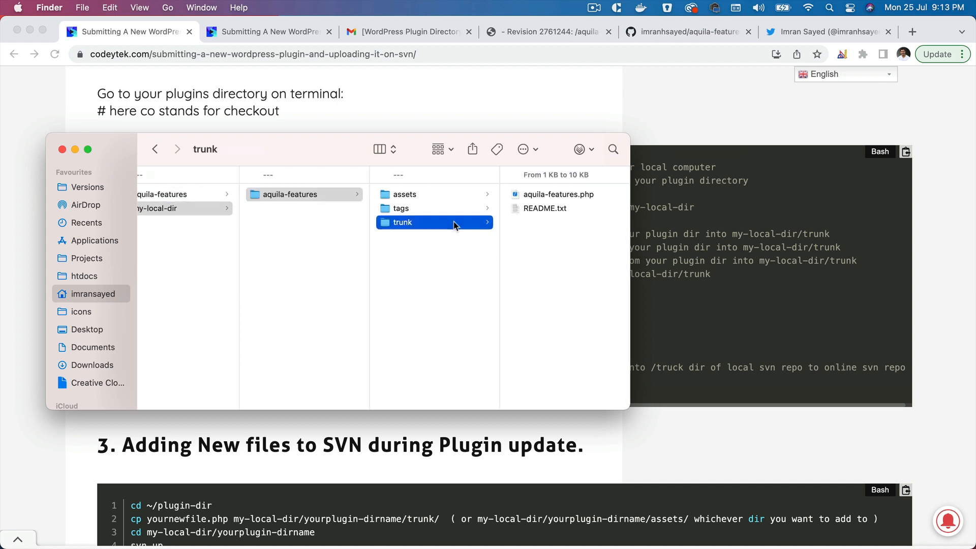
{"action": "mouse_move", "coordinate": [551, 260]}
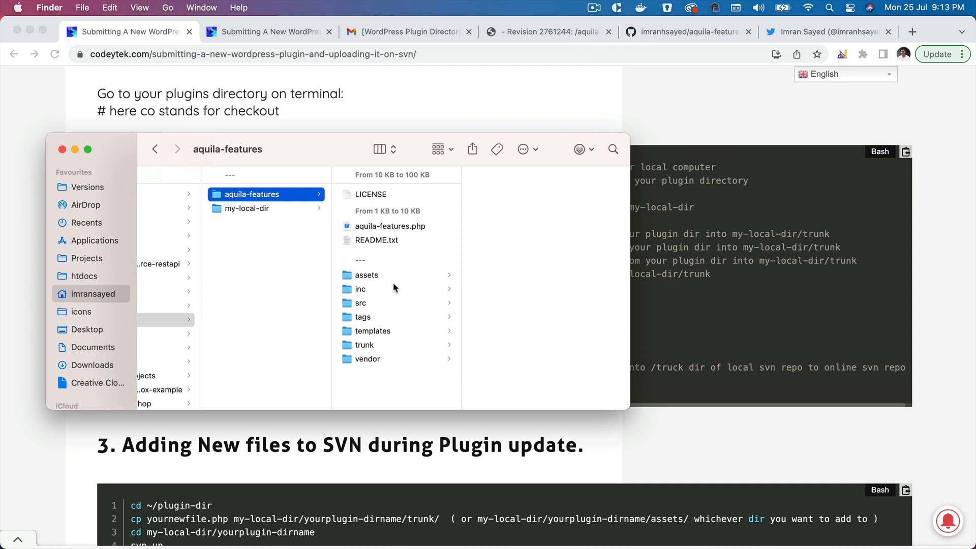
Step: Browse the source plugin's assets, build and inc folders, then reopen the checkout in my-local-dir
{"action": "left_click", "coordinate": [366, 275]}
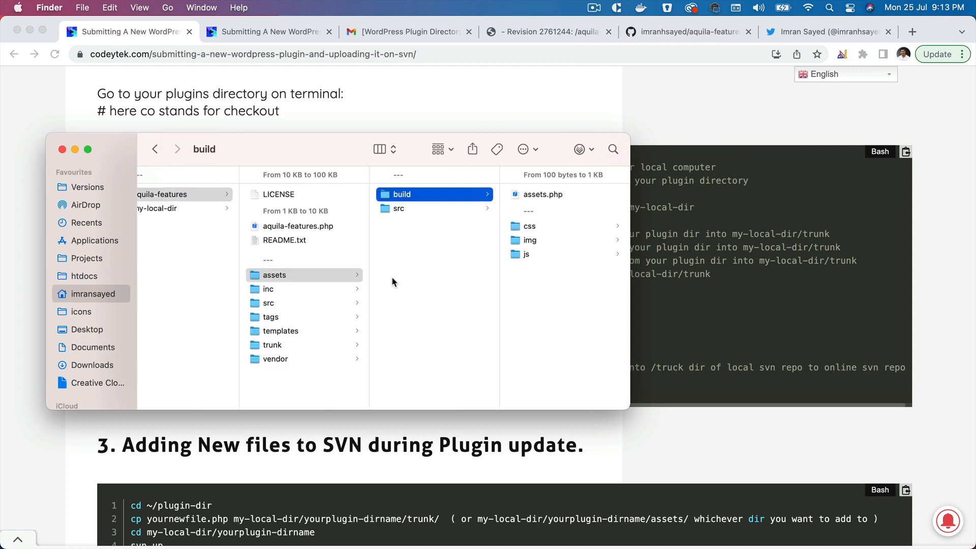
{"action": "left_click", "coordinate": [542, 194]}
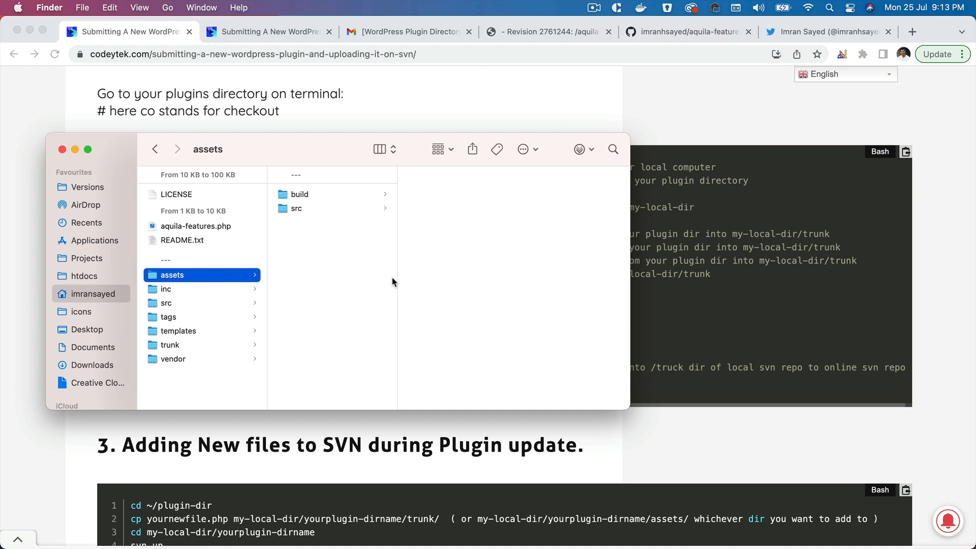
{"action": "left_click", "coordinate": [166, 289]}
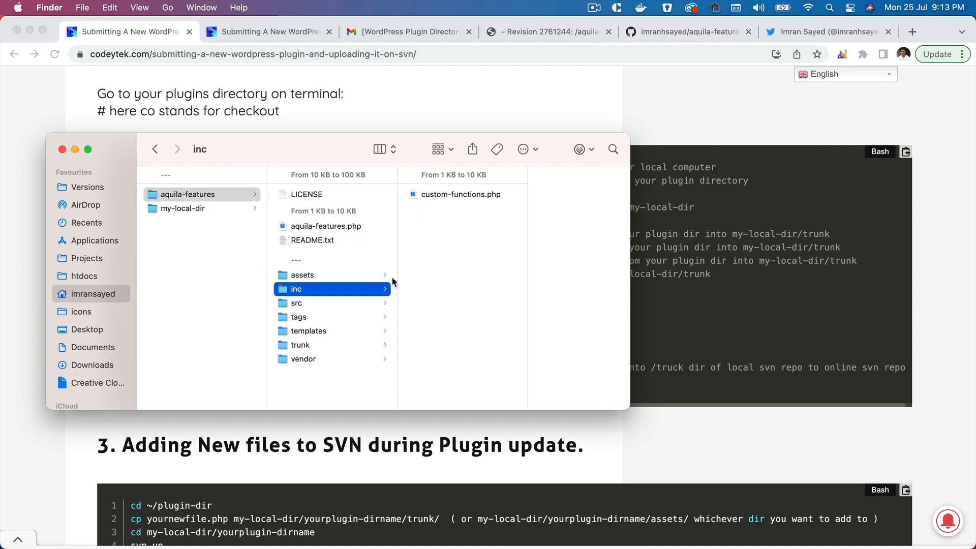
{"action": "left_click", "coordinate": [302, 274]}
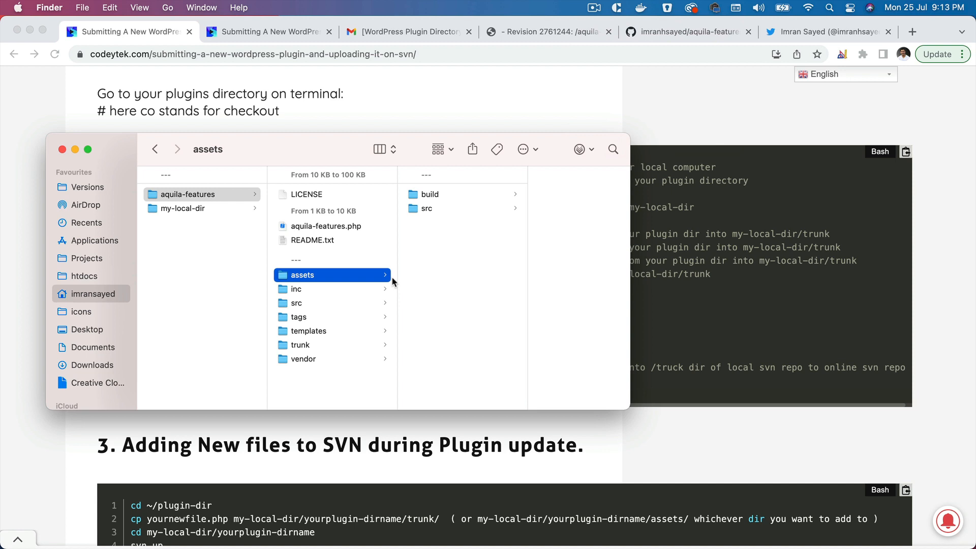
{"action": "mouse_move", "coordinate": [436, 238]}
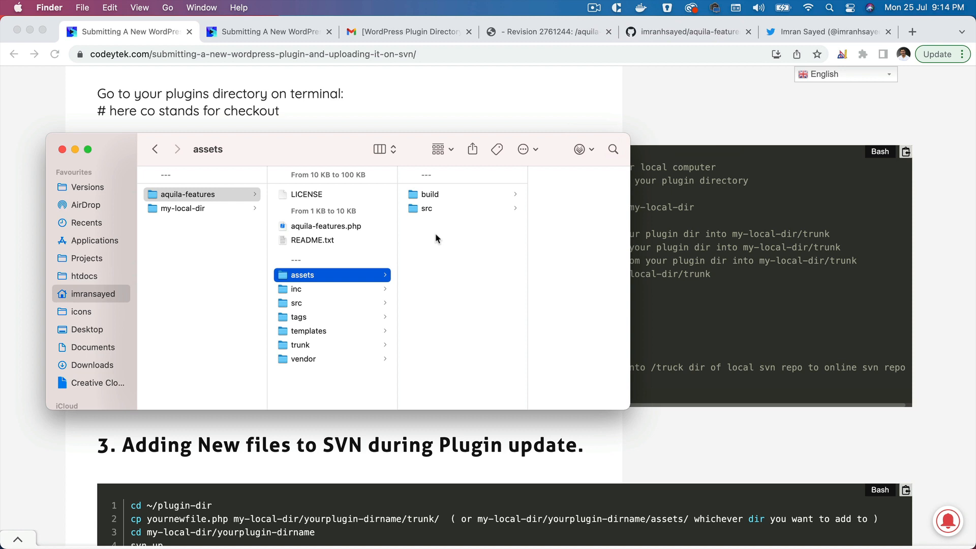
{"action": "mouse_move", "coordinate": [323, 284]}
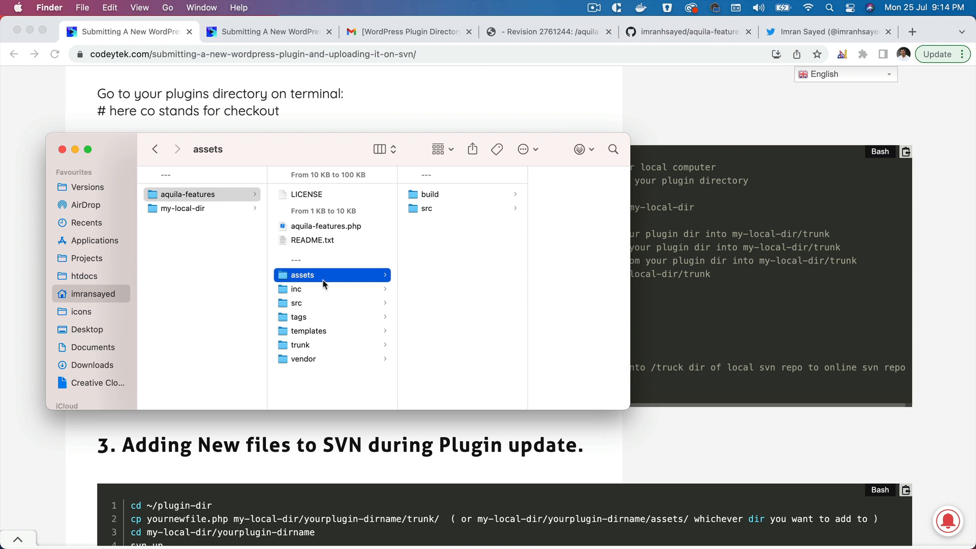
{"action": "left_click", "coordinate": [183, 208]}
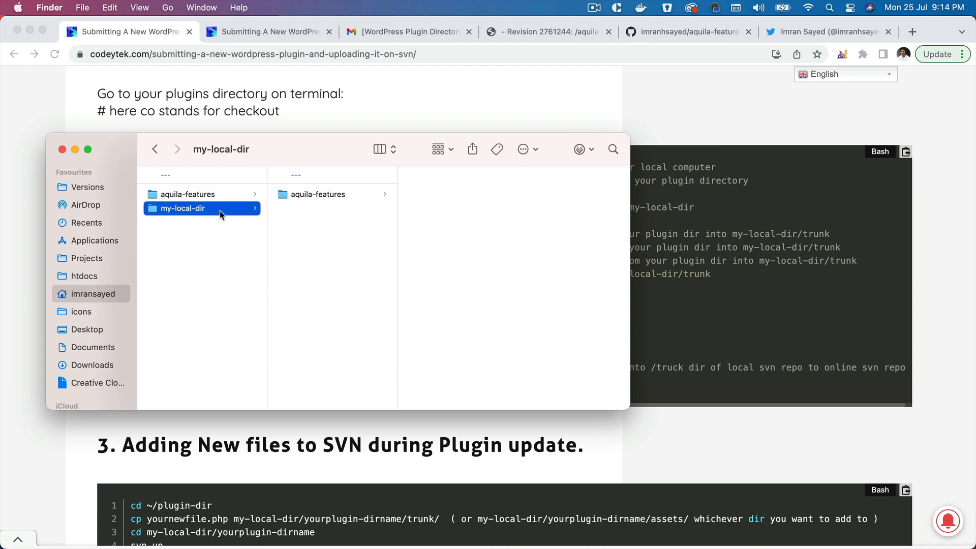
{"action": "left_click", "coordinate": [318, 194]}
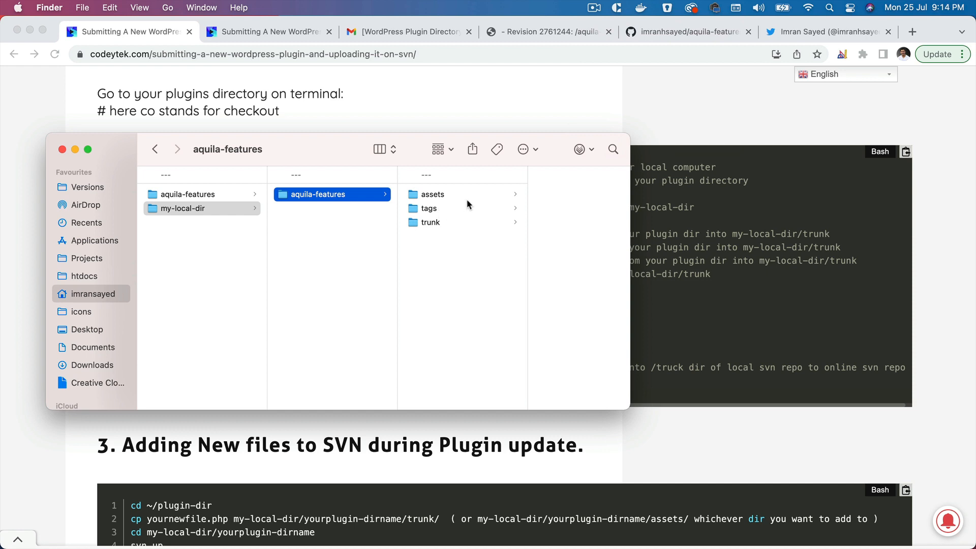
{"action": "left_click", "coordinate": [430, 222]}
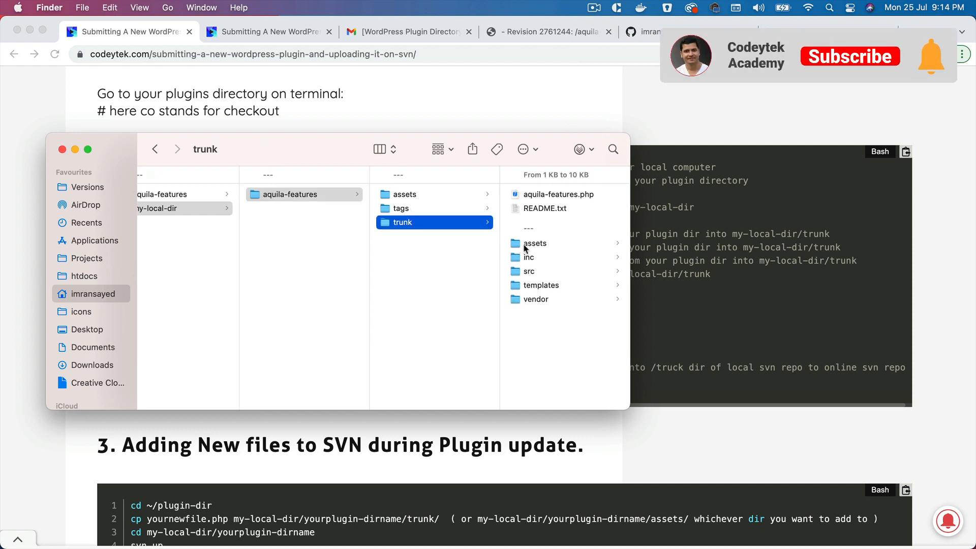
{"action": "left_click", "coordinate": [529, 271]}
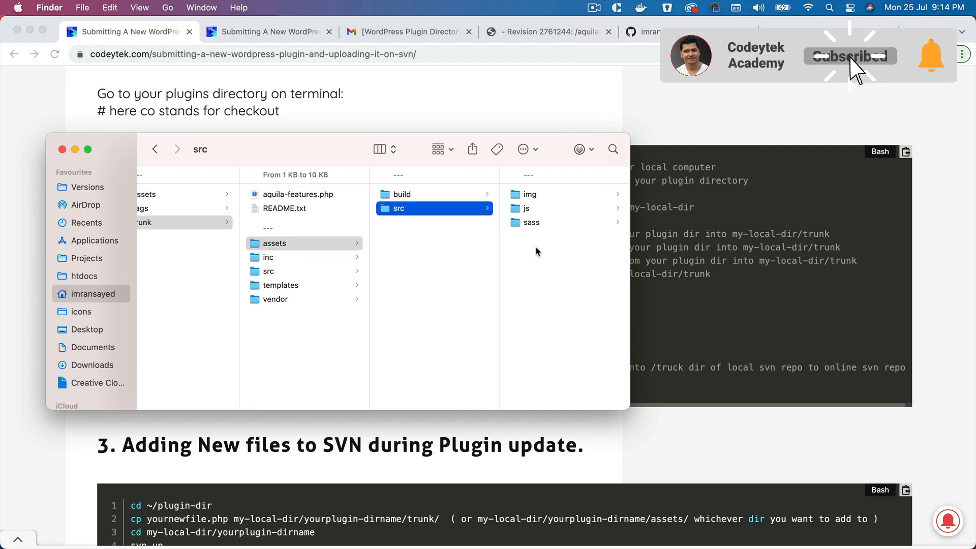
{"action": "left_click", "coordinate": [529, 195]}
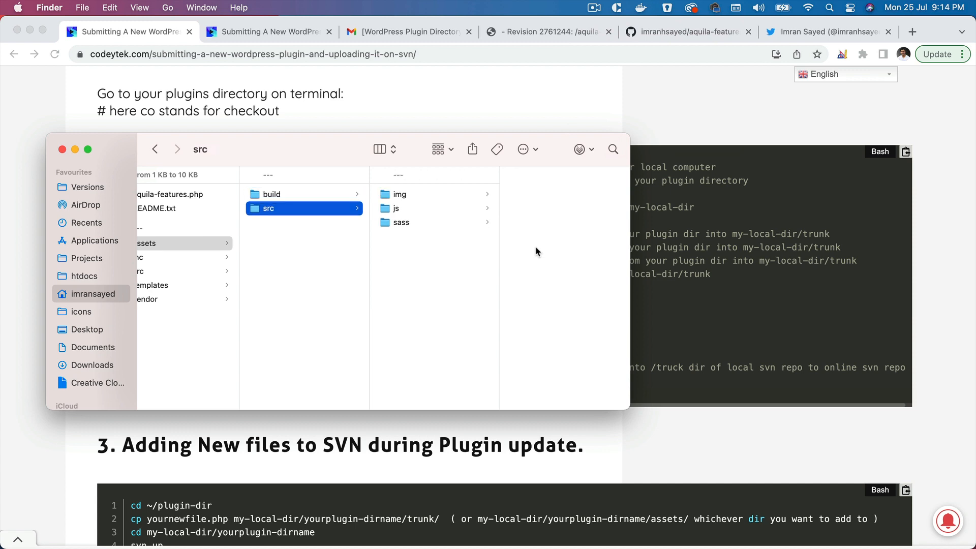
{"action": "left_click", "coordinate": [271, 194]}
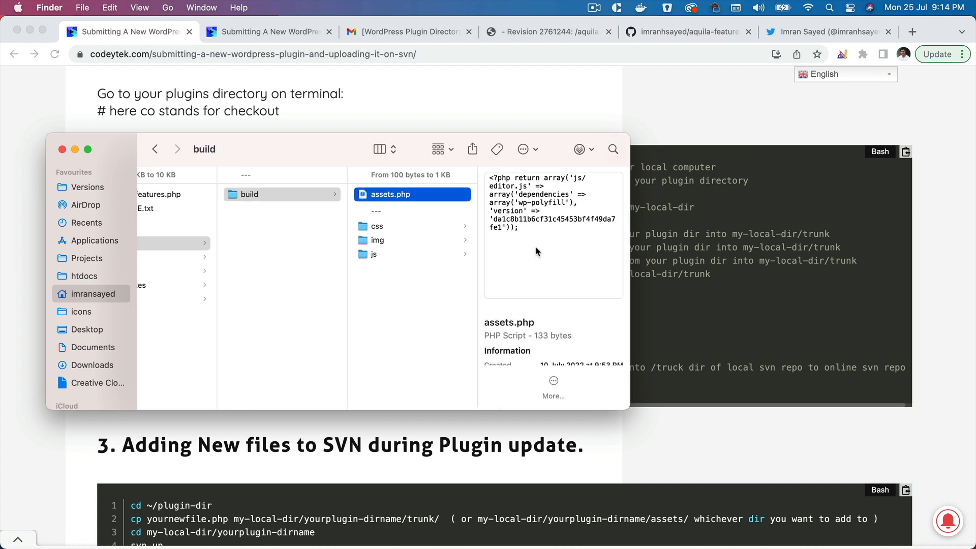
{"action": "left_click", "coordinate": [377, 239]}
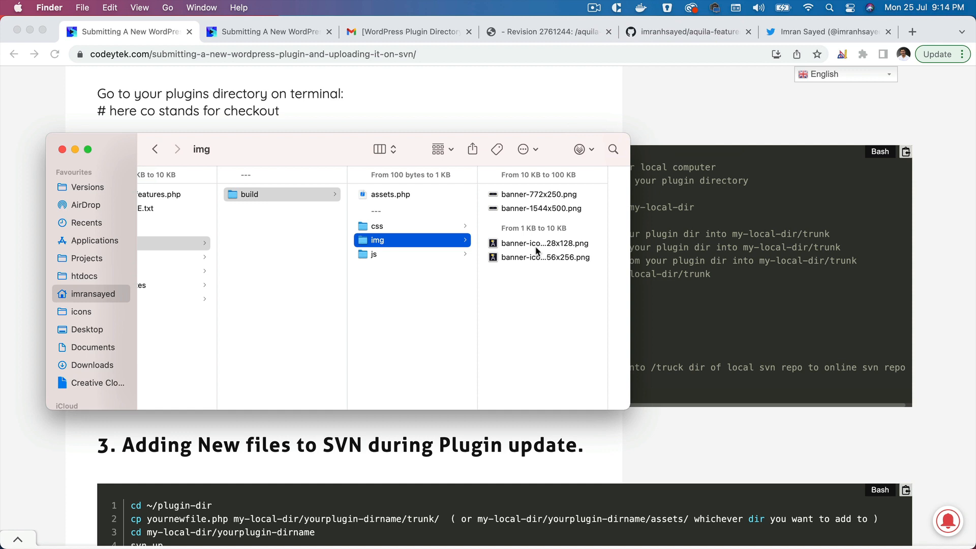
{"action": "mouse_move", "coordinate": [573, 235]}
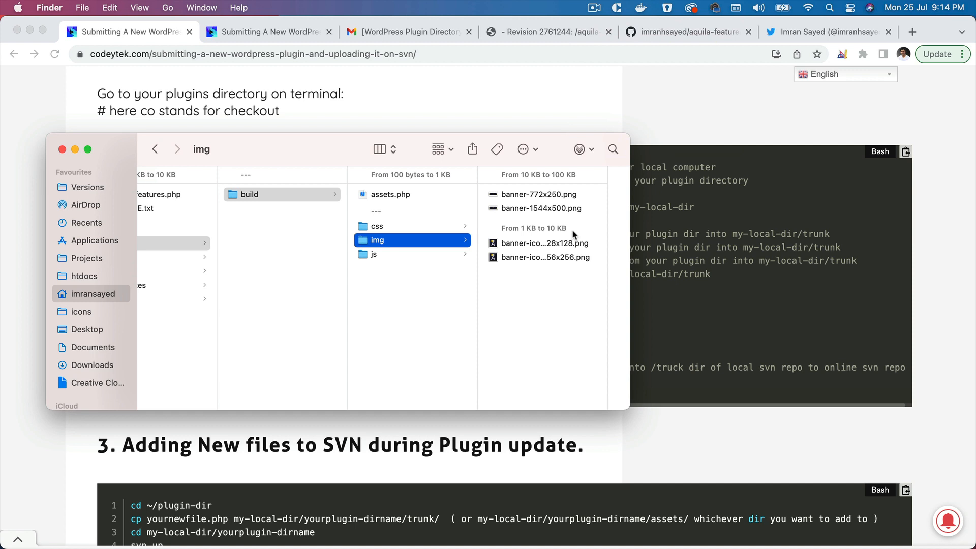
{"action": "mouse_move", "coordinate": [554, 248]}
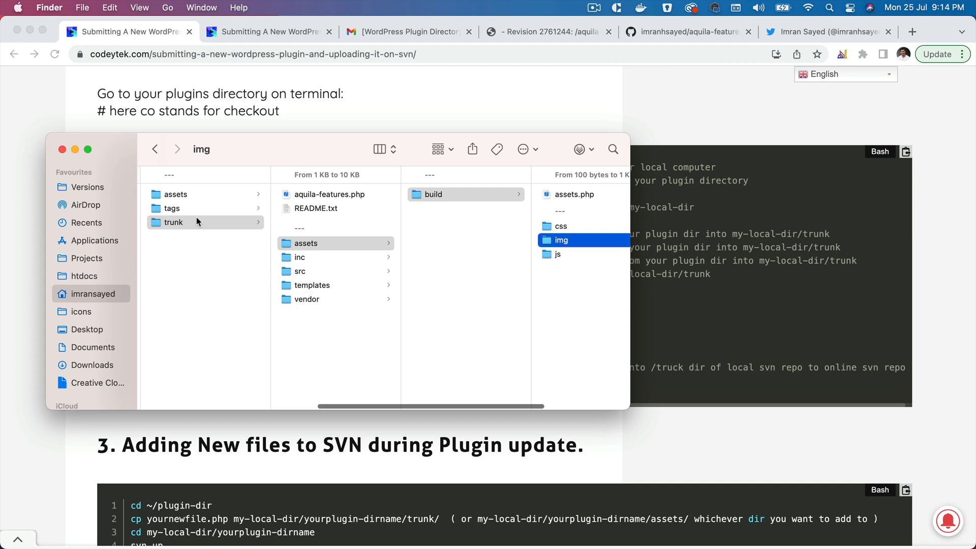
{"action": "left_click", "coordinate": [560, 240]}
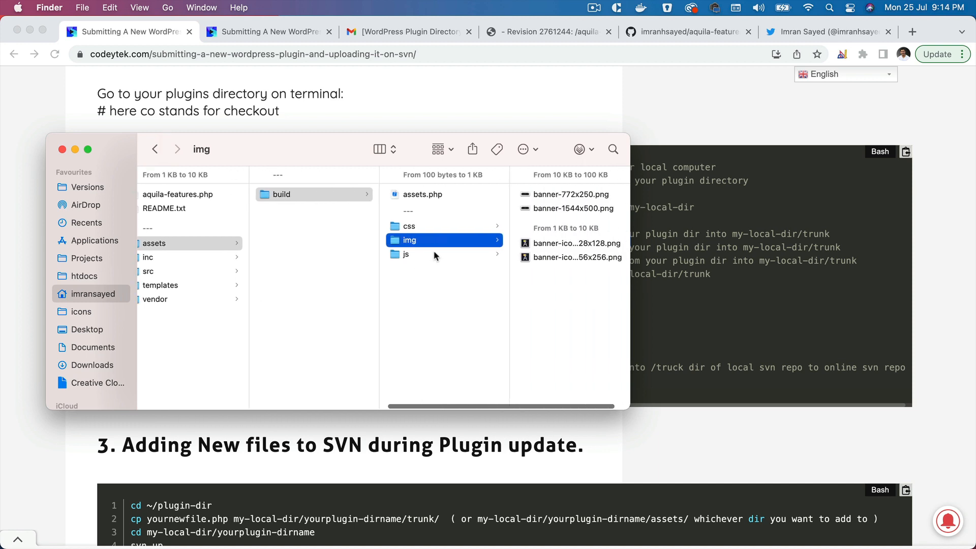
{"action": "left_click", "coordinate": [405, 254]}
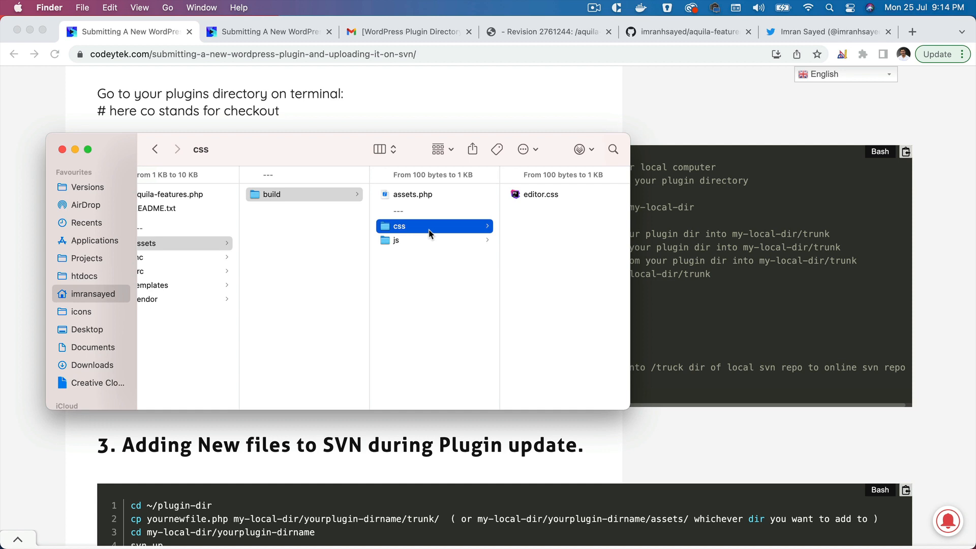
{"action": "left_click", "coordinate": [169, 222]}
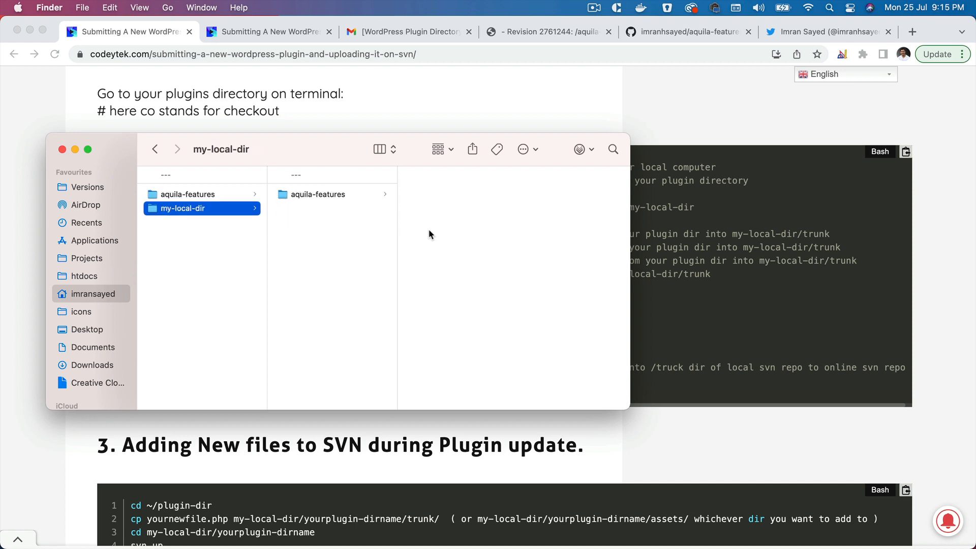
{"action": "left_click", "coordinate": [188, 193]}
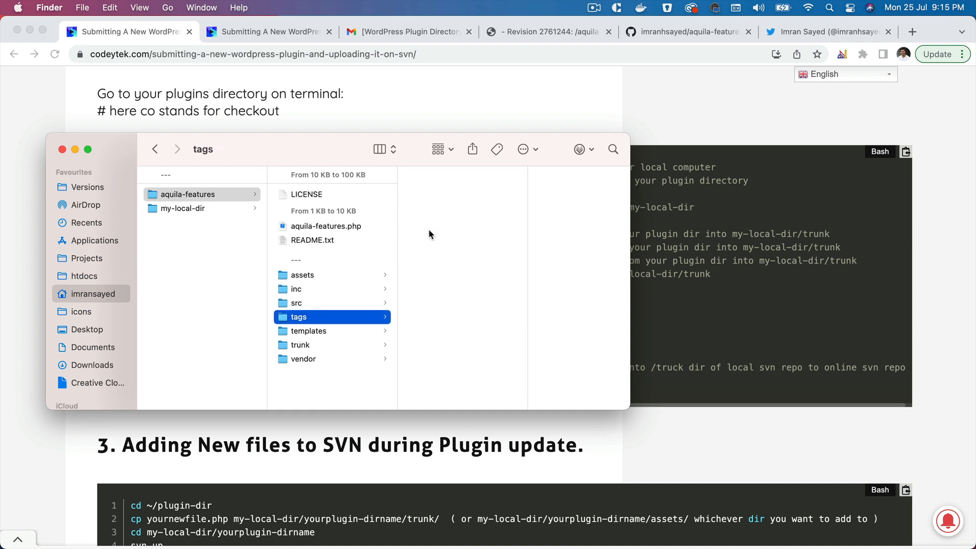
{"action": "left_click", "coordinate": [308, 331]}
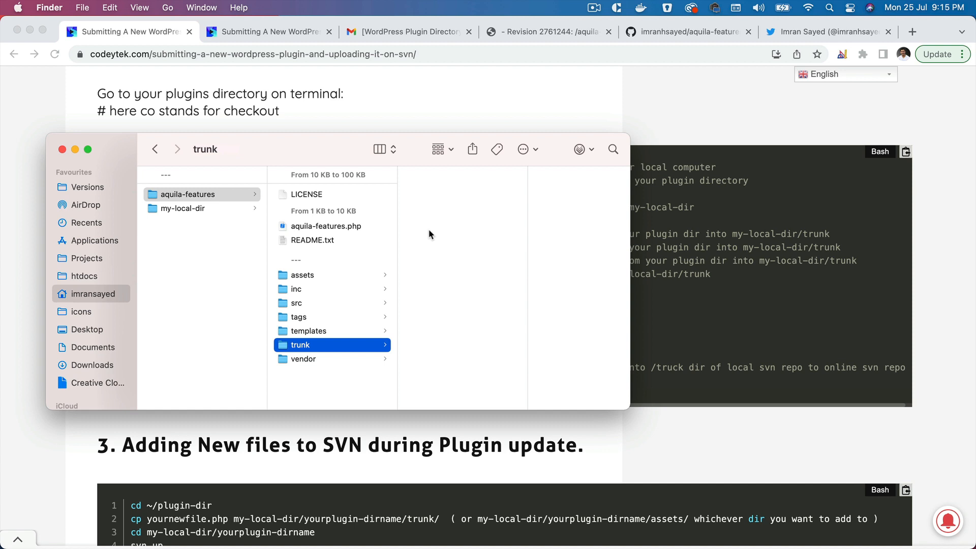
{"action": "left_click", "coordinate": [303, 358]}
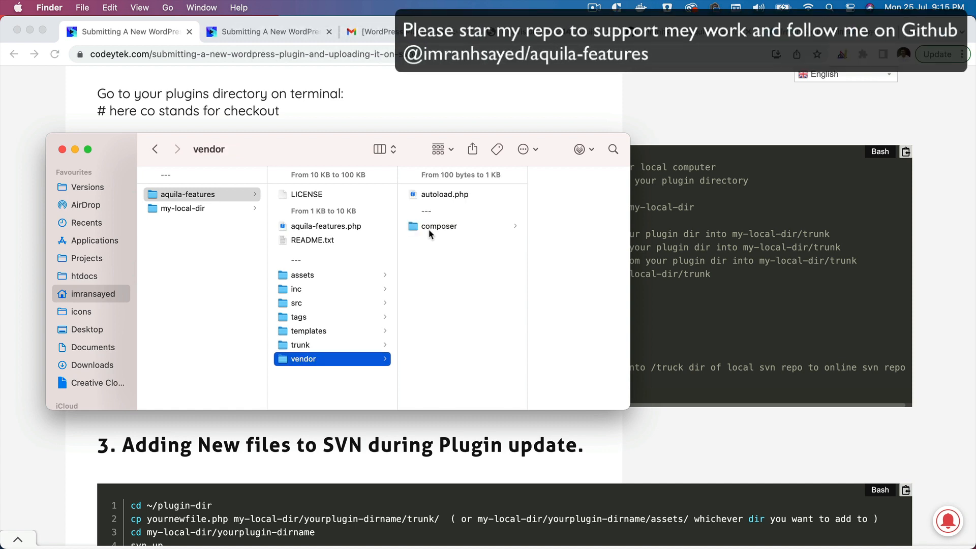
{"action": "mouse_move", "coordinate": [233, 210]}
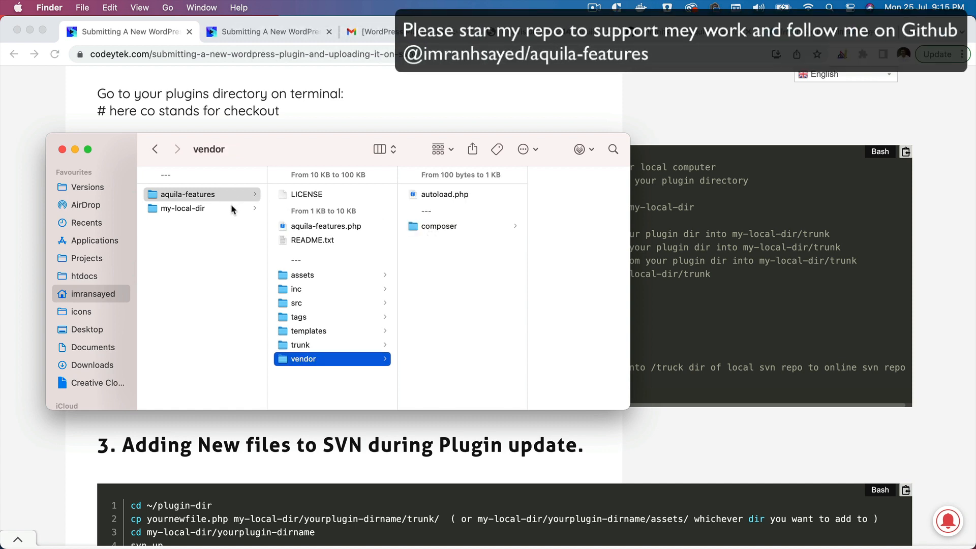
{"action": "left_click", "coordinate": [184, 209]}
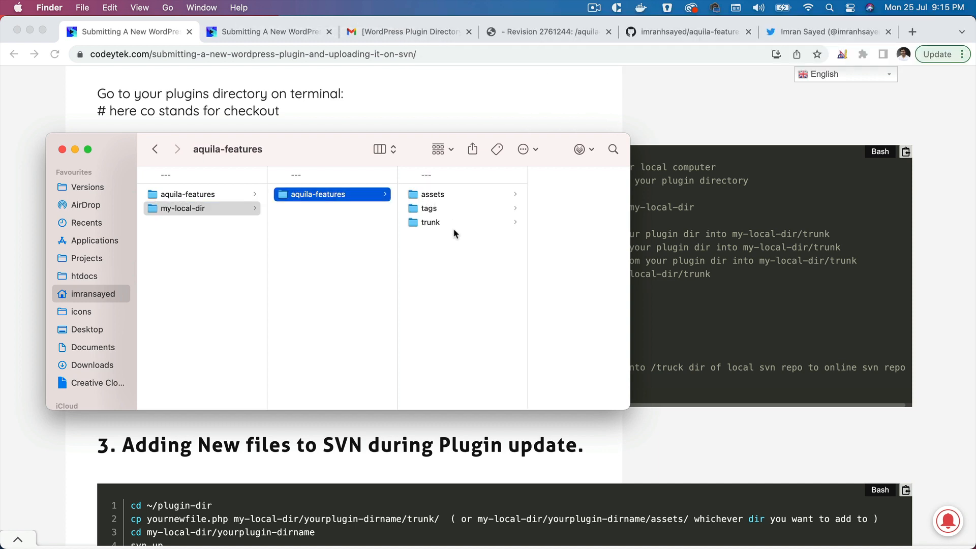
{"action": "left_click", "coordinate": [430, 223]}
{"action": "type", "text": "ls -"}
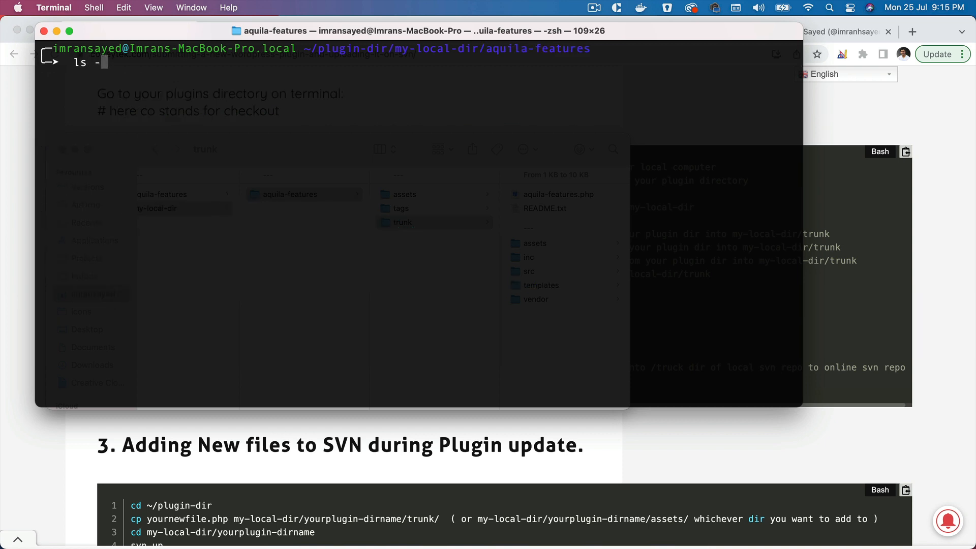
Step: Run ls -al in the checkout, then list its assets and trunk folders
{"action": "key", "text": "Return"}
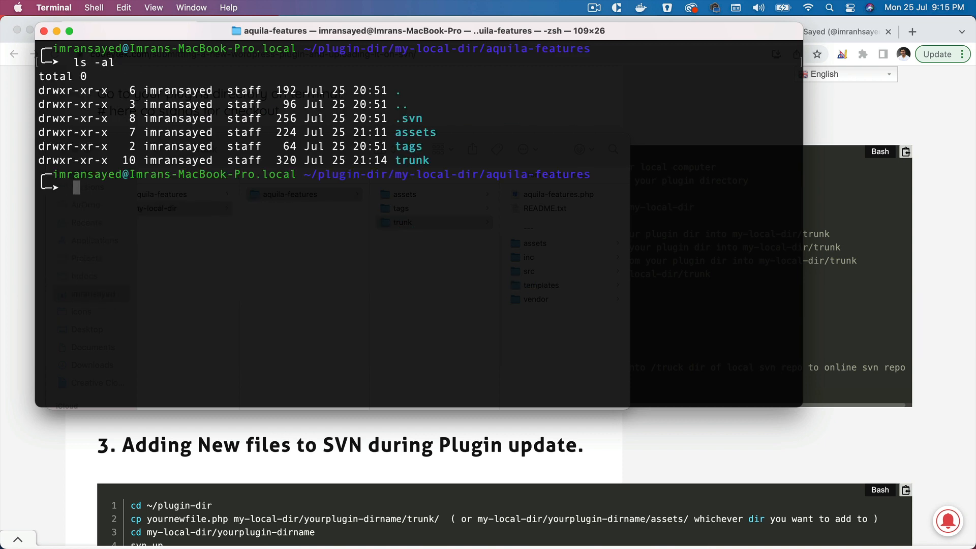
{"action": "type", "text": "c"}
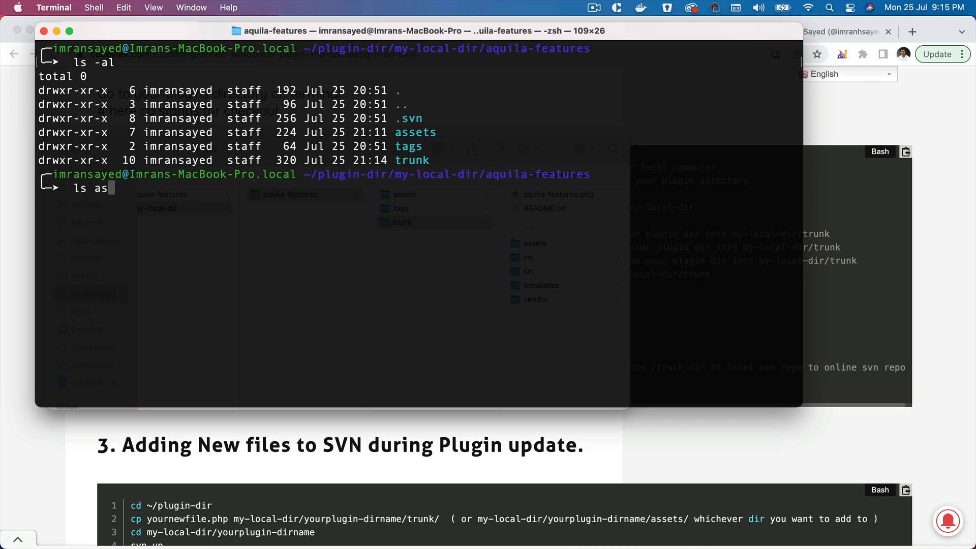
{"action": "type", "text": "sets"}
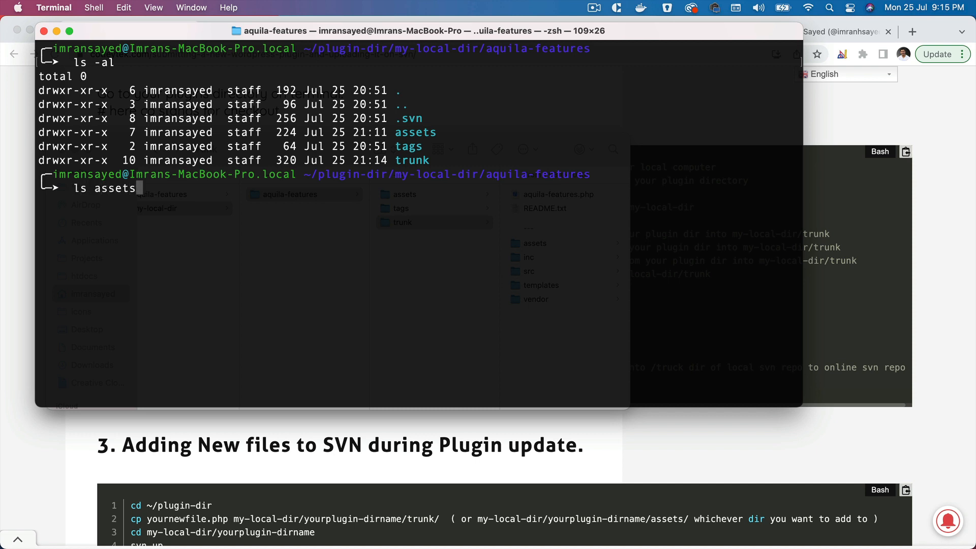
{"action": "key", "text": "Return"}
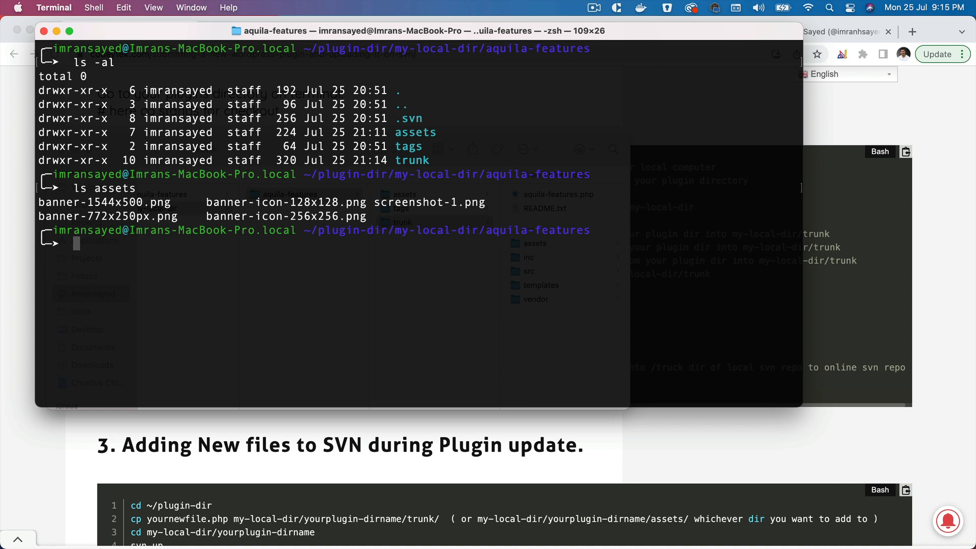
{"action": "type", "text": "ls truc"}
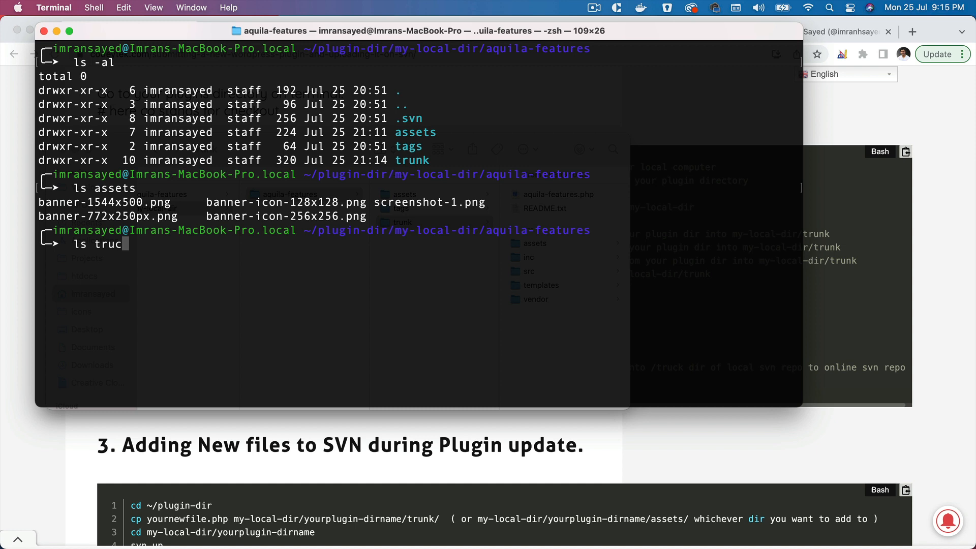
{"action": "key", "text": "Return"}
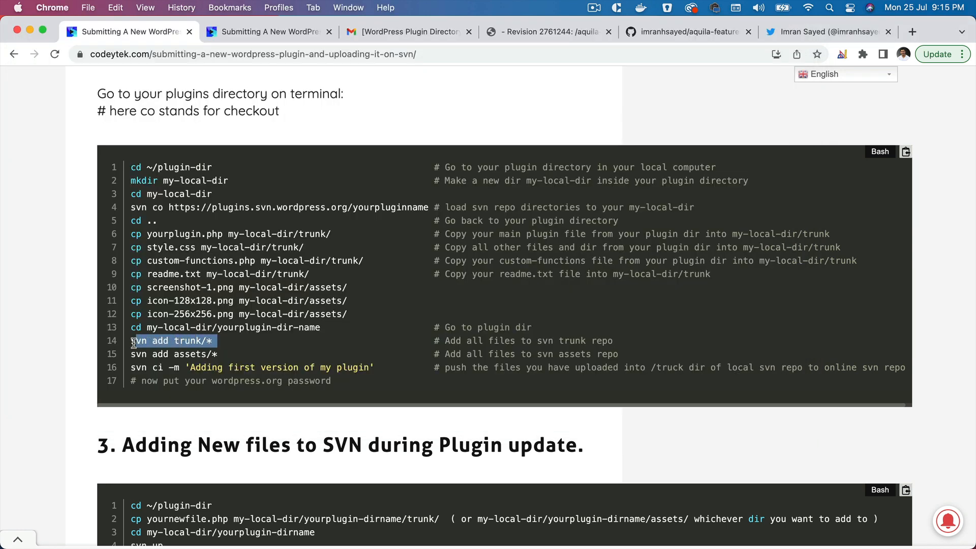
{"action": "mouse_move", "coordinate": [371, 410]}
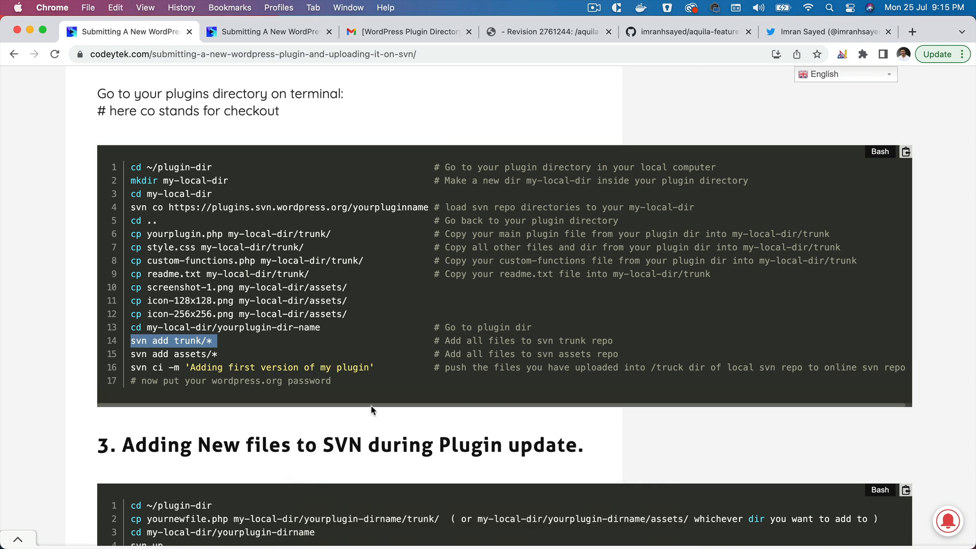
Step: Check the empty trunk/ in the WordPress.org SVN browser, then return to Terminal
{"action": "left_click", "coordinate": [548, 31]}
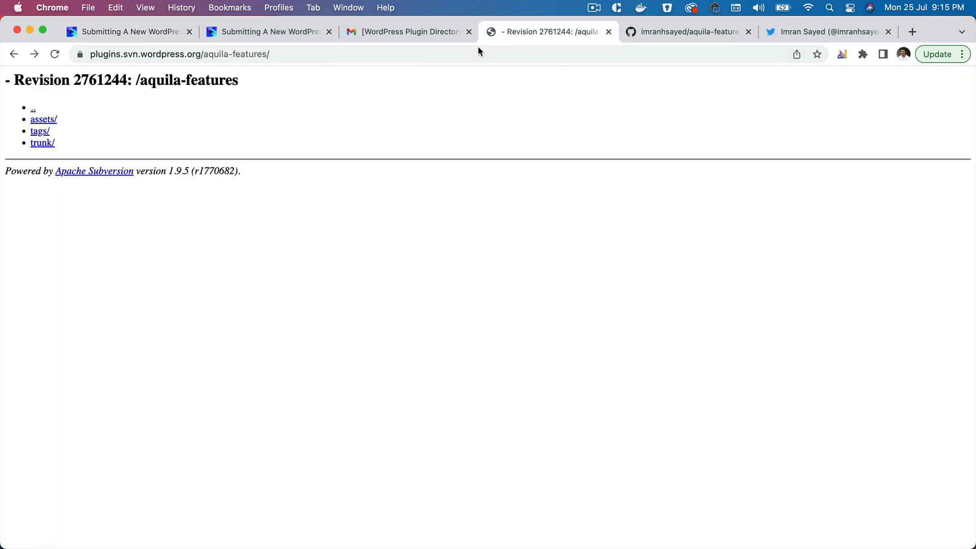
{"action": "left_click", "coordinate": [42, 142]}
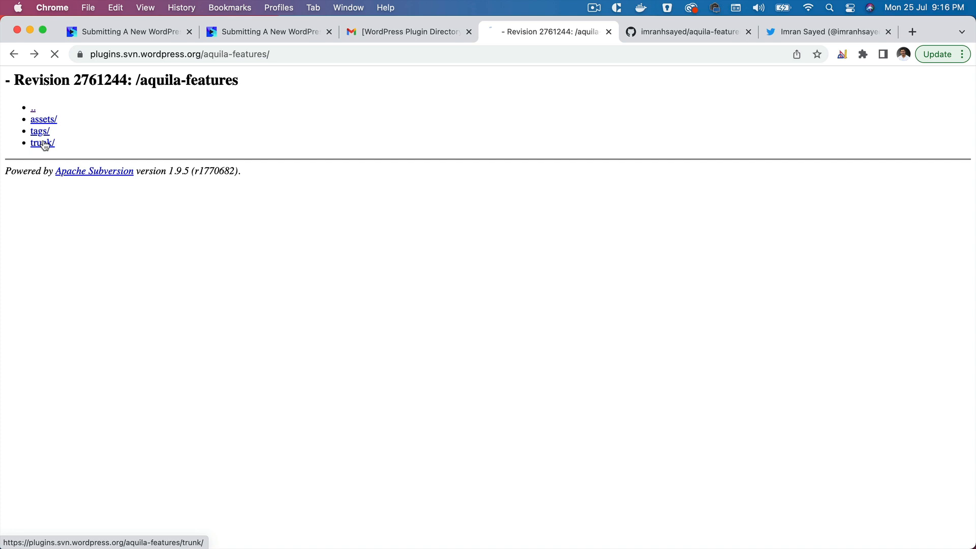
{"action": "left_click", "coordinate": [41, 142]}
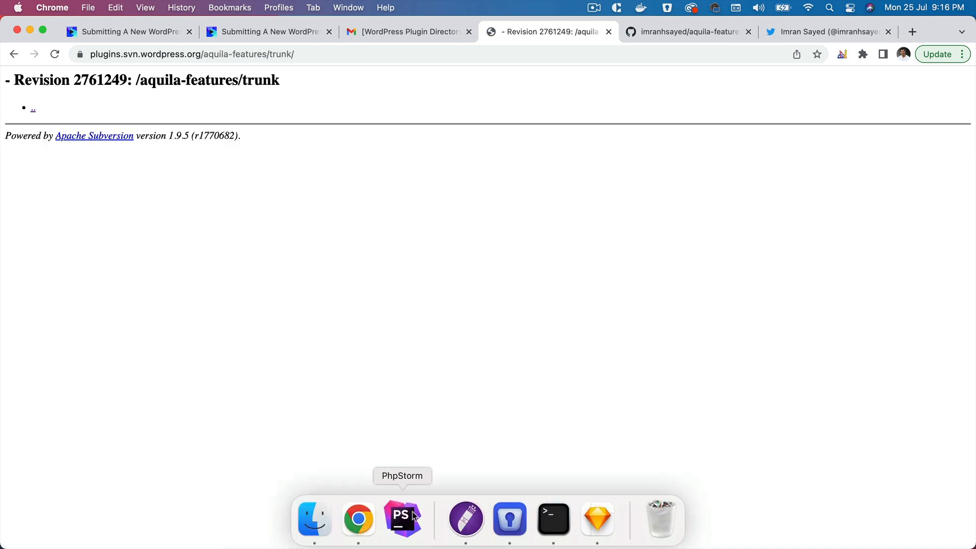
{"action": "left_click", "coordinate": [553, 519]}
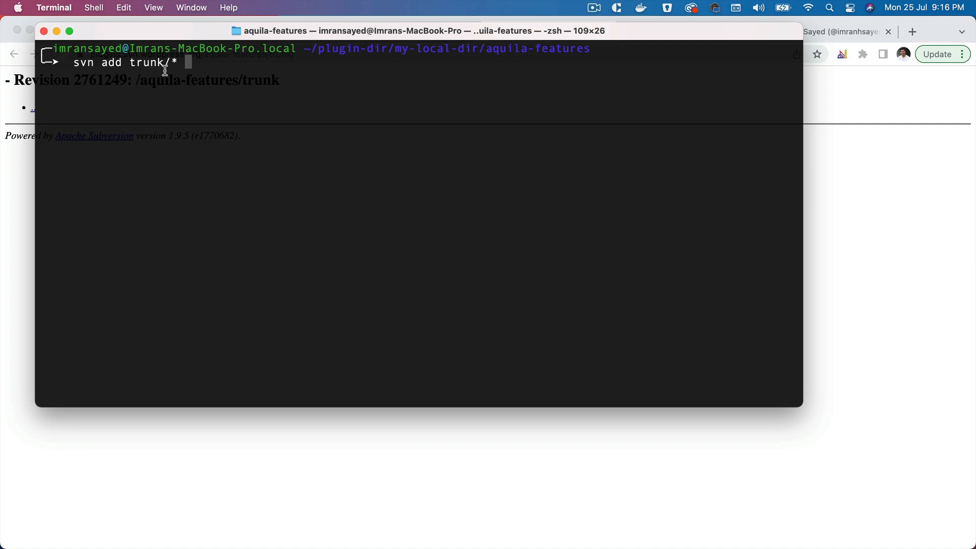
{"action": "mouse_move", "coordinate": [176, 66]}
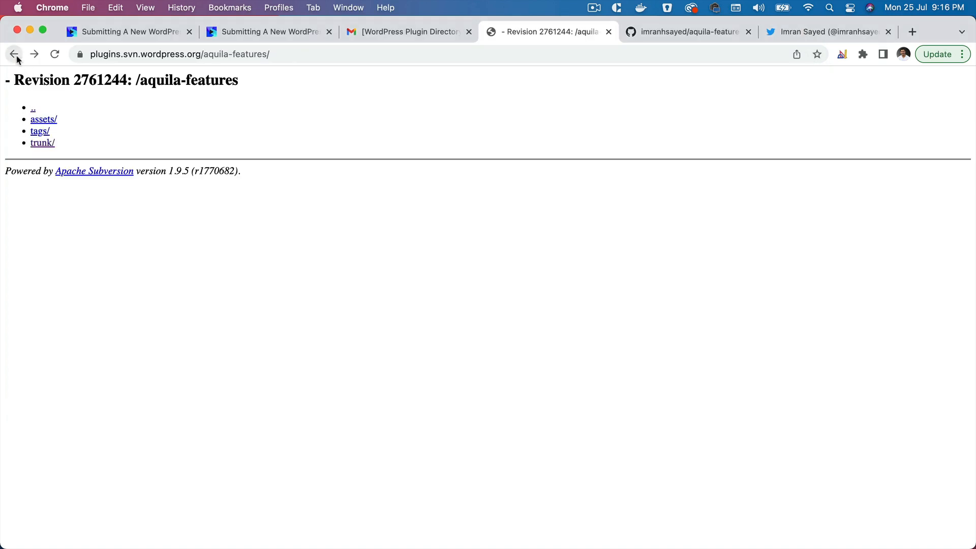
{"action": "mouse_move", "coordinate": [42, 142]}
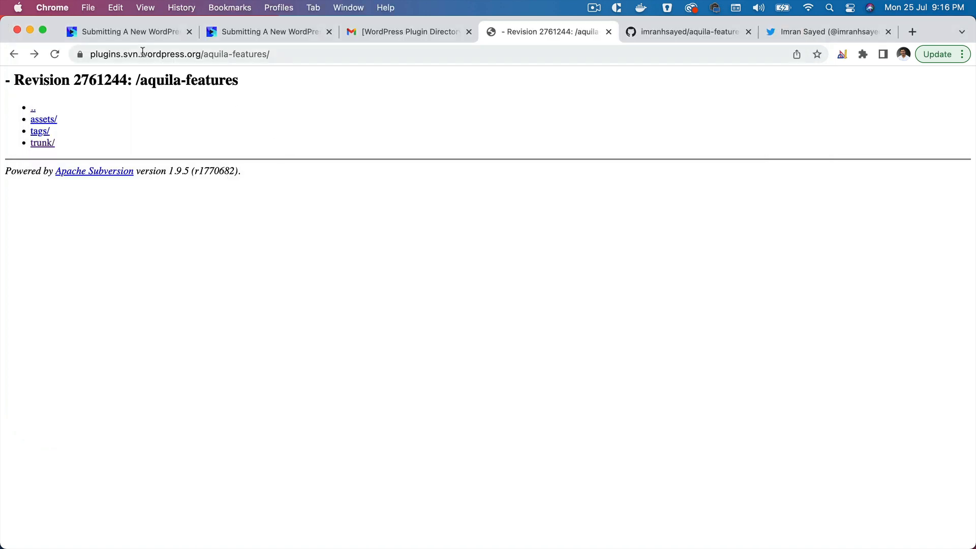
Step: Return to Terminal and type svn add assets/* at the prompt
{"action": "left_click", "coordinate": [127, 32]}
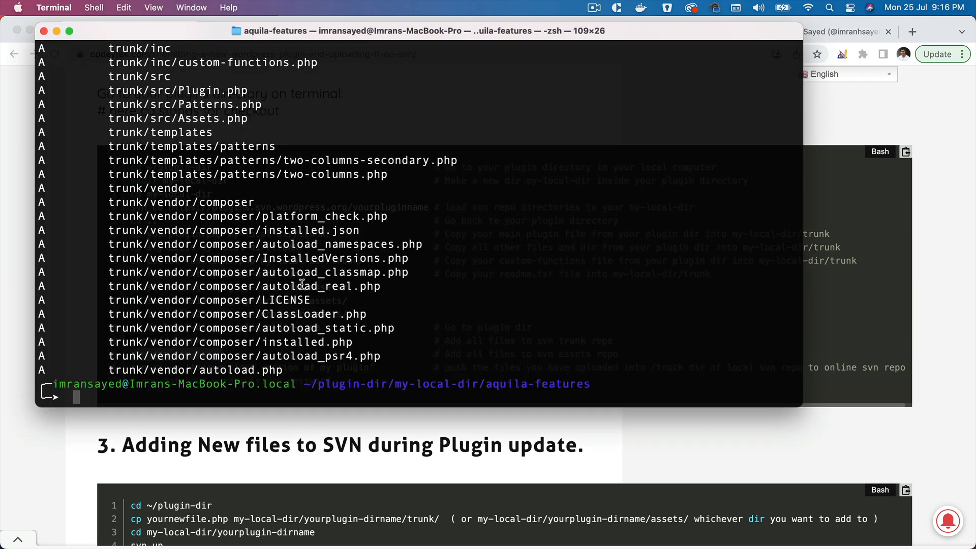
{"action": "type", "text": "svn add assets/*"}
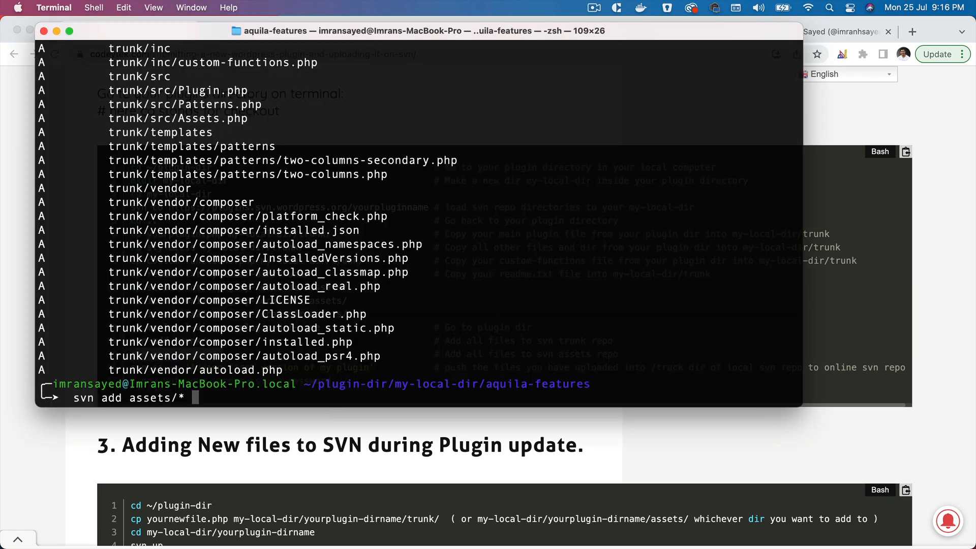
{"action": "mouse_move", "coordinate": [314, 517]}
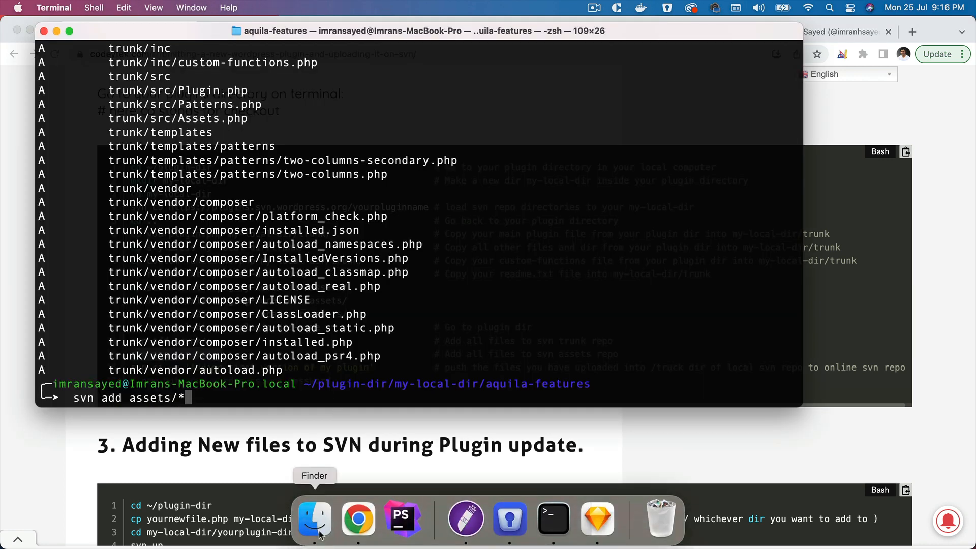
Step: Confirm the local assets folder holds banner, icon and screenshot images, then return to Terminal
{"action": "left_click", "coordinate": [314, 518]}
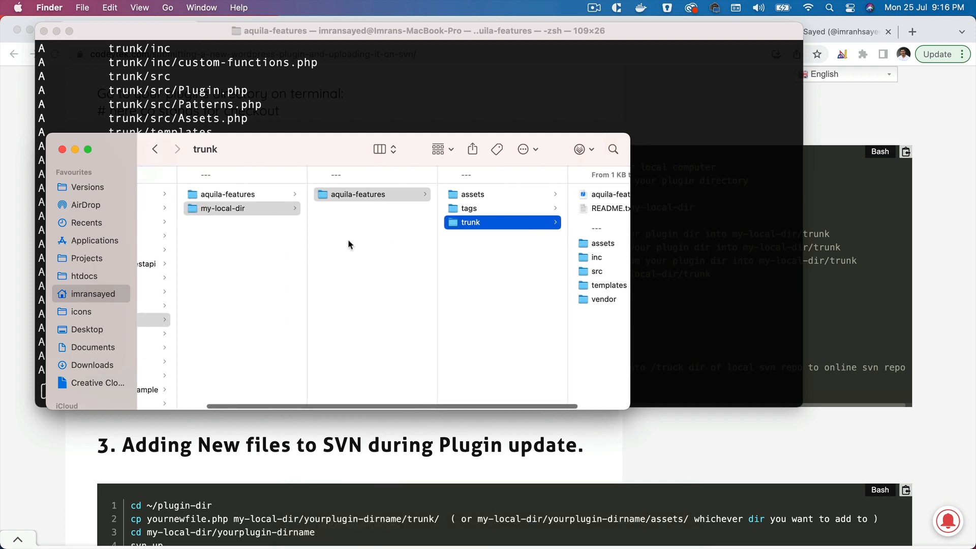
{"action": "left_click", "coordinate": [471, 195]}
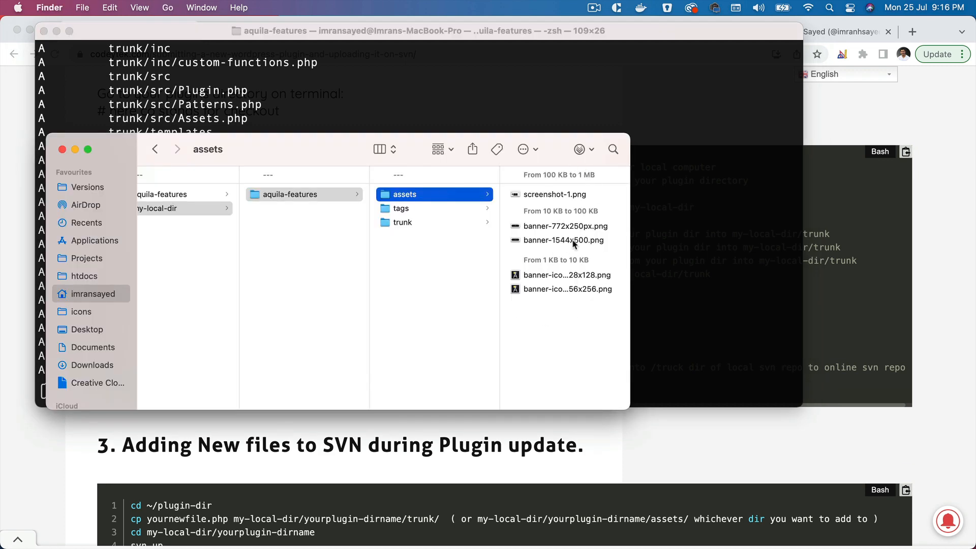
{"action": "left_click", "coordinate": [548, 31]}
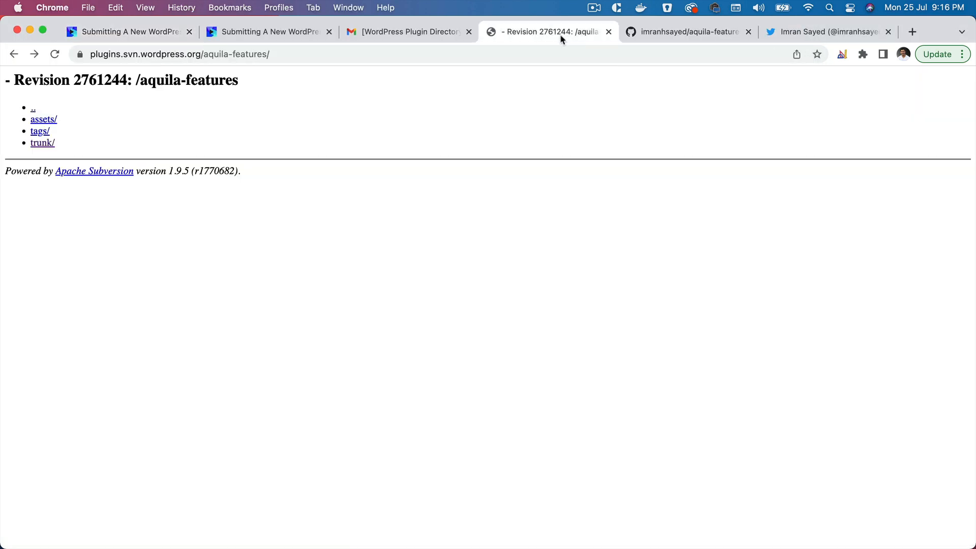
{"action": "scroll", "scroll_direction": "down", "scroll_amount": 3}
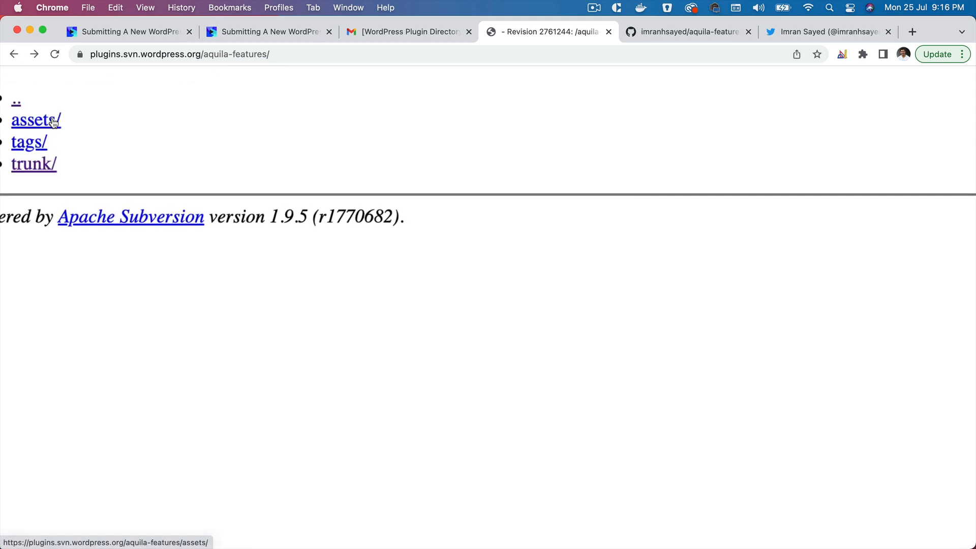
{"action": "left_click", "coordinate": [31, 120]}
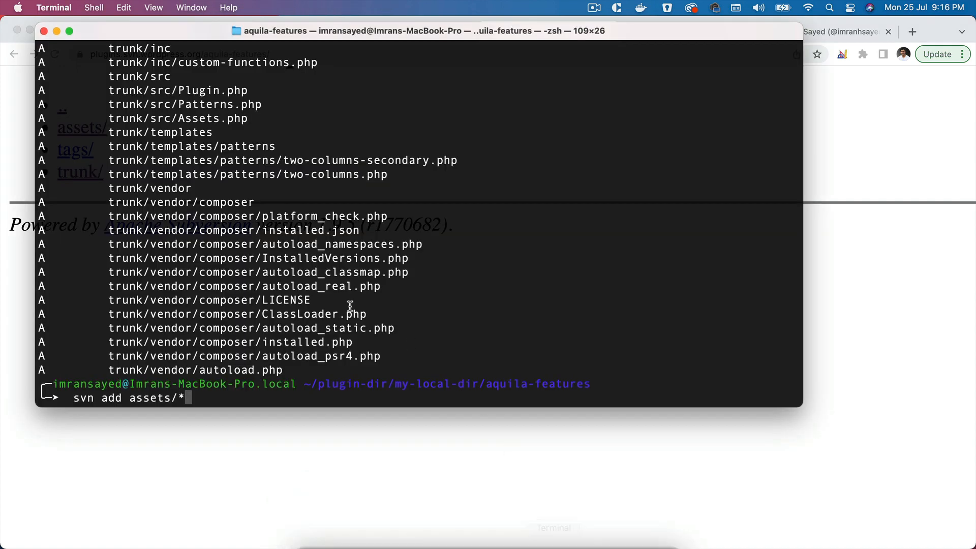
{"action": "mouse_move", "coordinate": [335, 301]}
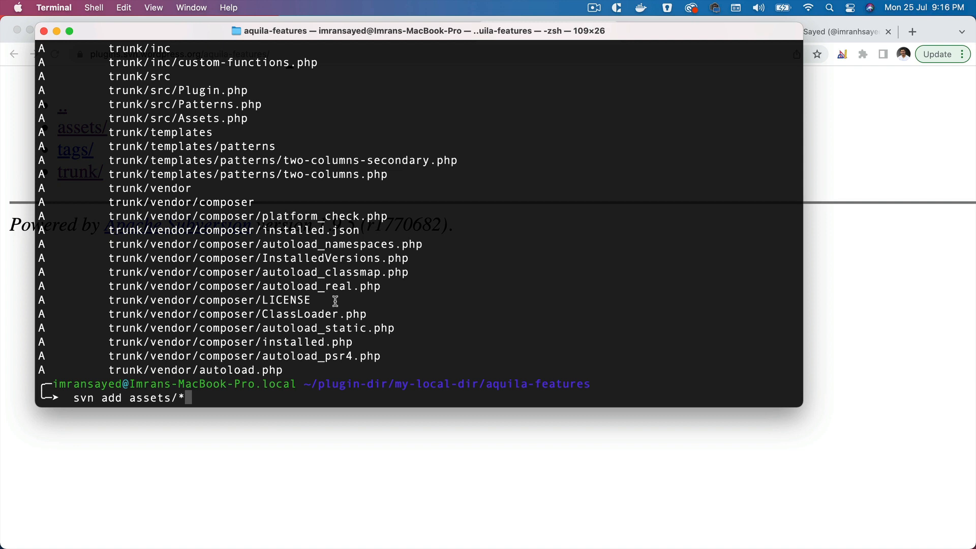
Step: Run svn add assets/* and find the svn ci commit step in the Codeytek tutorial
{"action": "key", "text": "Return"}
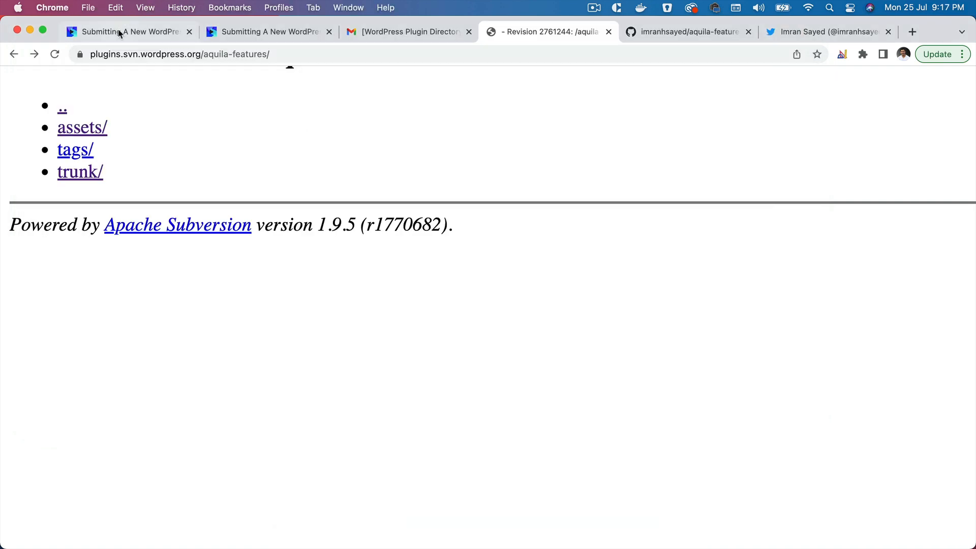
{"action": "left_click", "coordinate": [125, 32]}
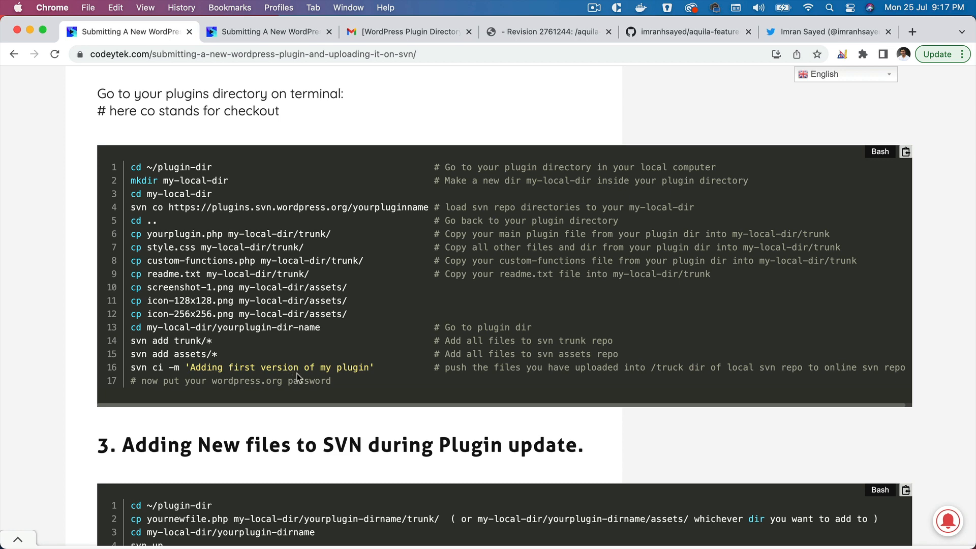
{"action": "mouse_move", "coordinate": [163, 367]}
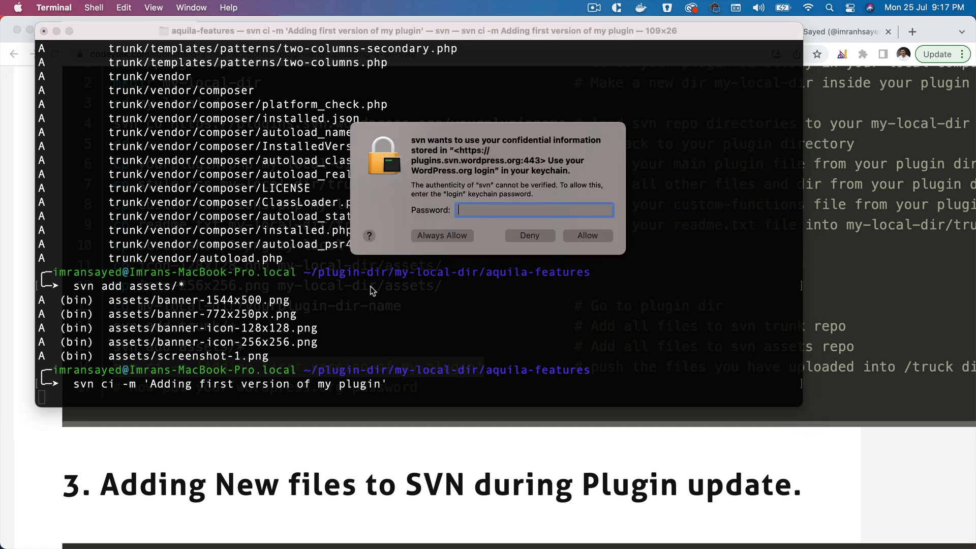
Step: Enter the account password at the svn ci commit prompt
{"action": "type", "text": "•"}
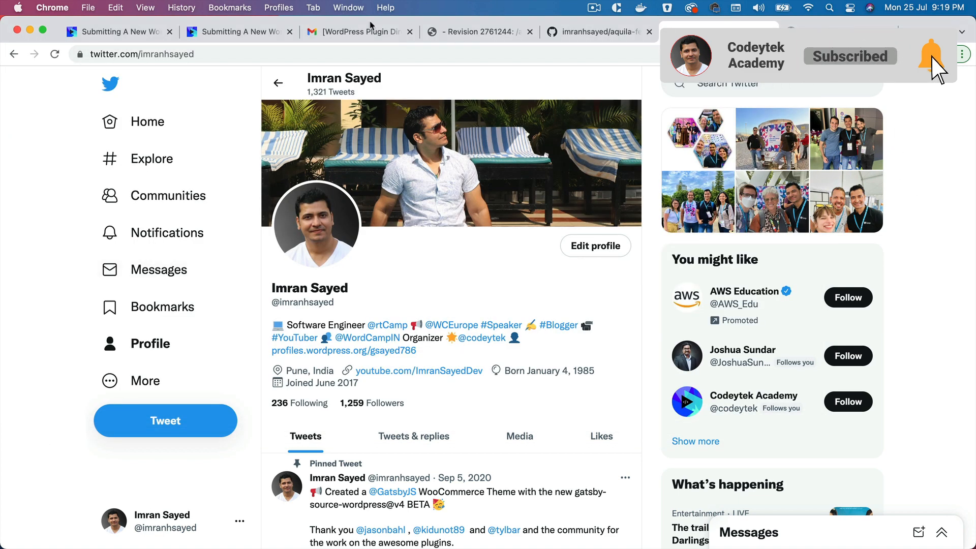
Step: Reopen the plugin approval email and bring up the aquila-features Public URL link menu
{"action": "left_click", "coordinate": [355, 31]}
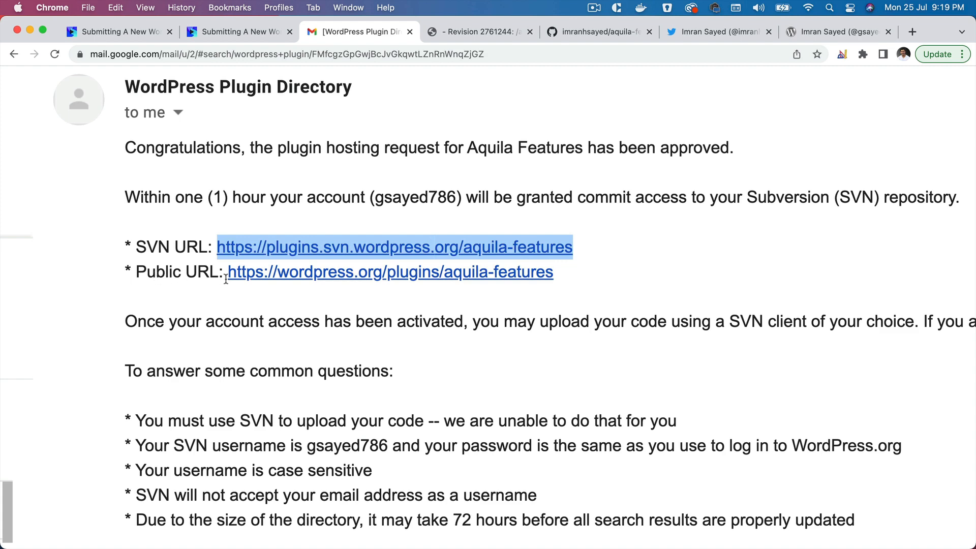
{"action": "mouse_move", "coordinate": [389, 279]}
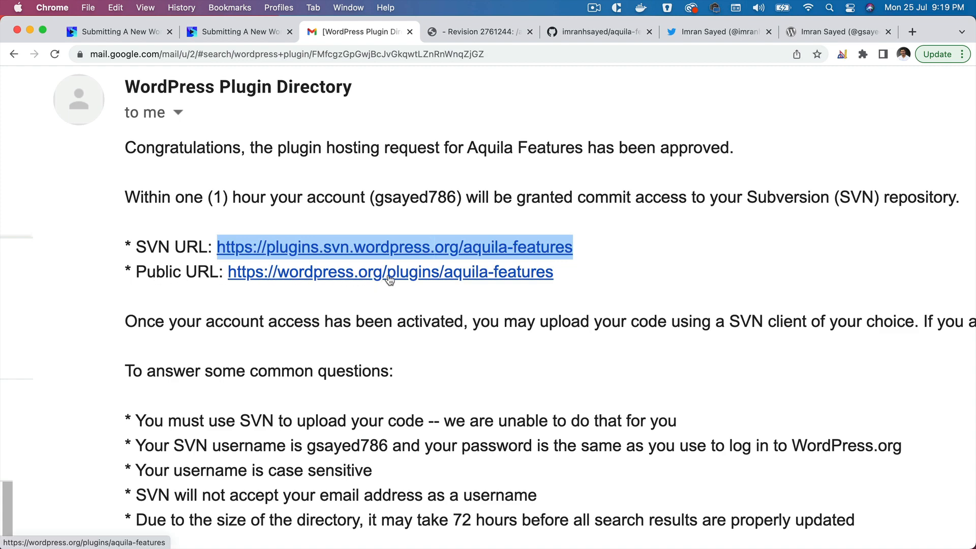
{"action": "right_click", "coordinate": [389, 272]}
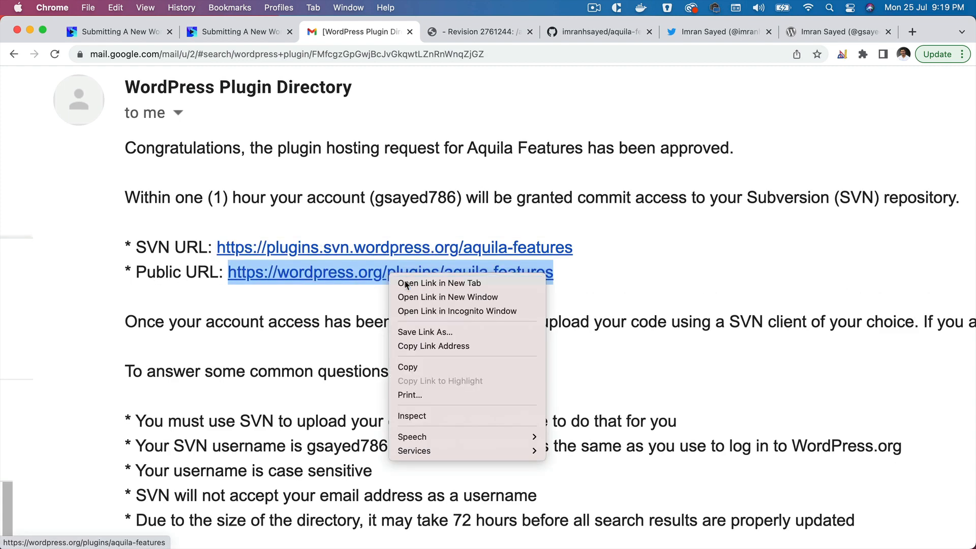
Step: Open the Aquila Features public page in a new tab and review its awaiting-upload notice
{"action": "left_click", "coordinate": [438, 283]}
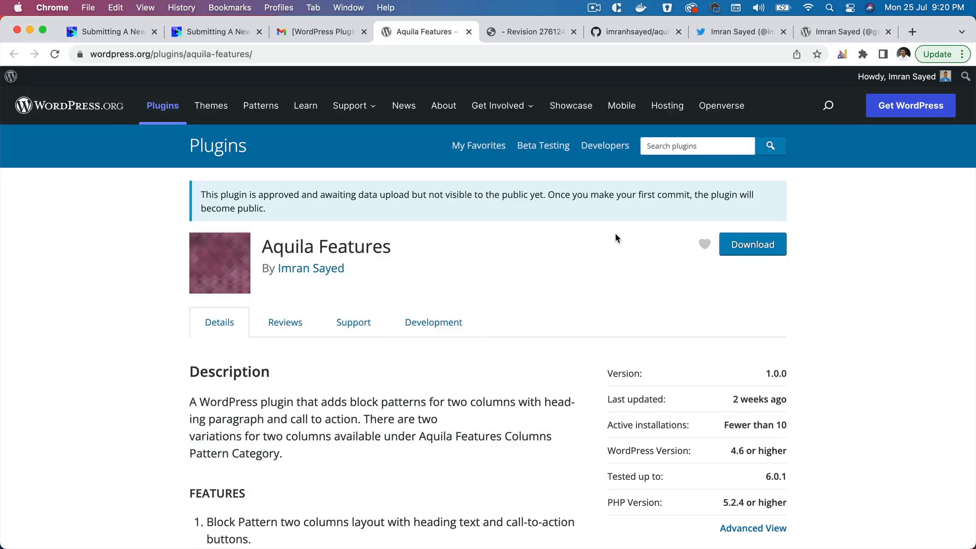
{"action": "mouse_move", "coordinate": [433, 246]}
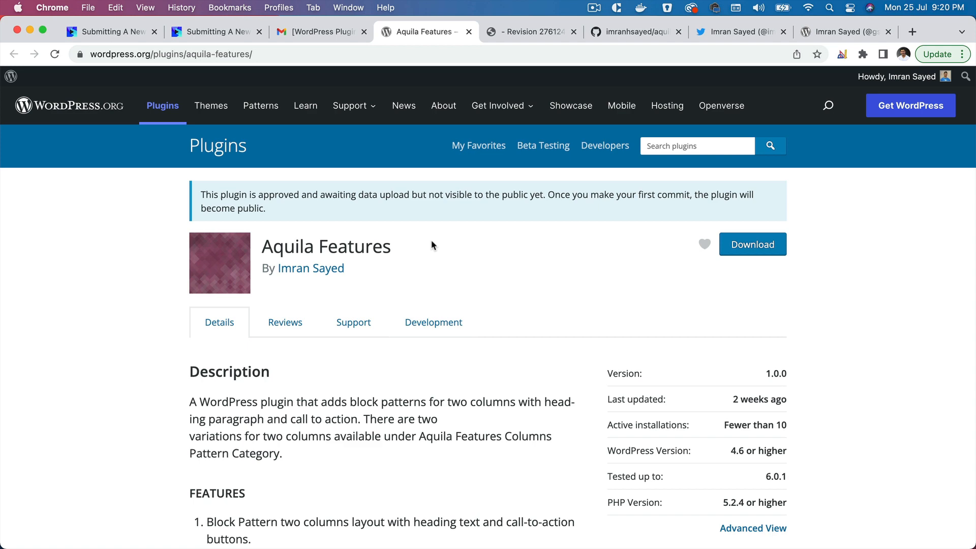
{"action": "mouse_move", "coordinate": [428, 385]}
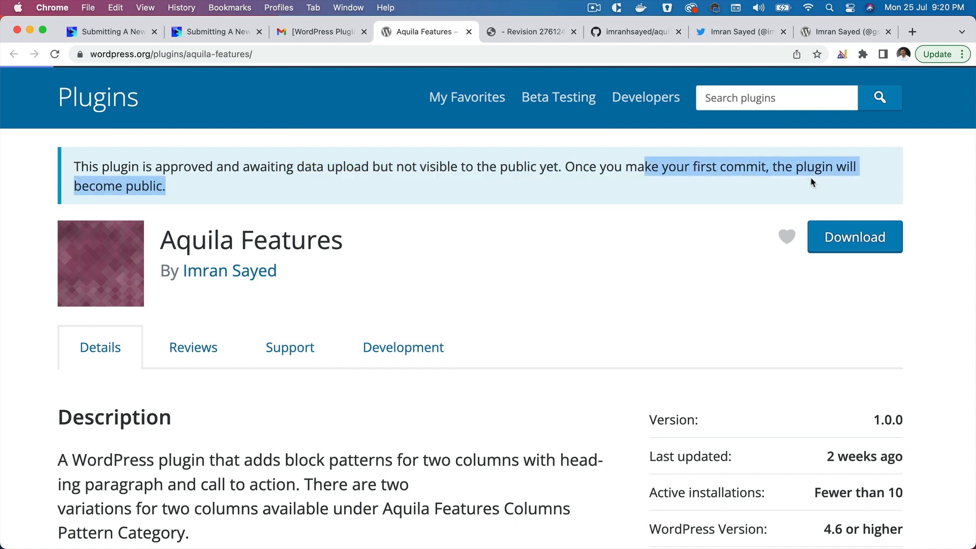
{"action": "mouse_move", "coordinate": [568, 328]}
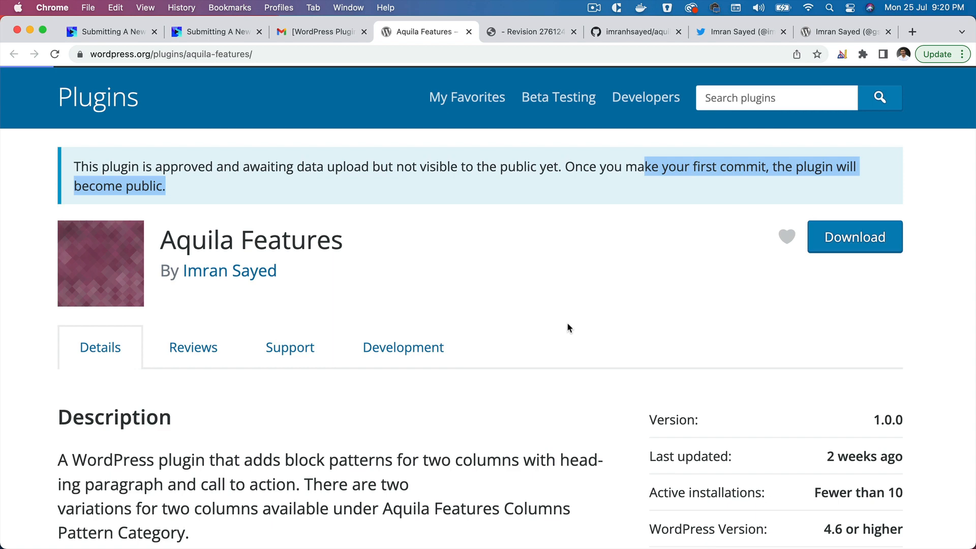
{"action": "scroll", "scroll_direction": "down", "scroll_amount": 3}
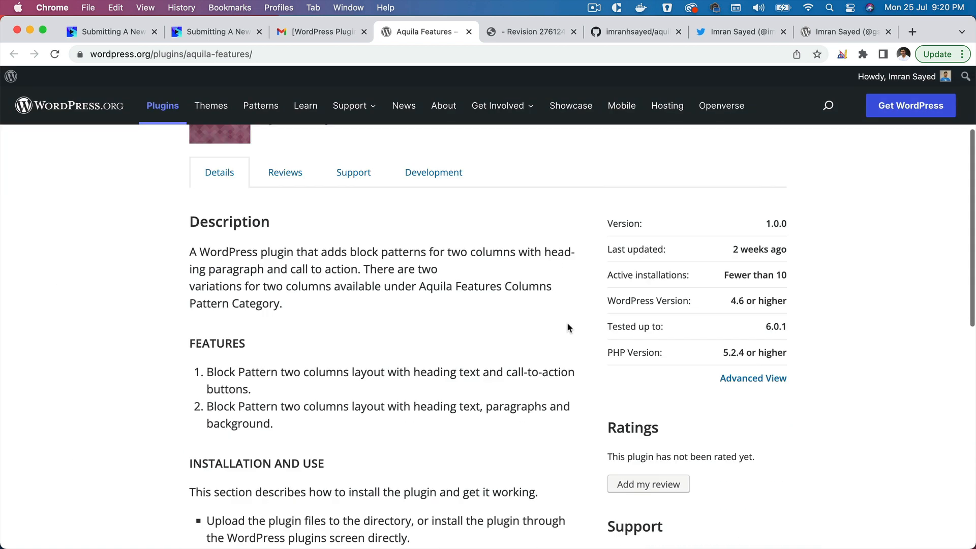
{"action": "scroll", "scroll_direction": "up", "scroll_amount": 3}
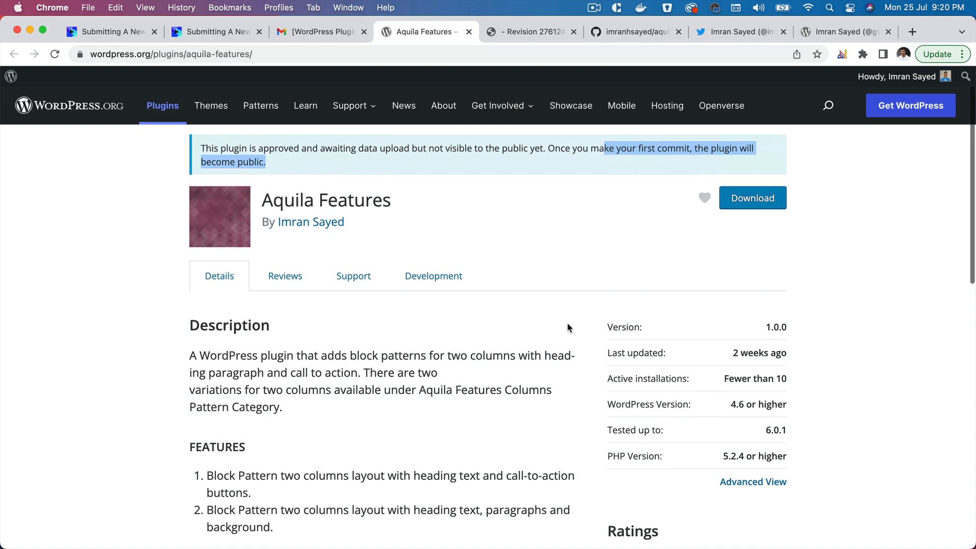
{"action": "scroll", "scroll_direction": "up", "scroll_amount": 3}
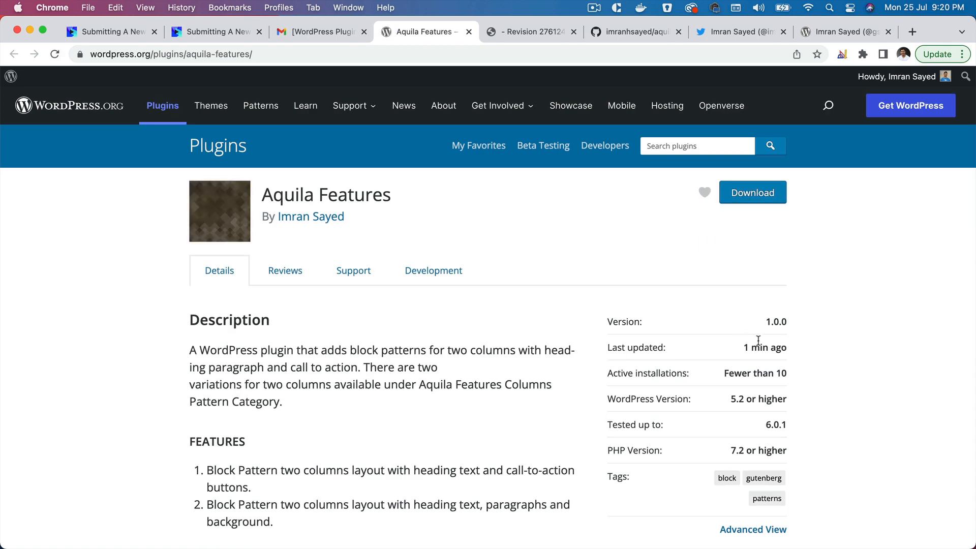
Step: Scroll through the live Aquila Features page's screenshots, then open the aquila-features SVN listing
{"action": "scroll", "scroll_direction": "down", "scroll_amount": 3}
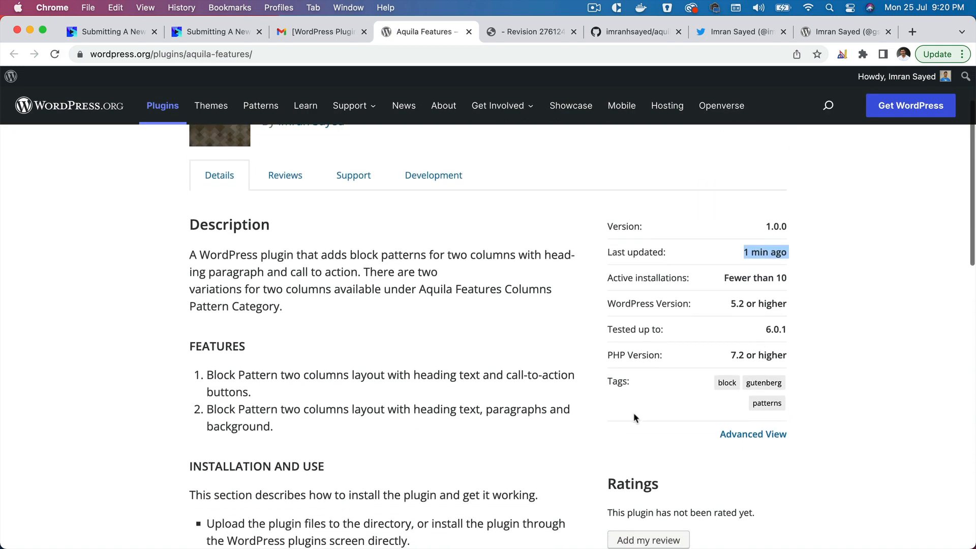
{"action": "scroll", "scroll_direction": "down", "scroll_amount": 3}
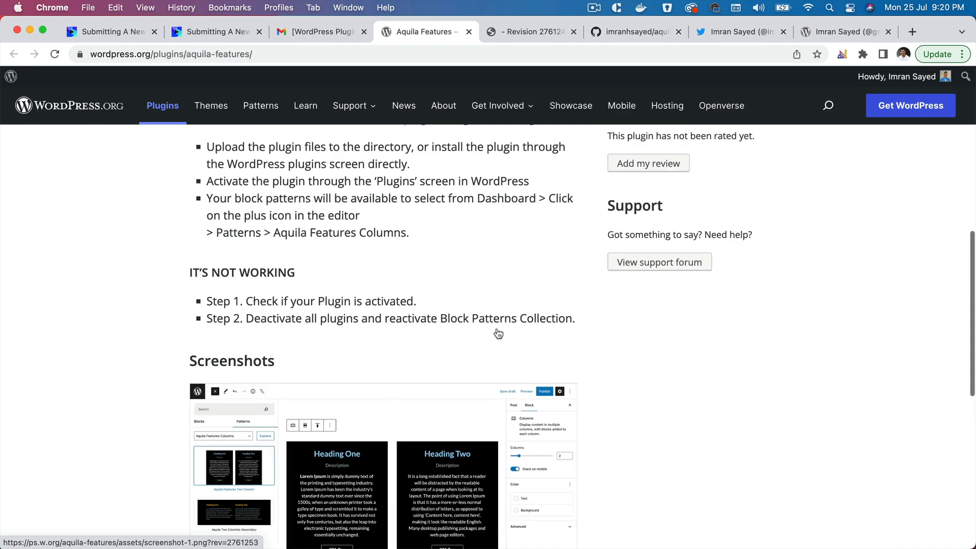
{"action": "scroll", "scroll_direction": "up", "scroll_amount": 3}
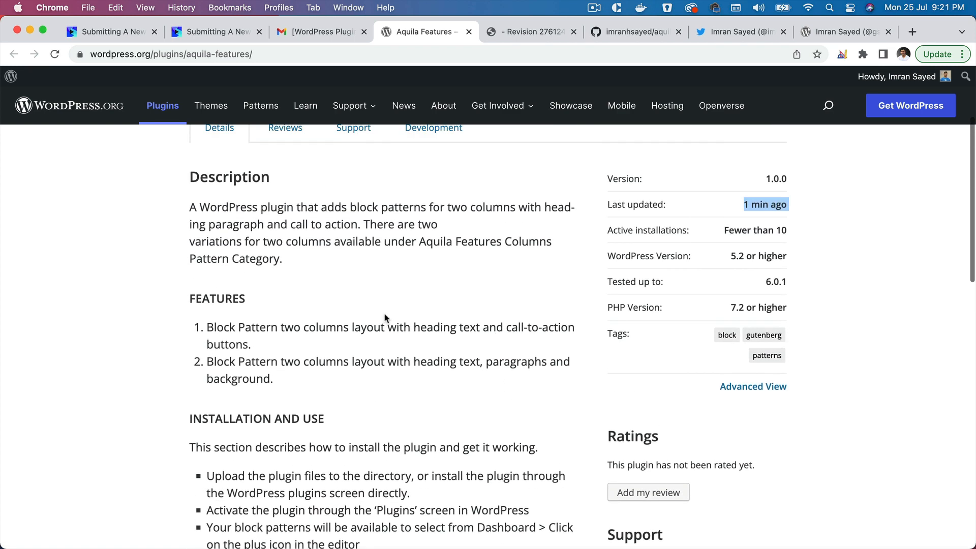
{"action": "scroll", "scroll_direction": "up", "scroll_amount": 3}
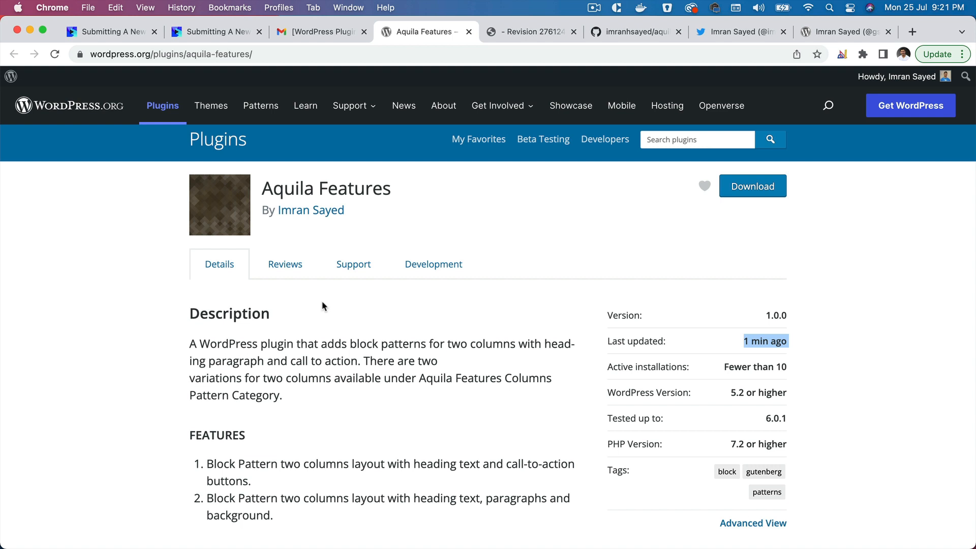
{"action": "left_click", "coordinate": [353, 264]}
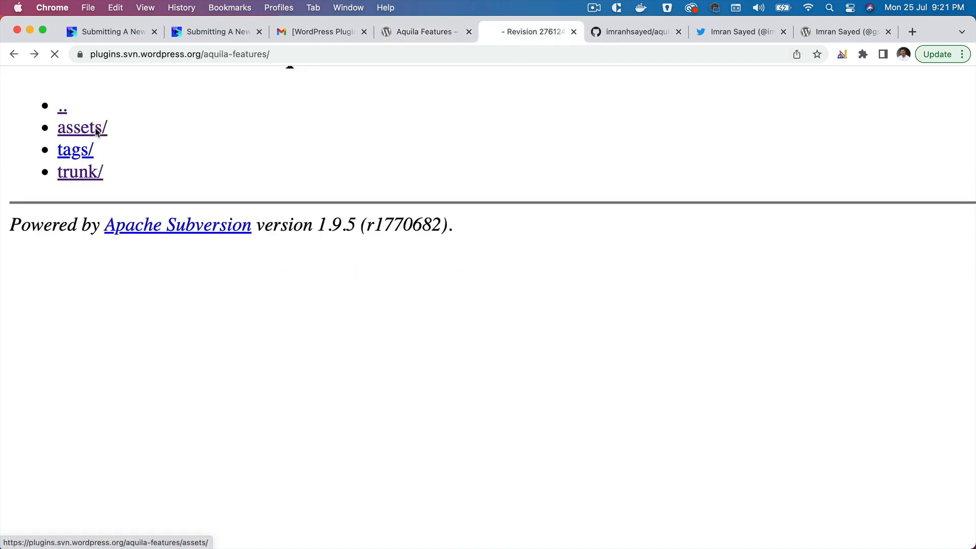
Step: Open assets/ in the SVN browser to confirm the banner, icon and screenshot files
{"action": "left_click", "coordinate": [82, 127]}
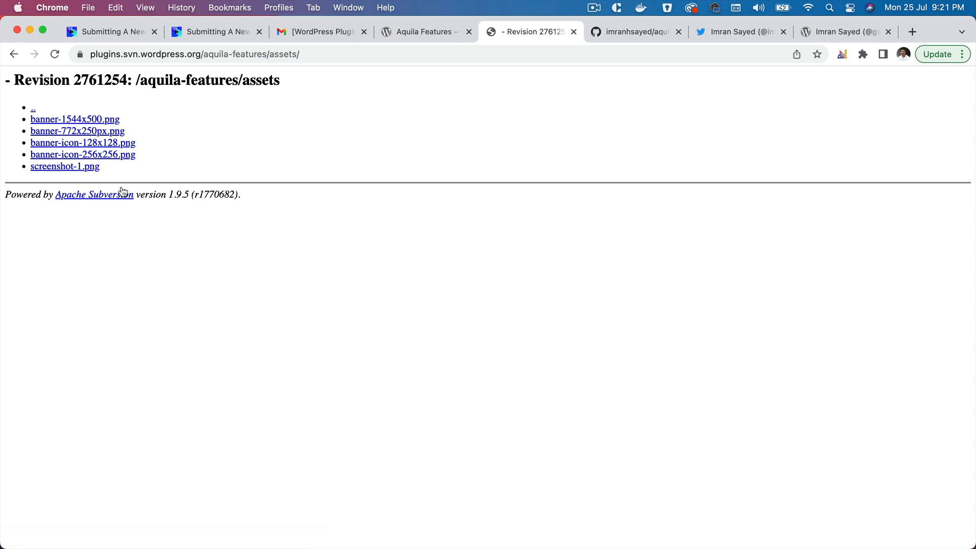
{"action": "scroll", "scroll_direction": "down", "scroll_amount": 3}
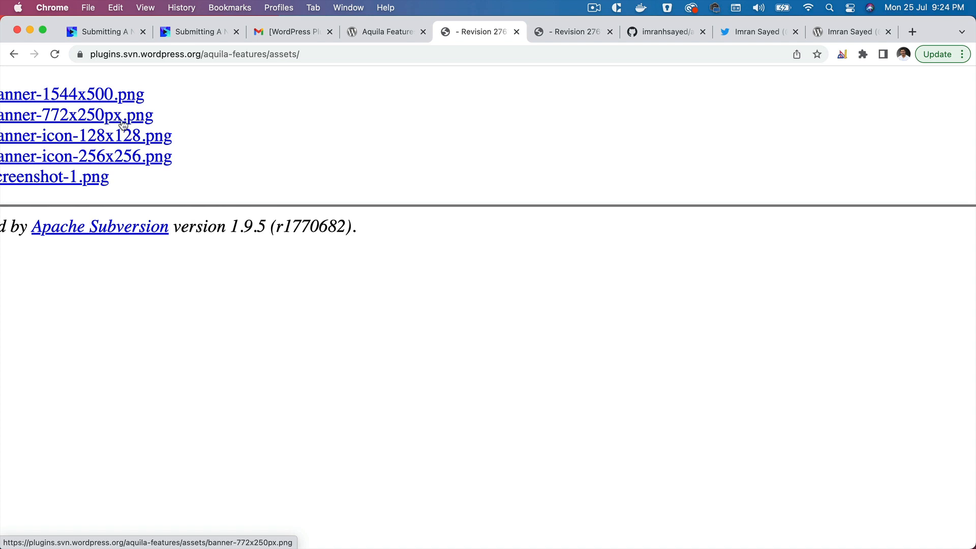
{"action": "mouse_move", "coordinate": [147, 129]}
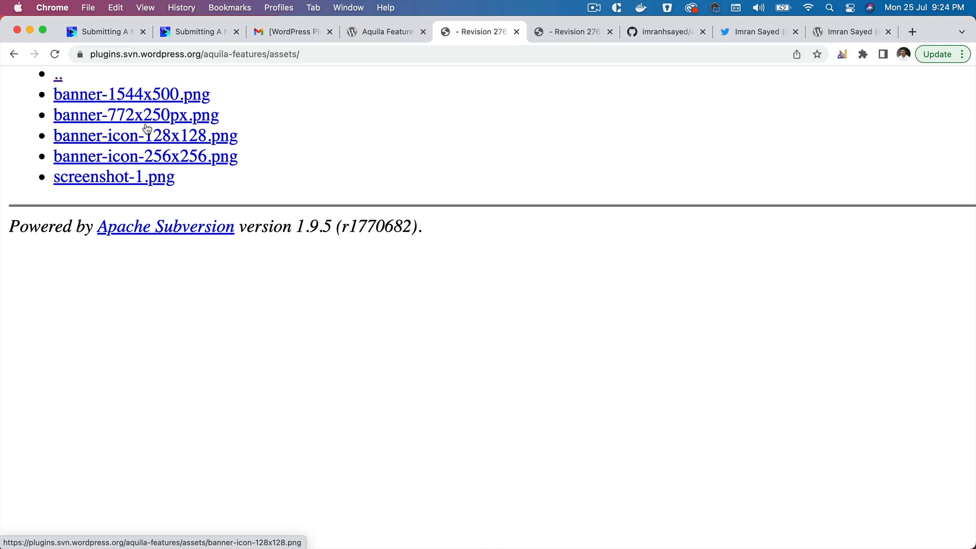
{"action": "mouse_move", "coordinate": [314, 519]}
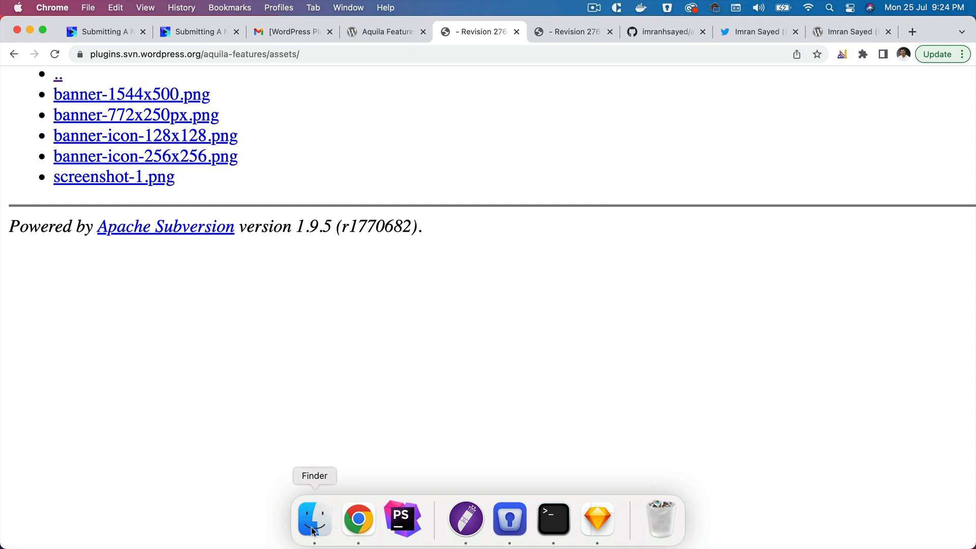
Step: Preview banner-772x250.png in Finder, check the Codeytek tutorial, then return to Finder
{"action": "left_click", "coordinate": [313, 518]}
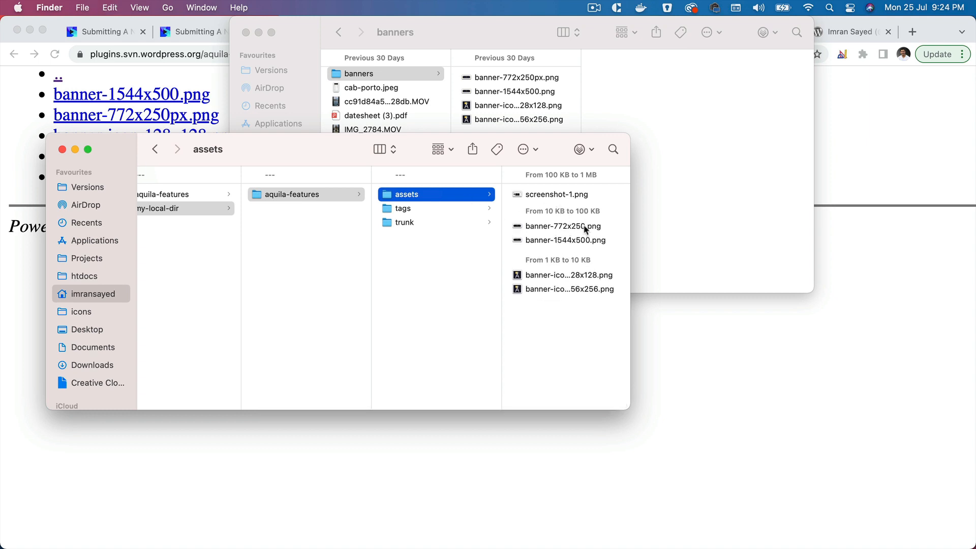
{"action": "left_click", "coordinate": [563, 226]}
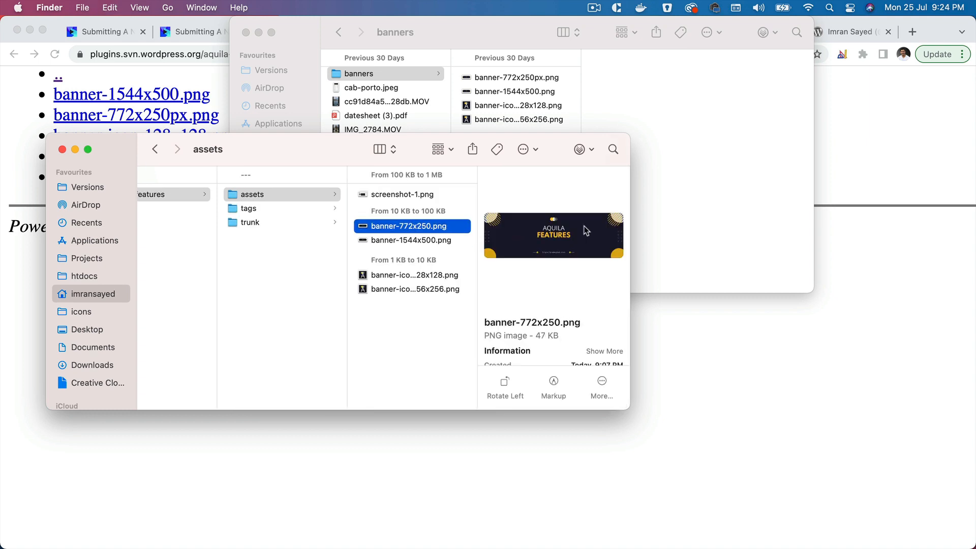
{"action": "left_click", "coordinate": [410, 239]}
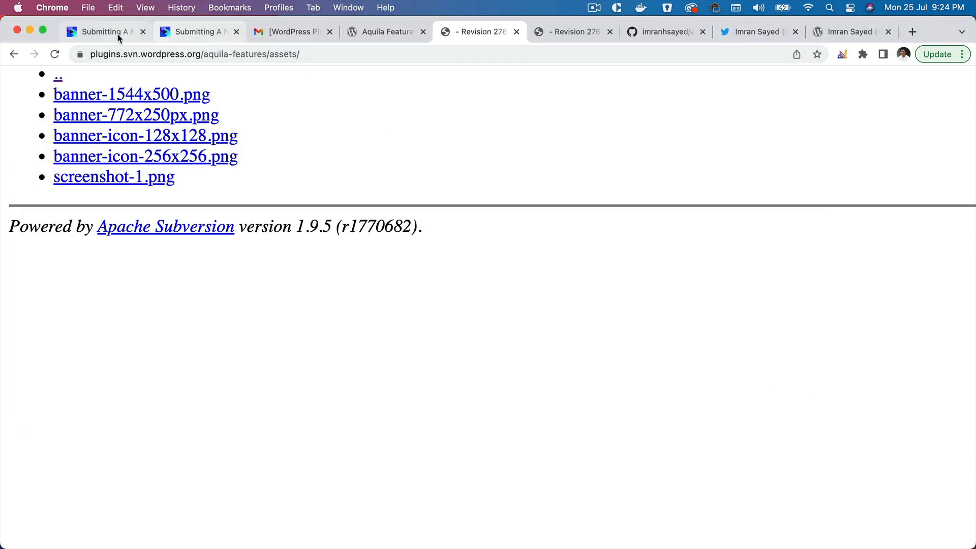
{"action": "left_click", "coordinate": [99, 31]}
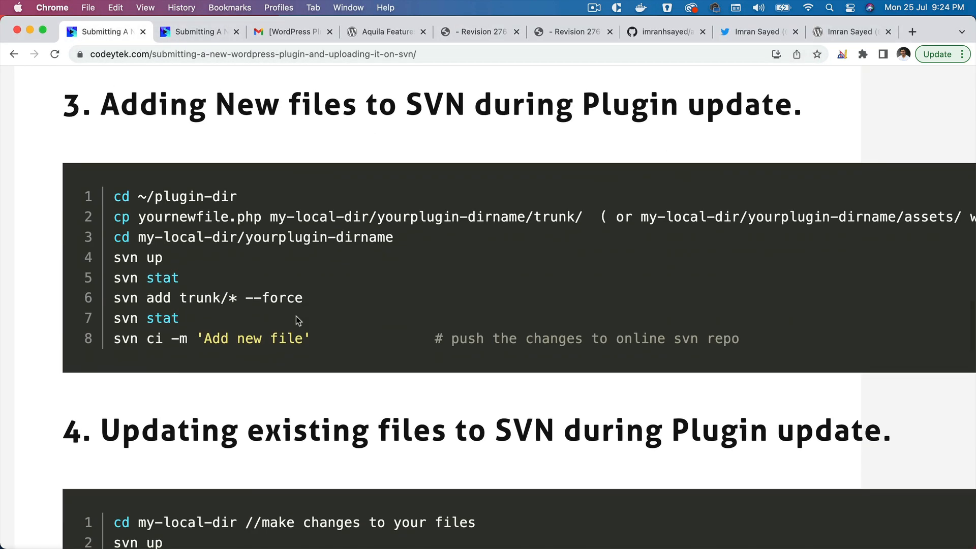
{"action": "mouse_move", "coordinate": [320, 516]}
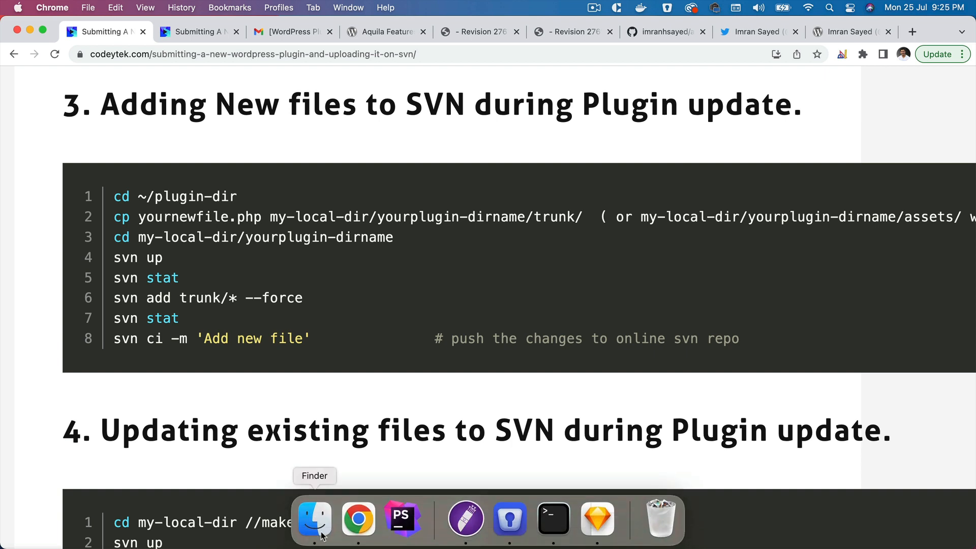
{"action": "mouse_move", "coordinate": [402, 517]}
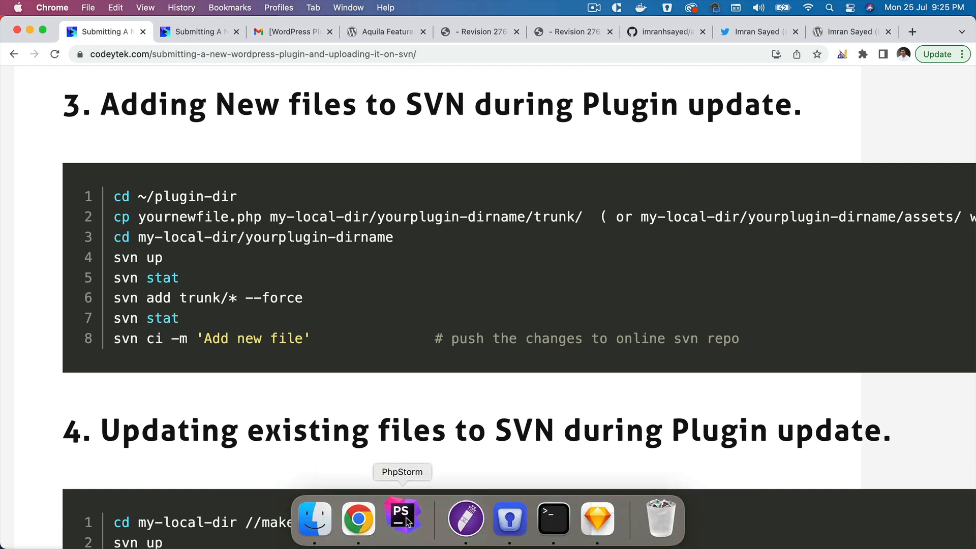
{"action": "left_click", "coordinate": [314, 518]}
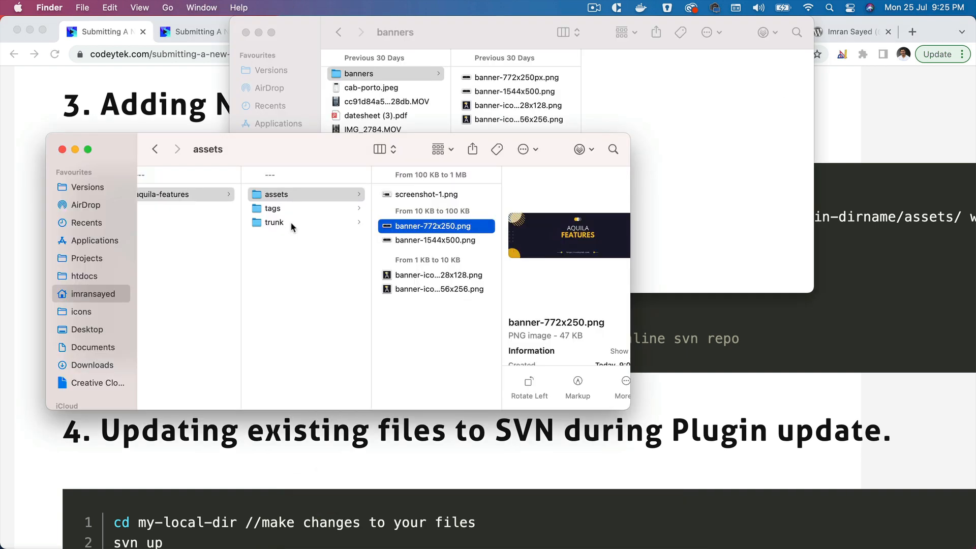
Step: Change the Version in trunk's aquila-features.php to 1.0.1
{"action": "left_click", "coordinate": [273, 222]}
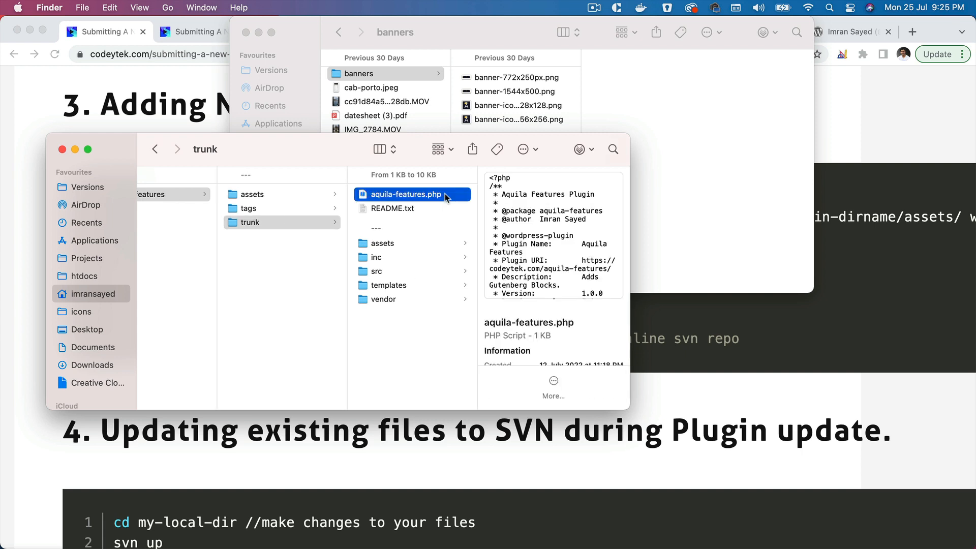
{"action": "double_click", "coordinate": [409, 194]}
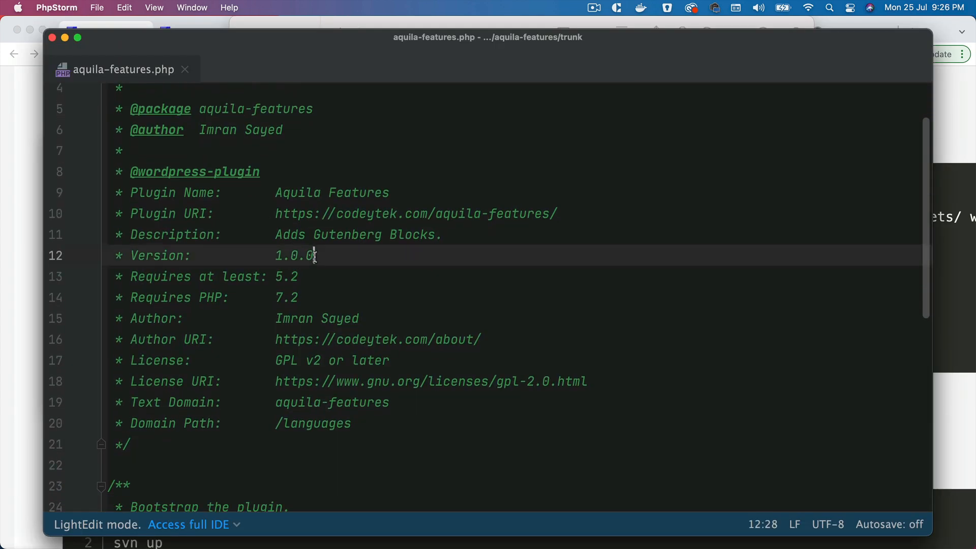
{"action": "type", "text": "1"}
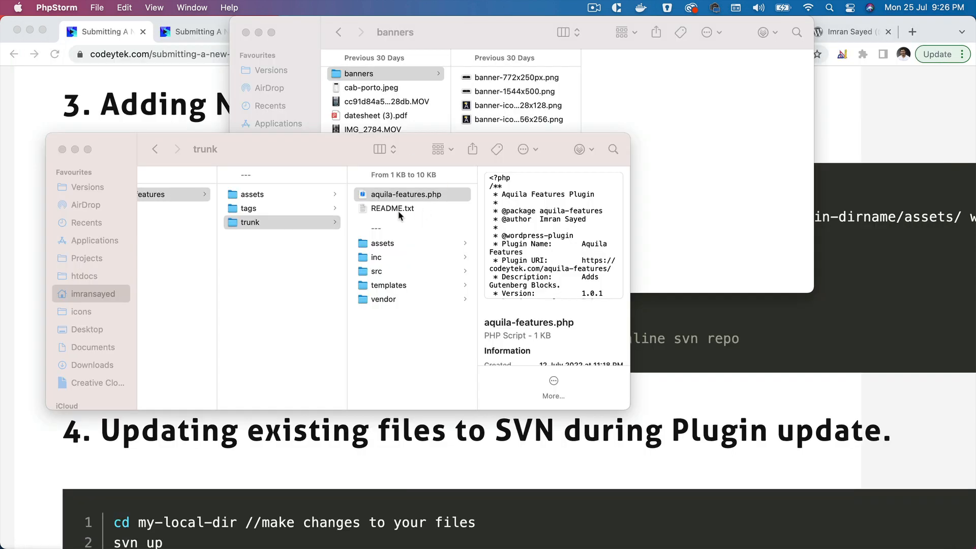
Step: Set README.txt's Stable tag to 1.0.1 and close the file
{"action": "left_click", "coordinate": [392, 208]}
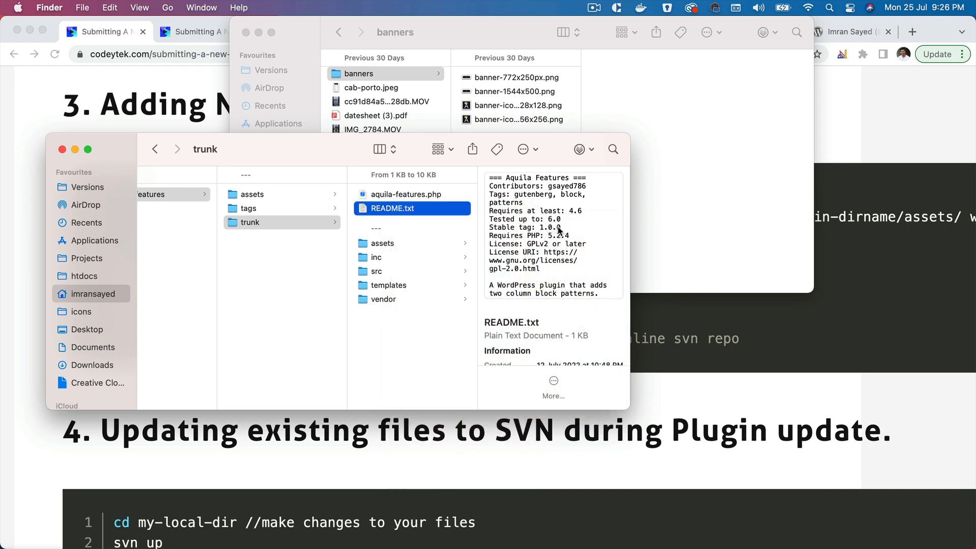
{"action": "double_click", "coordinate": [393, 208]}
{"action": "type", "text": "1"}
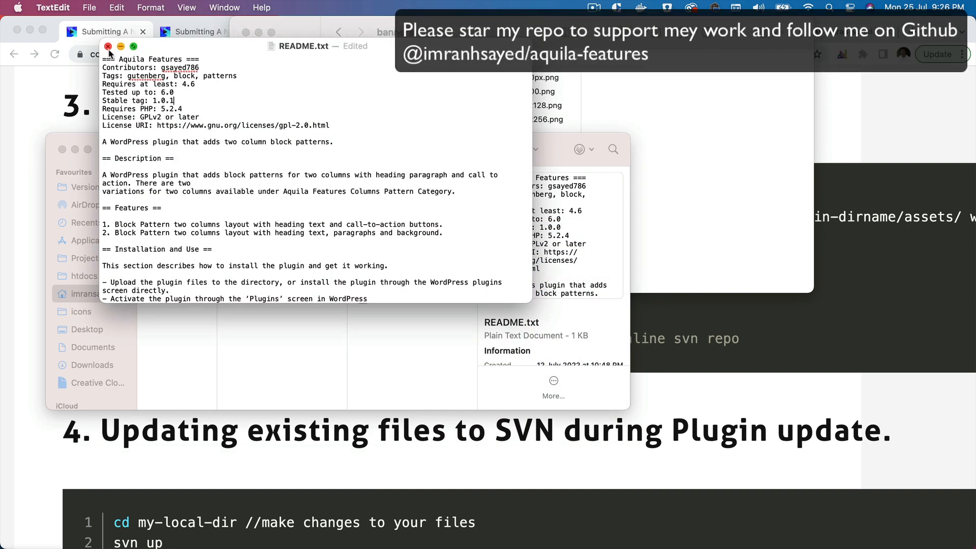
{"action": "left_click", "coordinate": [109, 47]}
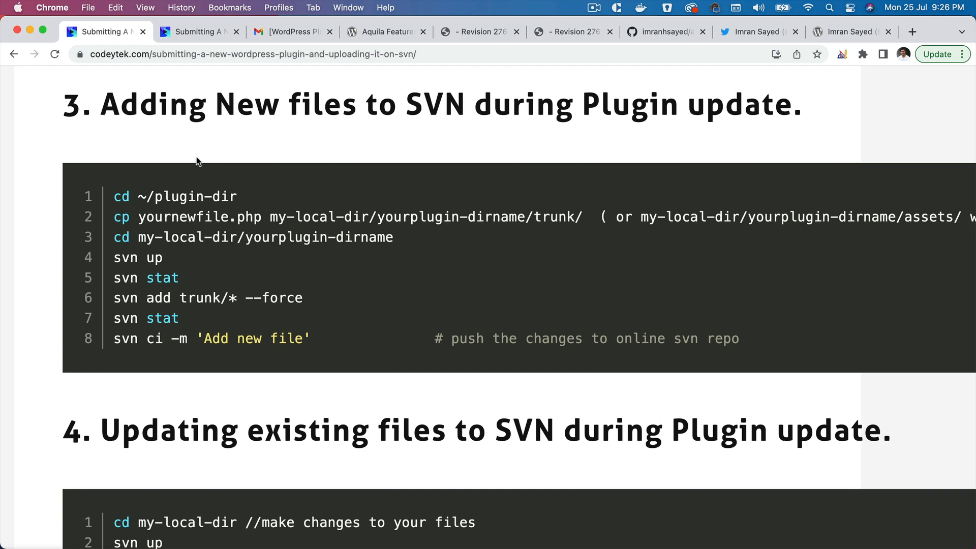
Step: Review the svn up, svn stat and svn add --force steps, then run the update in Terminal
{"action": "scroll", "scroll_direction": "down", "scroll_amount": 3}
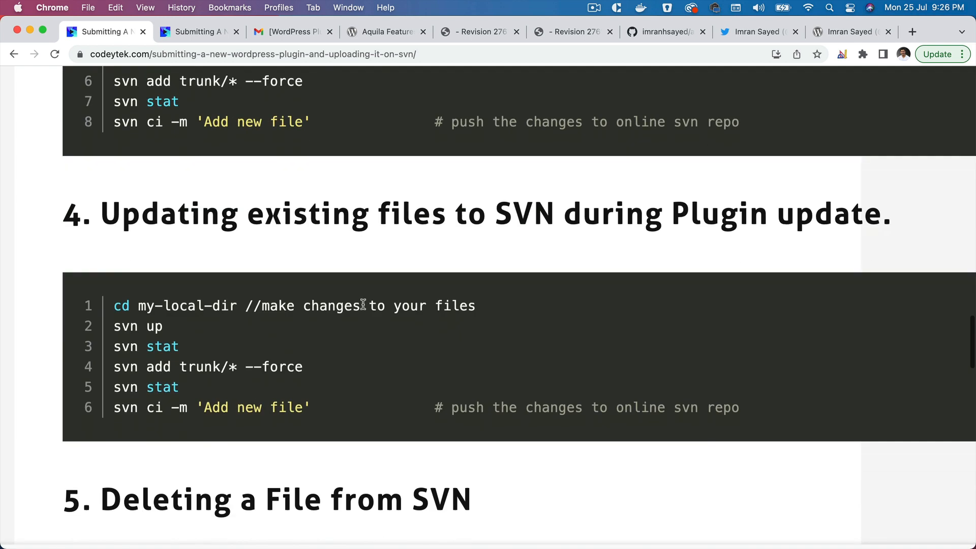
{"action": "mouse_move", "coordinate": [799, 223]}
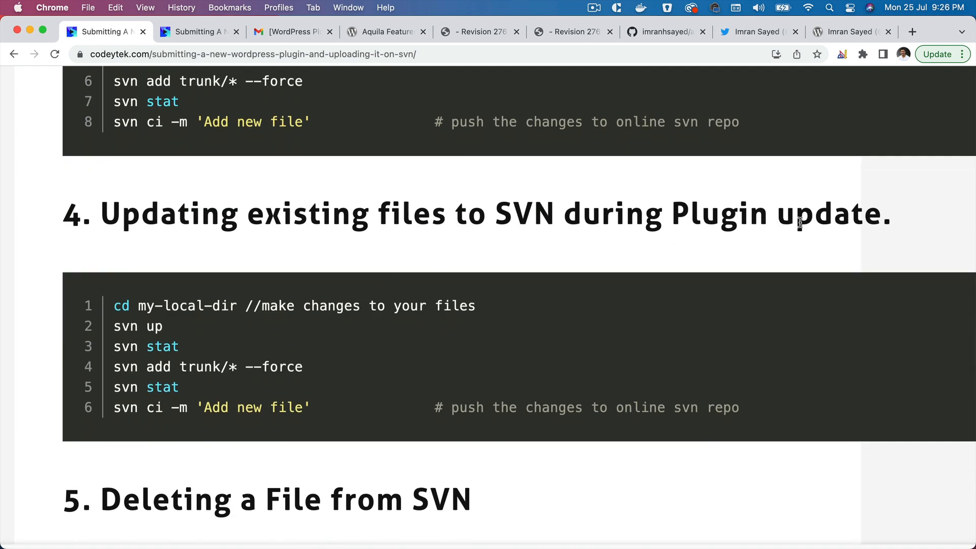
{"action": "mouse_move", "coordinate": [184, 339]}
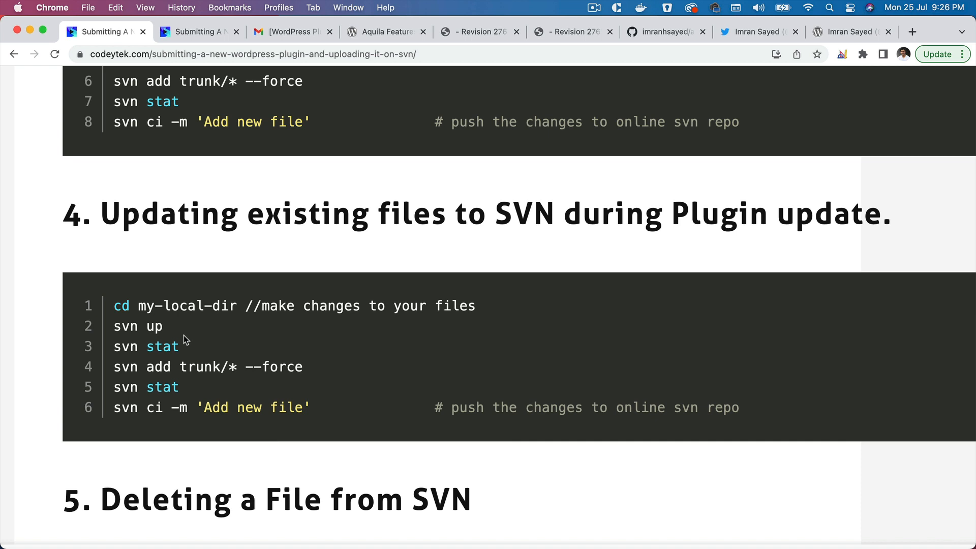
{"action": "mouse_move", "coordinate": [176, 342]}
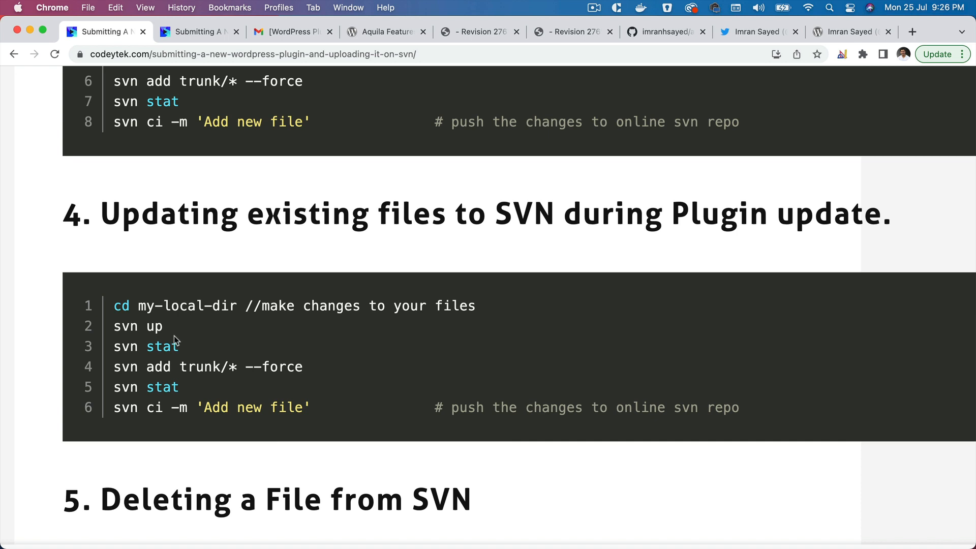
{"action": "double_click", "coordinate": [137, 325]}
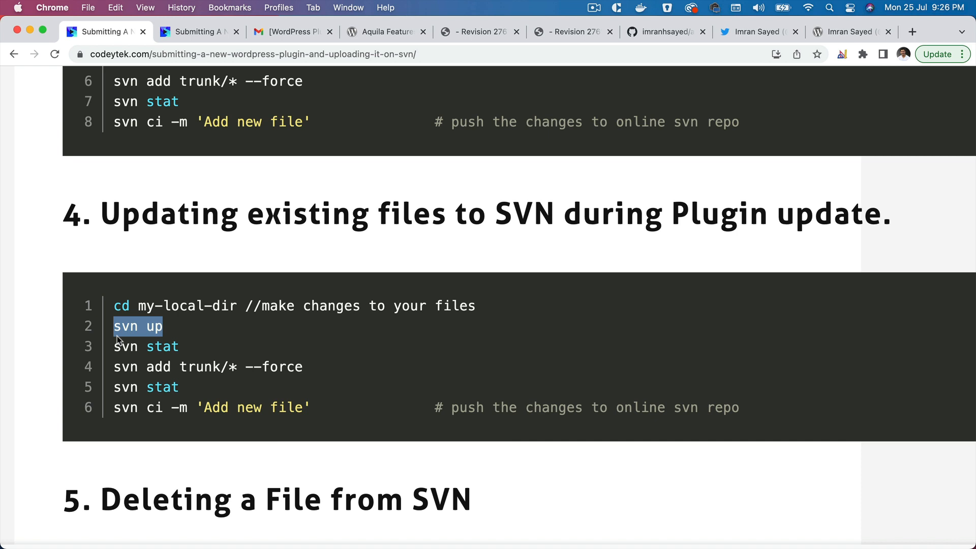
{"action": "mouse_move", "coordinate": [194, 345]}
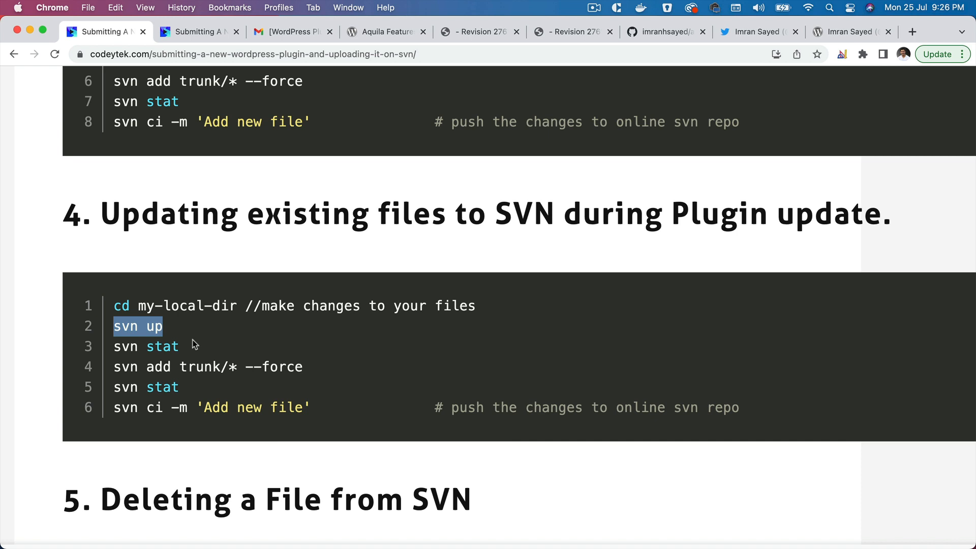
{"action": "mouse_move", "coordinate": [190, 349]}
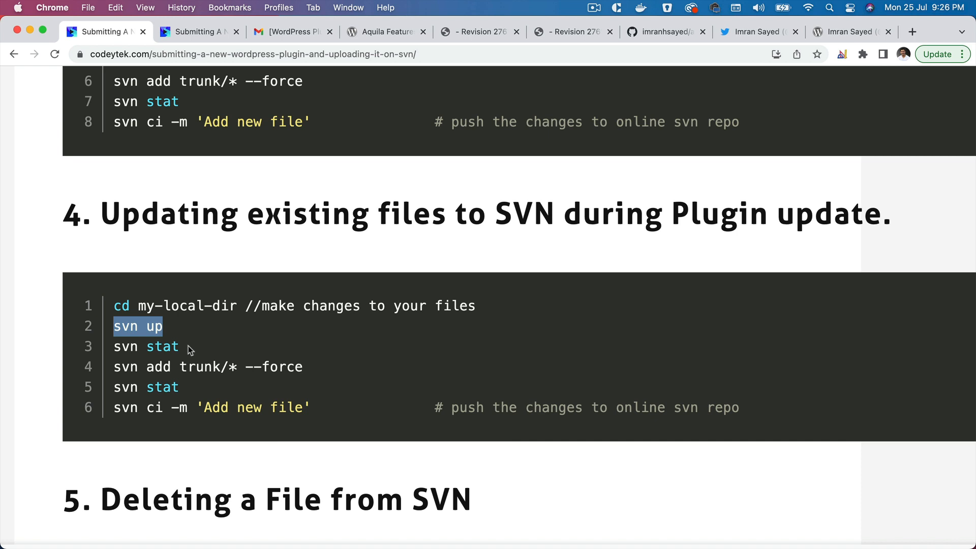
{"action": "double_click", "coordinate": [144, 347]}
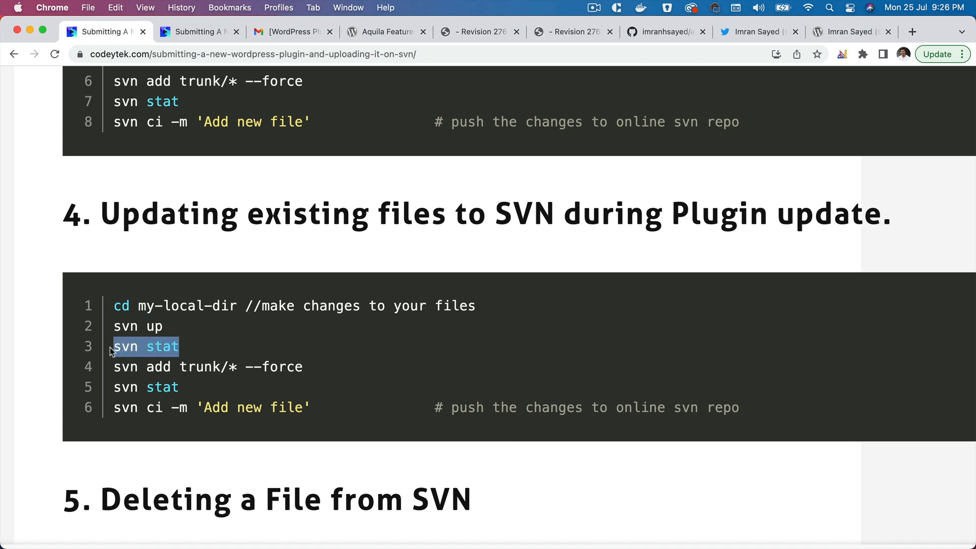
{"action": "left_click", "coordinate": [553, 518]}
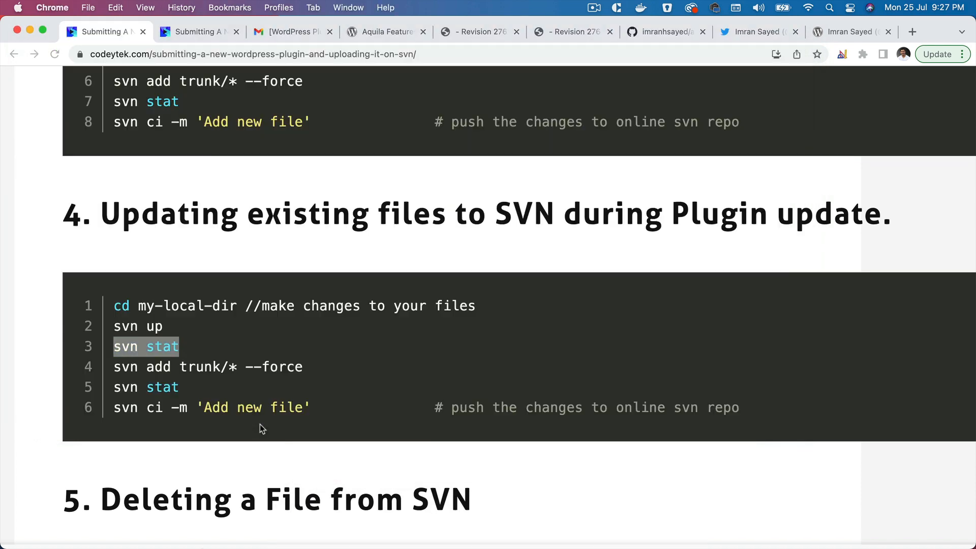
{"action": "double_click", "coordinate": [208, 367]}
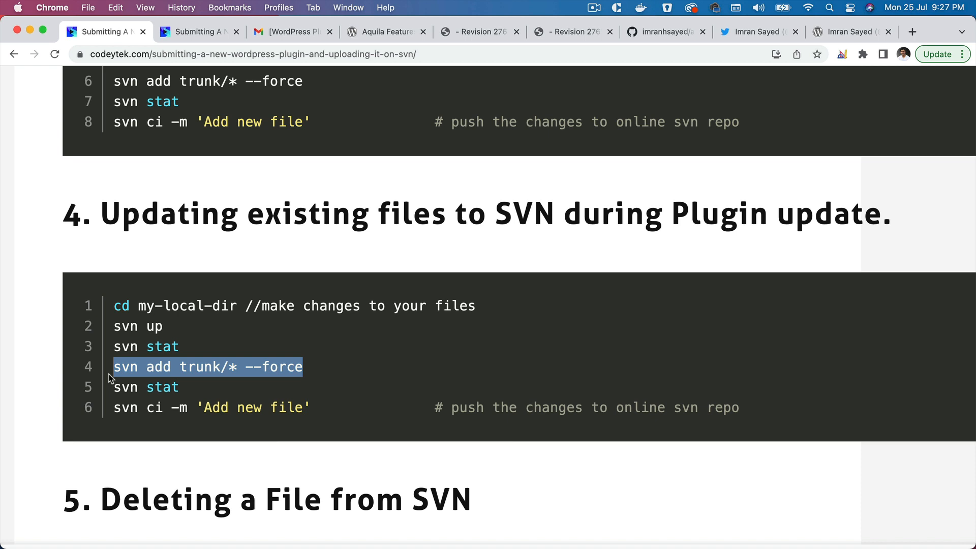
{"action": "mouse_move", "coordinate": [196, 342]}
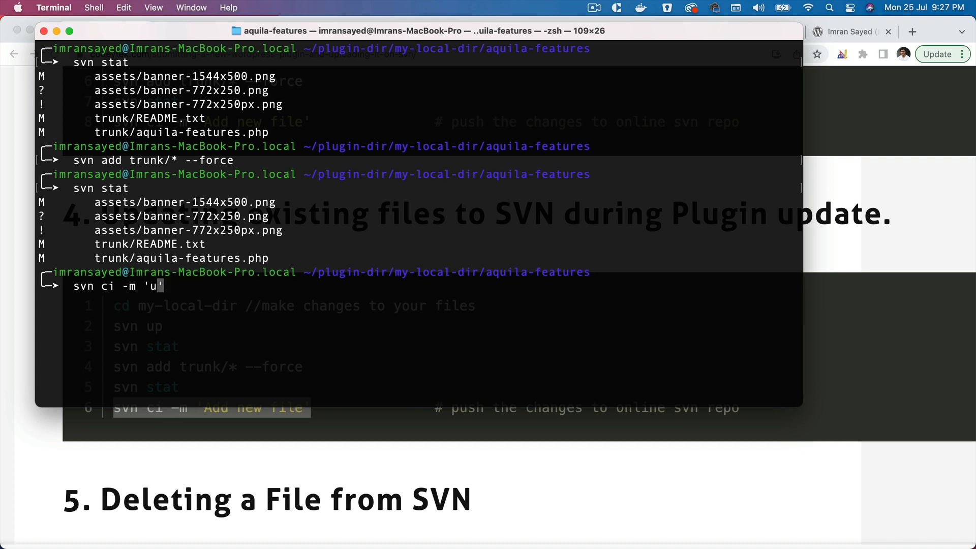
{"action": "type", "text": "pdat"}
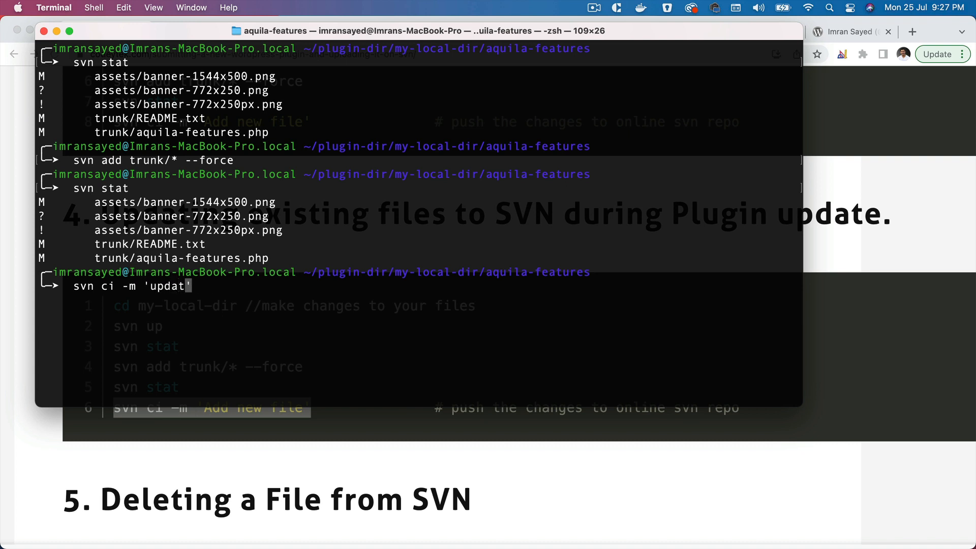
{"action": "key", "text": "Return"}
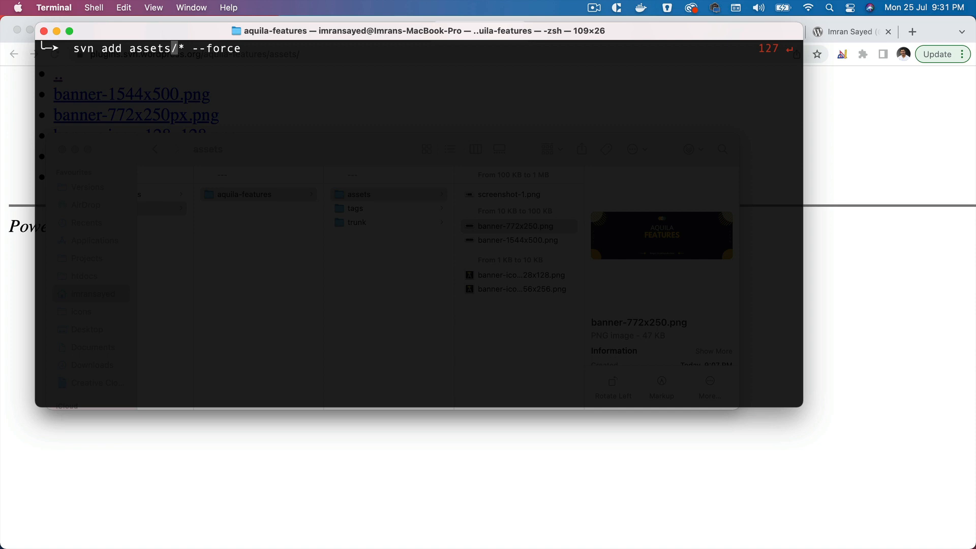
Step: Force-add the new banner-772x250.png to SVN and check the working copy status
{"action": "key", "text": "Return"}
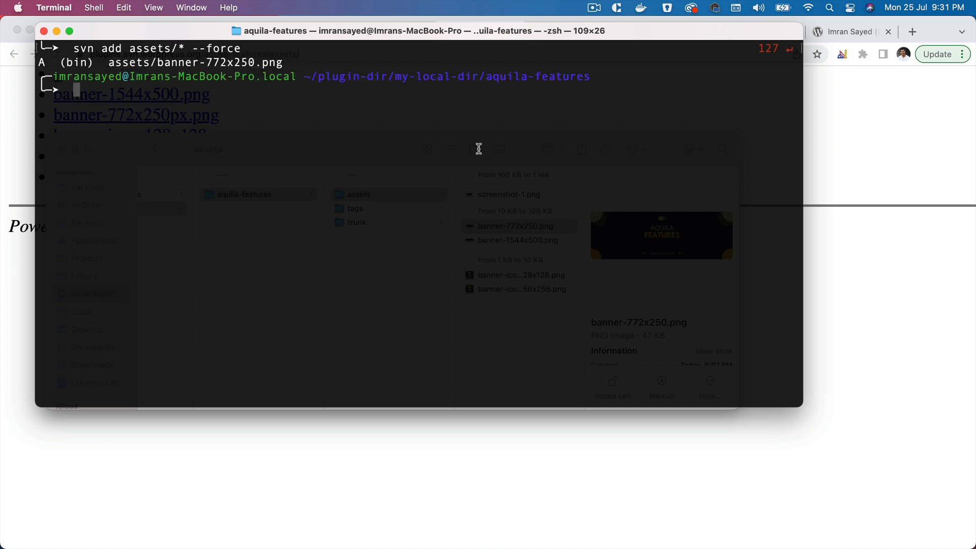
{"action": "mouse_move", "coordinate": [360, 142]}
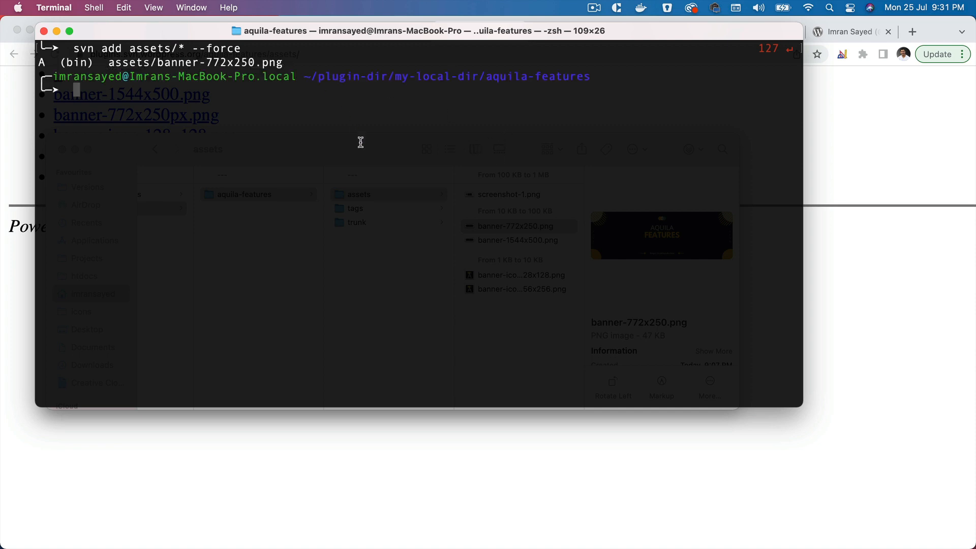
{"action": "type", "text": "svn s"}
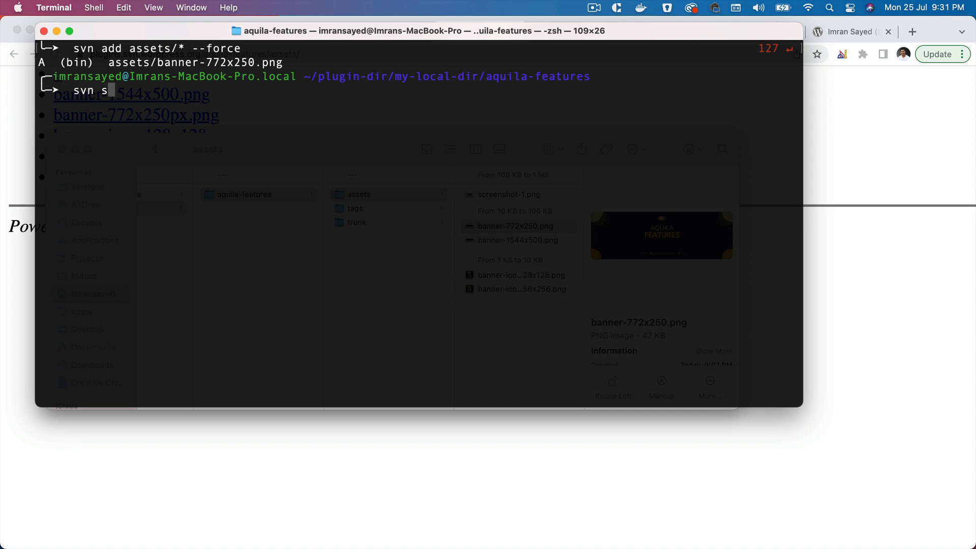
{"action": "key", "text": "Return"}
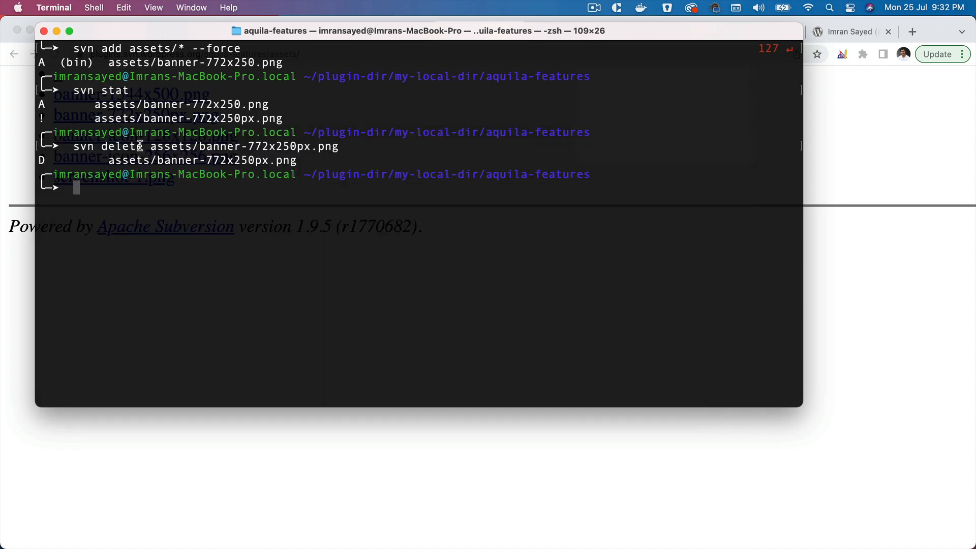
{"action": "mouse_move", "coordinate": [347, 146]}
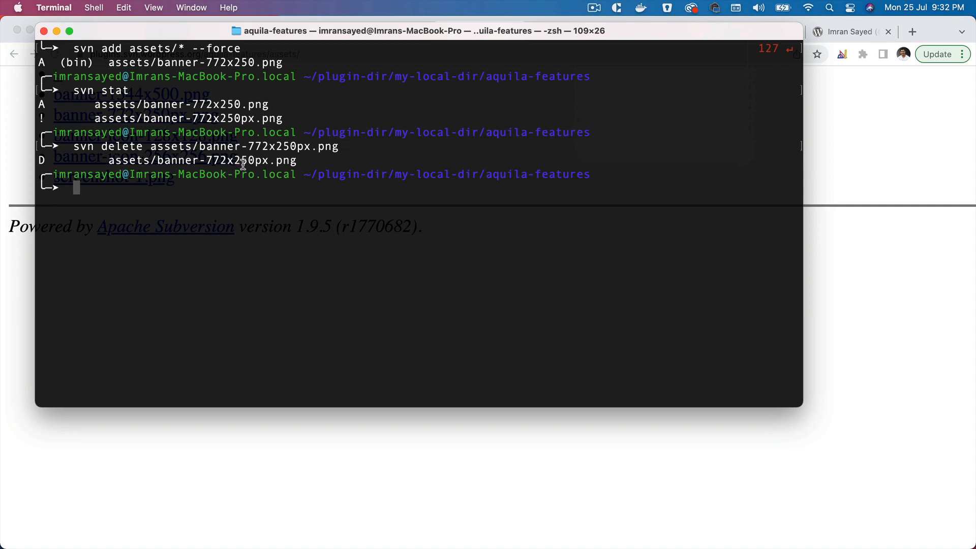
Step: Confirm the old banner-772x250px.png is deleted, then commit as 'Update assets file'
{"action": "type", "text": "svn s"}
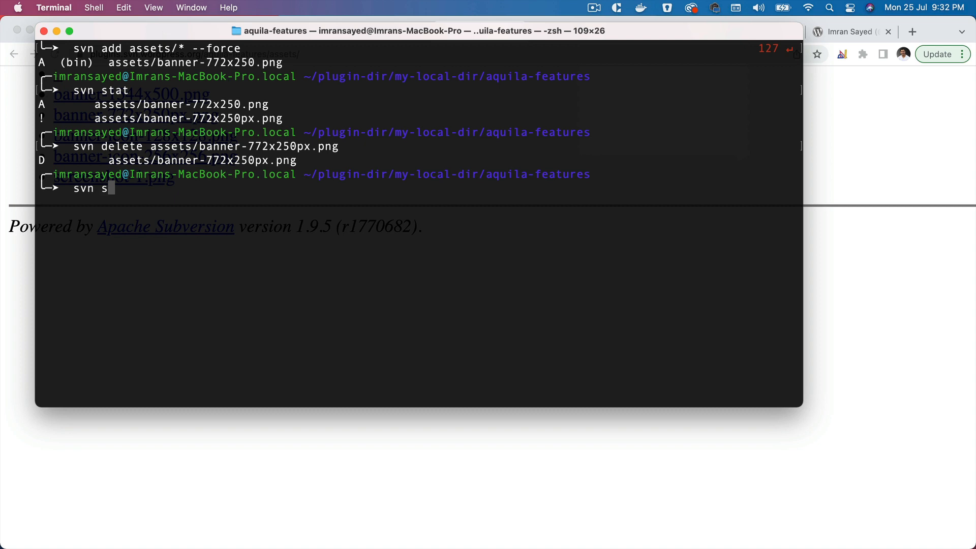
{"action": "key", "text": "Return"}
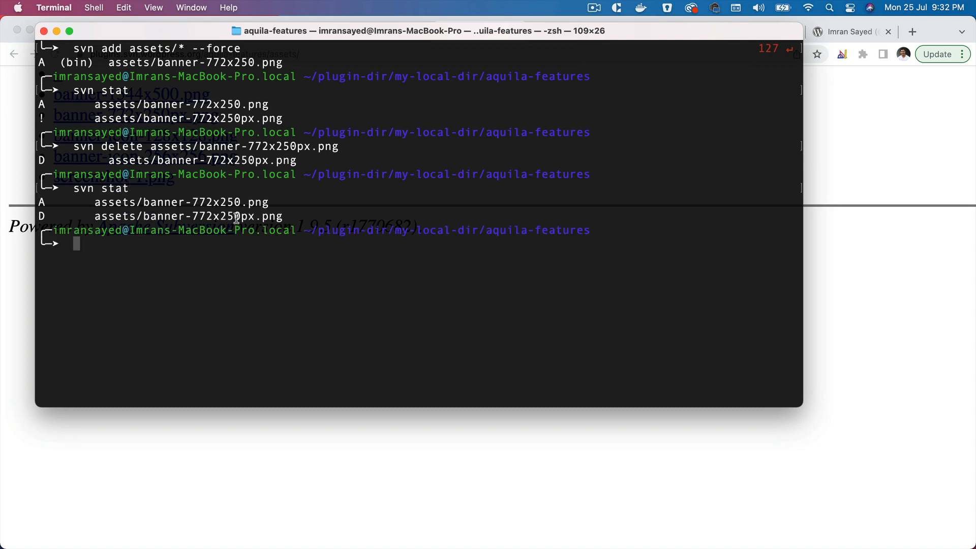
{"action": "mouse_move", "coordinate": [276, 217]}
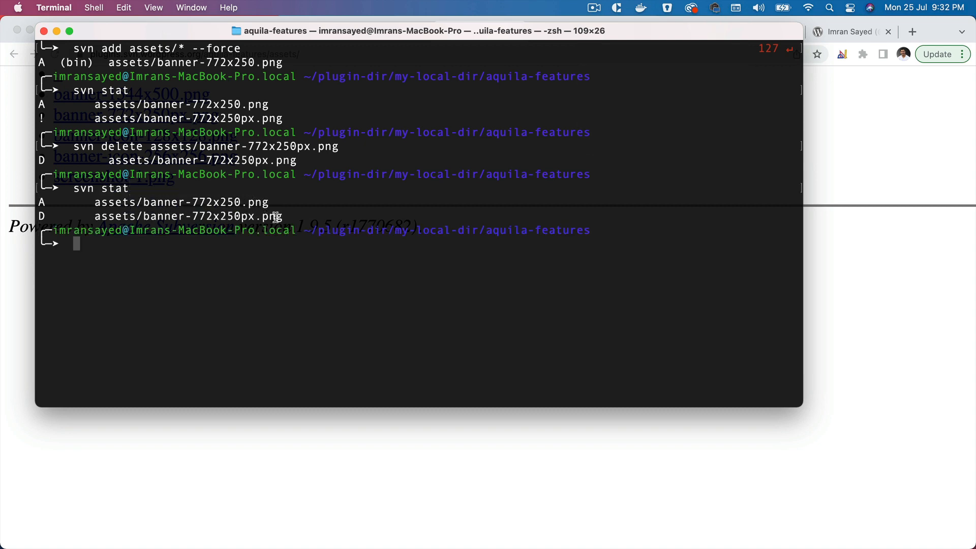
{"action": "mouse_move", "coordinate": [182, 270]}
{"action": "type", "text": "svn ci -m 'Update  file"}
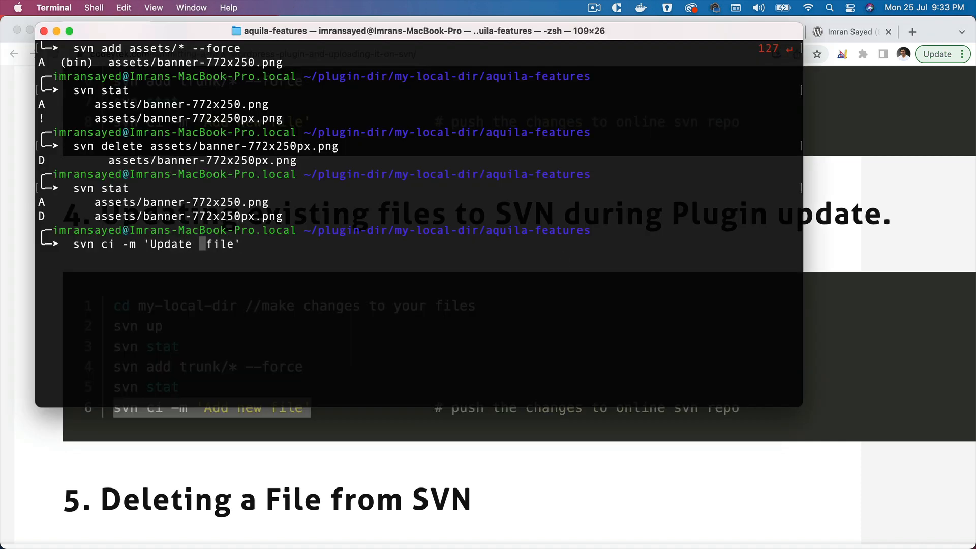
{"action": "type", "text": "assets"}
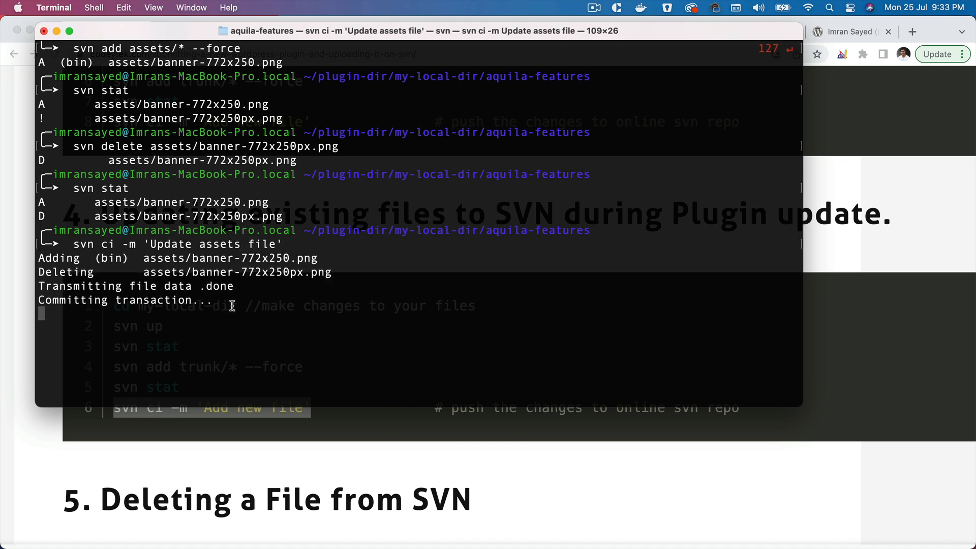
{"action": "mouse_move", "coordinate": [194, 320]}
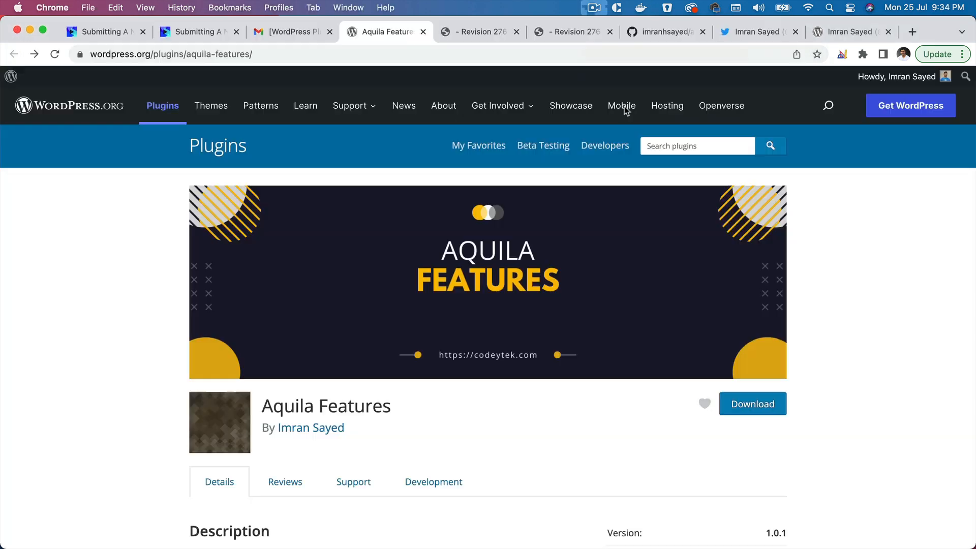
Step: Check the plugin page for the new banner and version 1.0.1, then switch to Finder
{"action": "scroll", "scroll_direction": "down", "scroll_amount": 3}
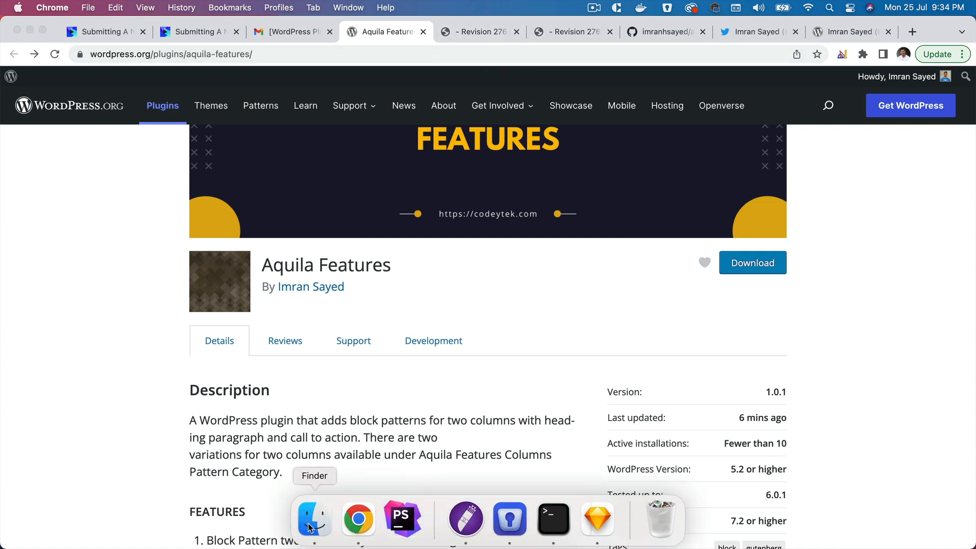
{"action": "left_click", "coordinate": [313, 517]}
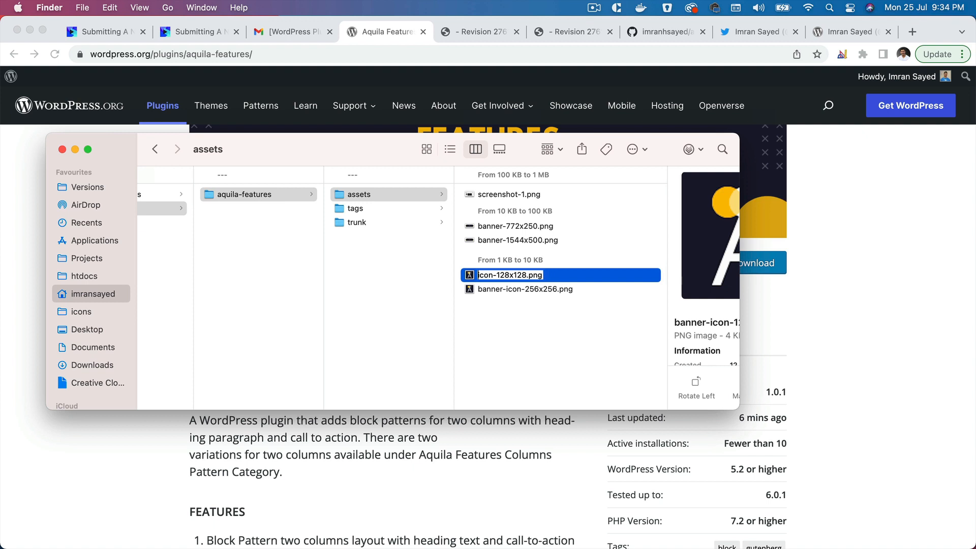
Step: Rename banner-icon images to icon-128x128.png and icon-256x256.png, then return to Terminal
{"action": "left_click", "coordinate": [524, 288]}
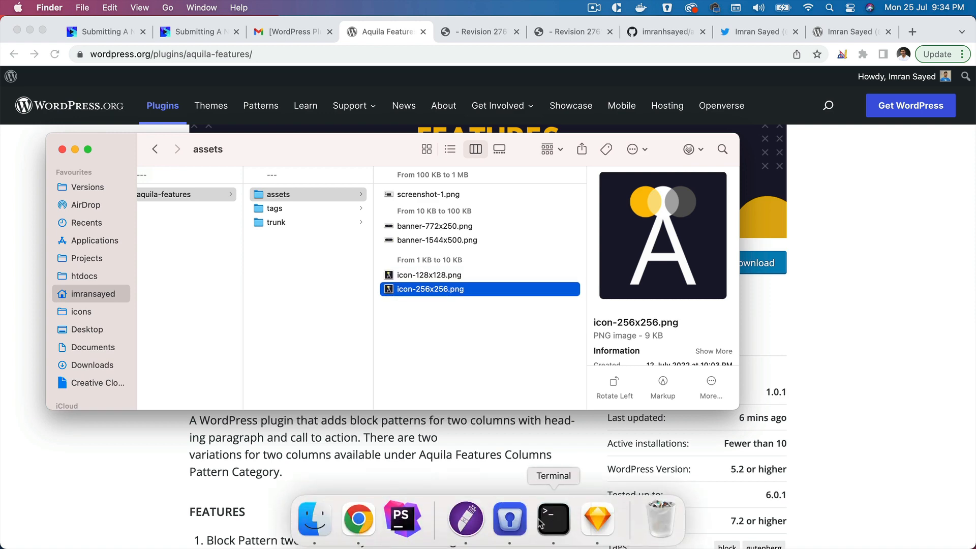
{"action": "left_click", "coordinate": [553, 519]}
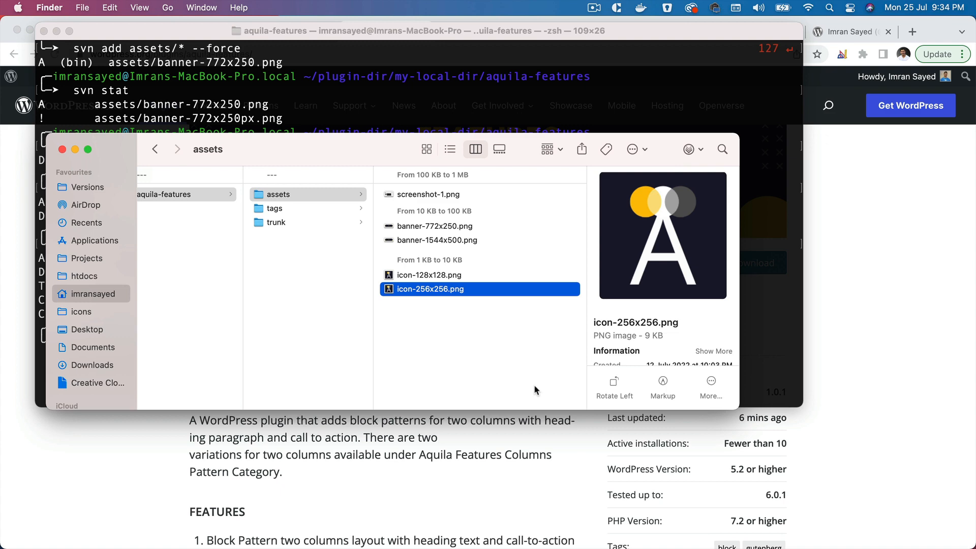
{"action": "mouse_move", "coordinate": [462, 288]}
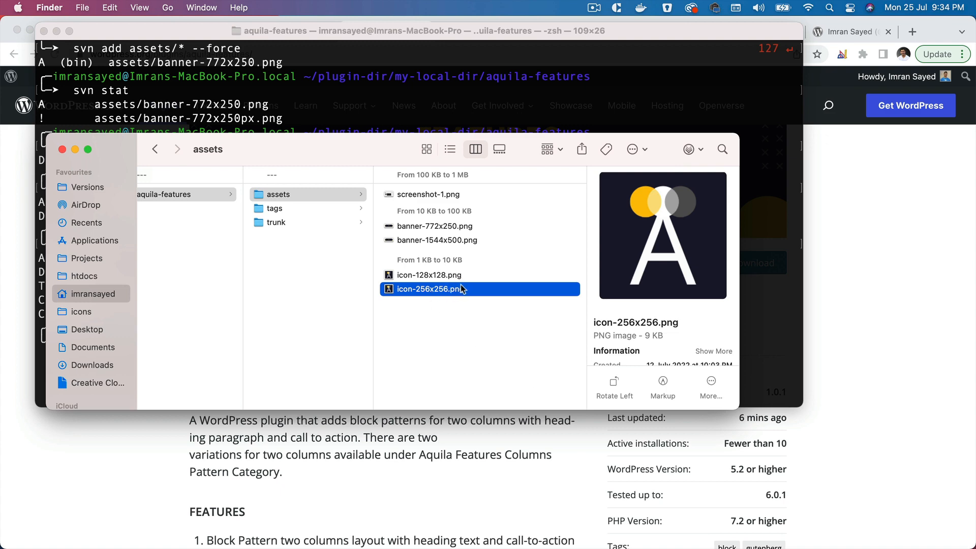
{"action": "left_click", "coordinate": [509, 95]}
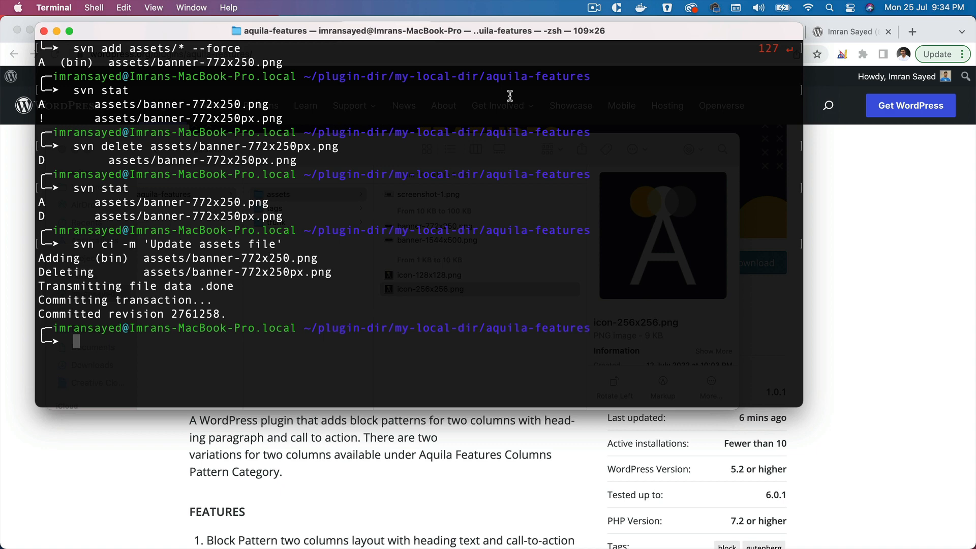
Step: List the working copy status and force-add icon-128x128.png and icon-256x256.png with svn add
{"action": "type", "text": "svn stat"}
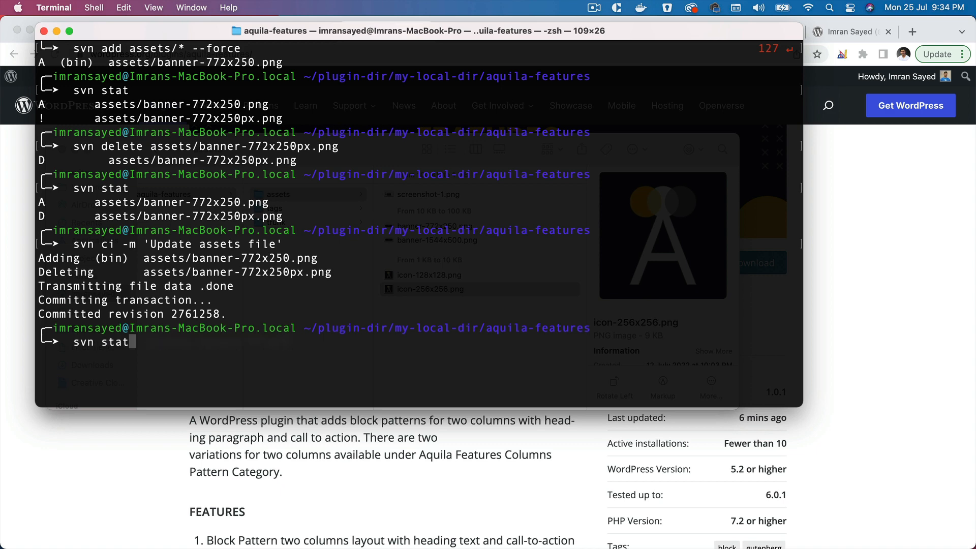
{"action": "key", "text": "Return"}
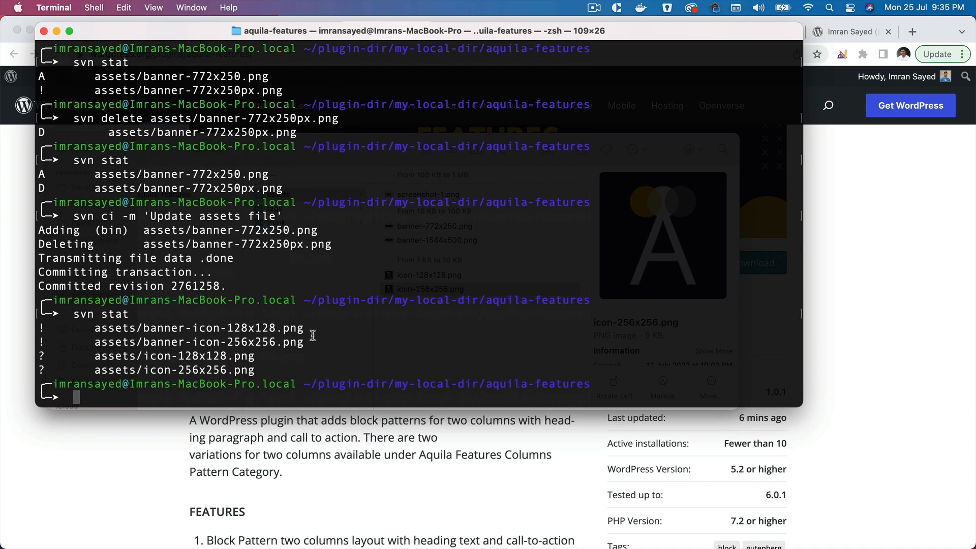
{"action": "type", "text": "svn ci -m 'Update assets file'"}
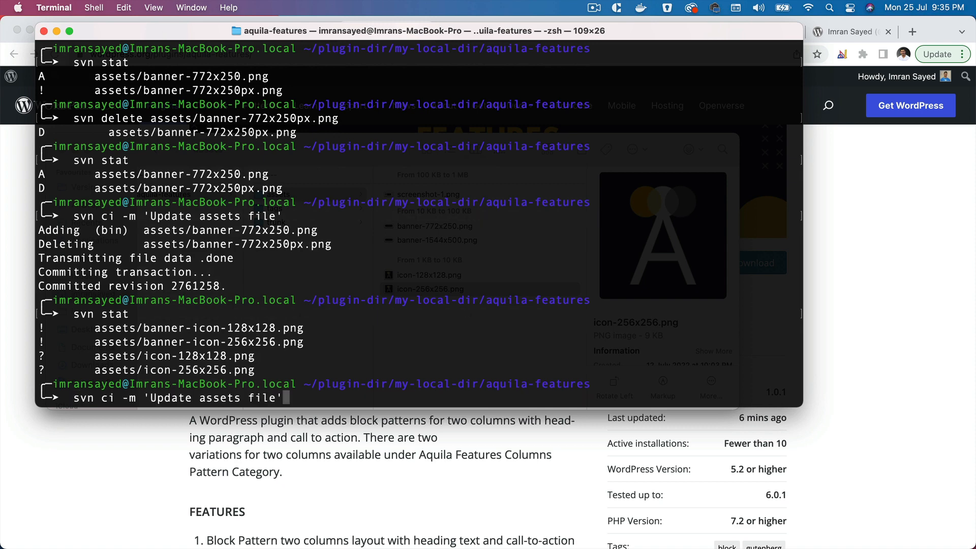
{"action": "type", "text": "svn add assets/* --force"}
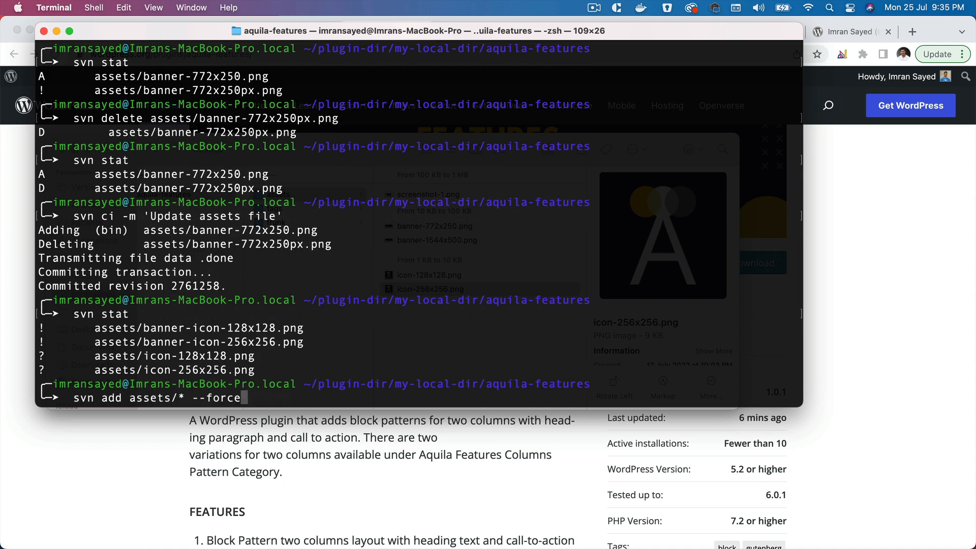
{"action": "key", "text": "Return"}
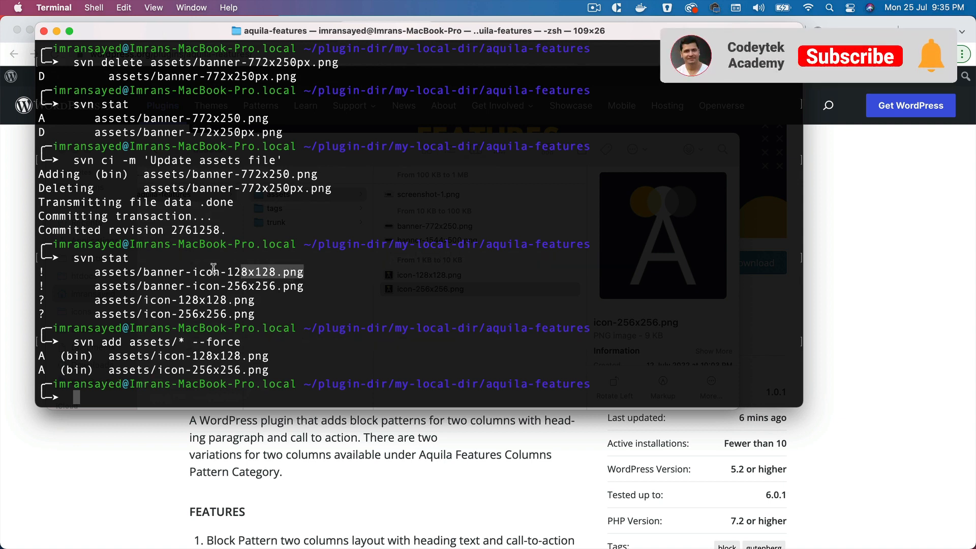
Step: Mark banner-icon-128x128.png and banner-icon-256x256.png for deletion and check svn stat
{"action": "left_click", "coordinate": [849, 56]}
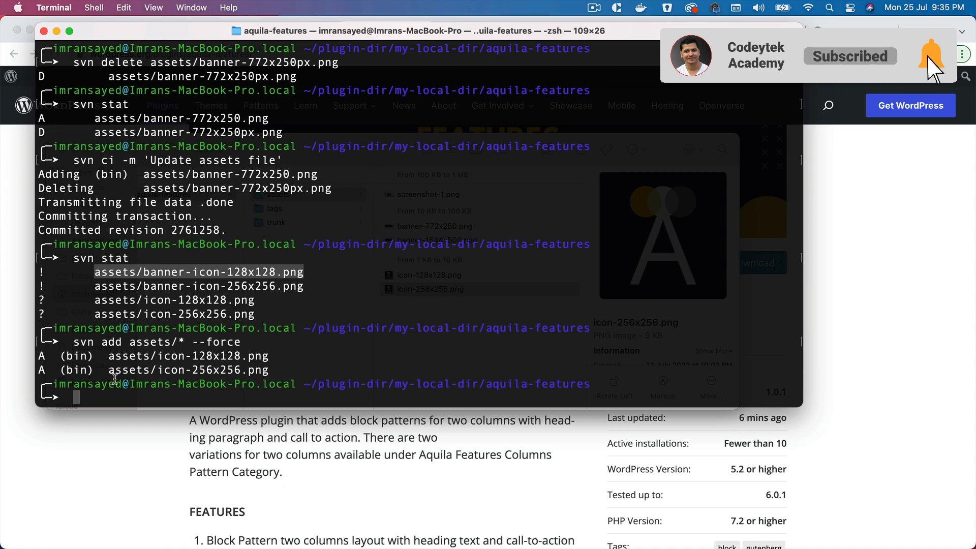
{"action": "type", "text": "svn delete assets/banner-icon-128x128.pn"}
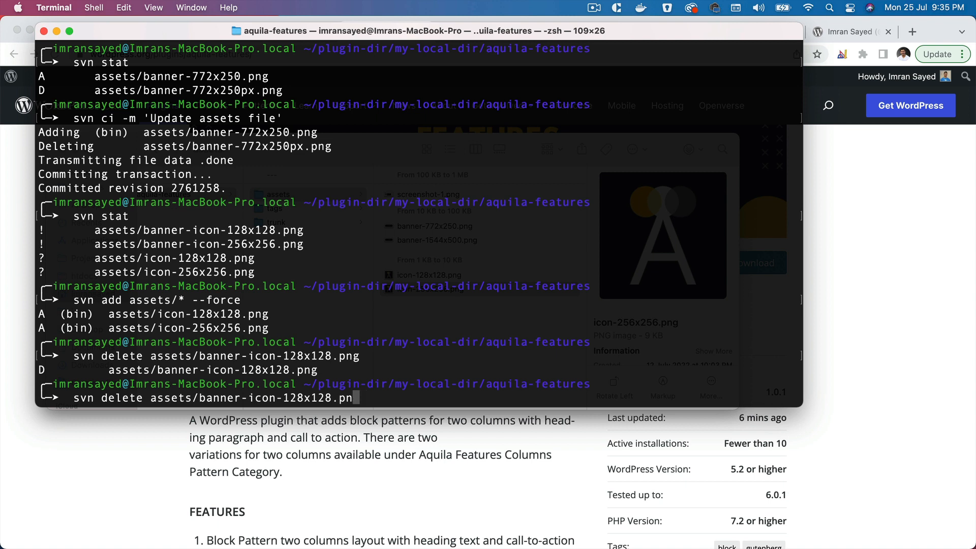
{"action": "key", "text": "backspace"}
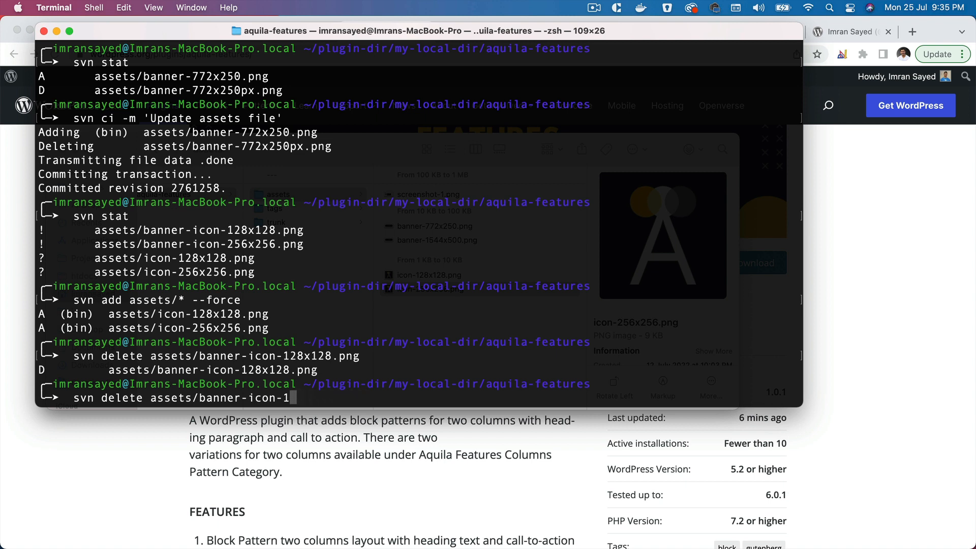
{"action": "type", "text": "256x256.png"}
{"action": "type", "text": "sv"}
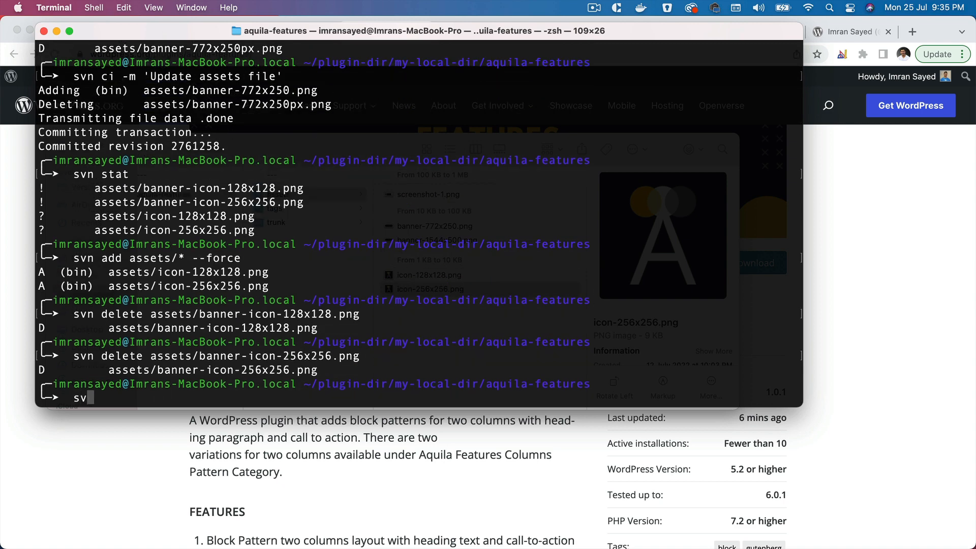
{"action": "type", "text": "n stat"}
{"action": "key", "text": "Return"}
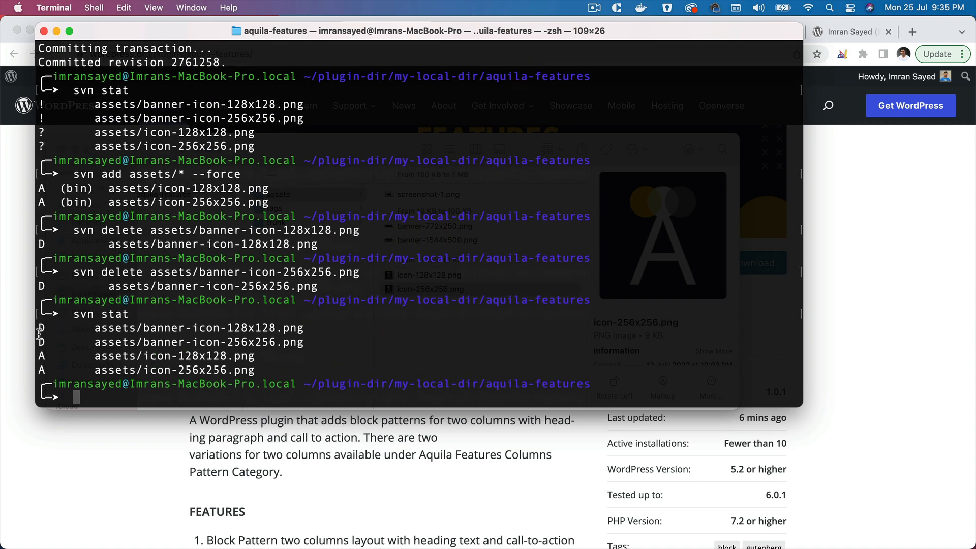
{"action": "mouse_move", "coordinate": [177, 360]}
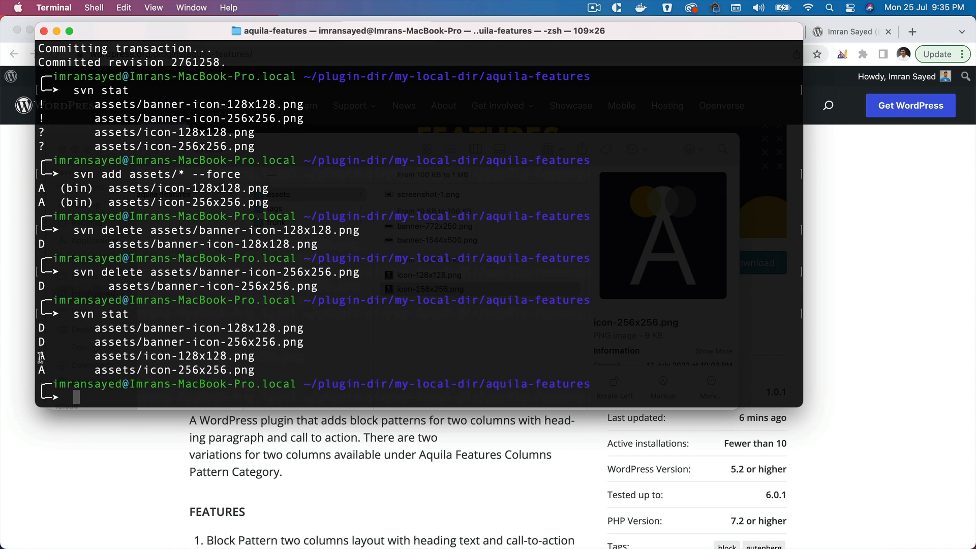
{"action": "mouse_move", "coordinate": [58, 347]}
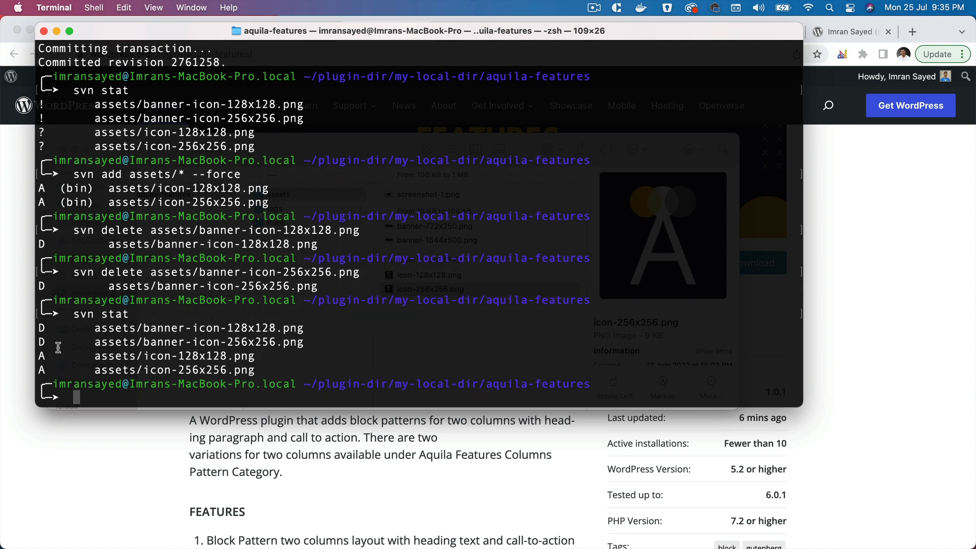
{"action": "mouse_move", "coordinate": [258, 349]}
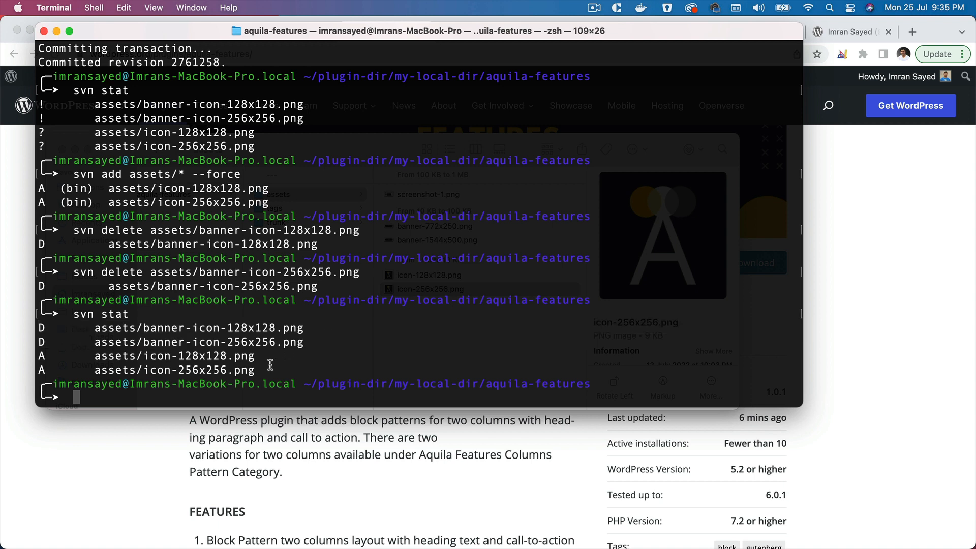
Step: Check svn stat and commit the icon changes with message 'Update assets file'
{"action": "type", "text": "svn stat"}
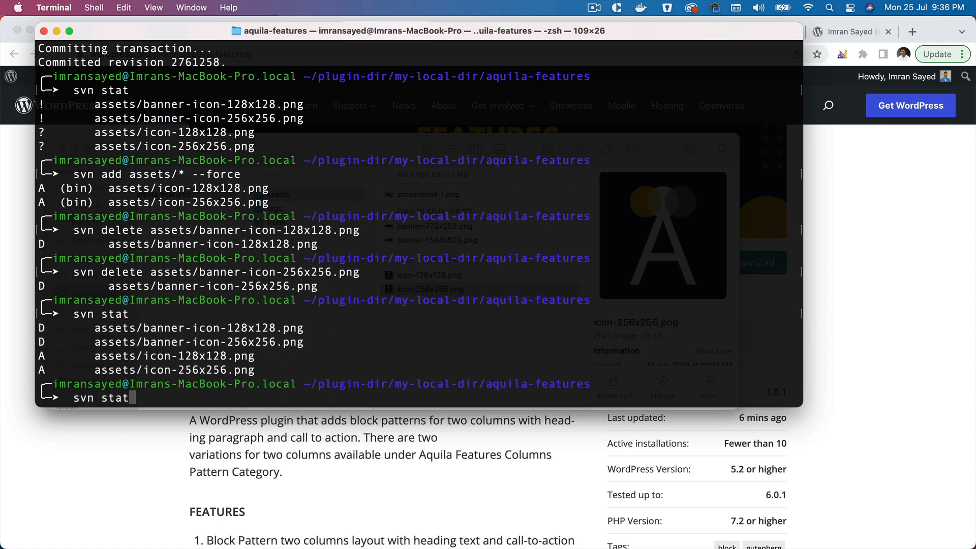
{"action": "type", "text": "svn ci -m 'Update assets file'"}
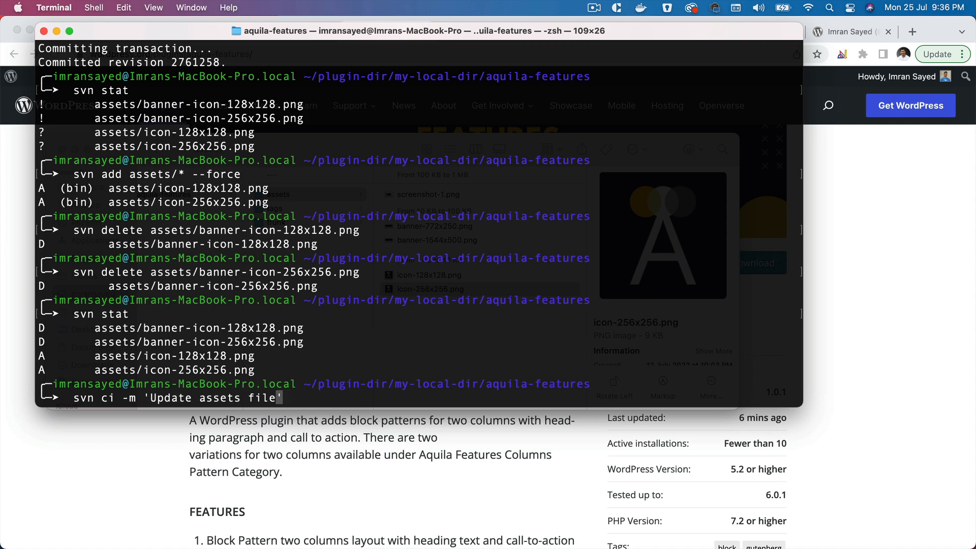
{"action": "key", "text": "Return"}
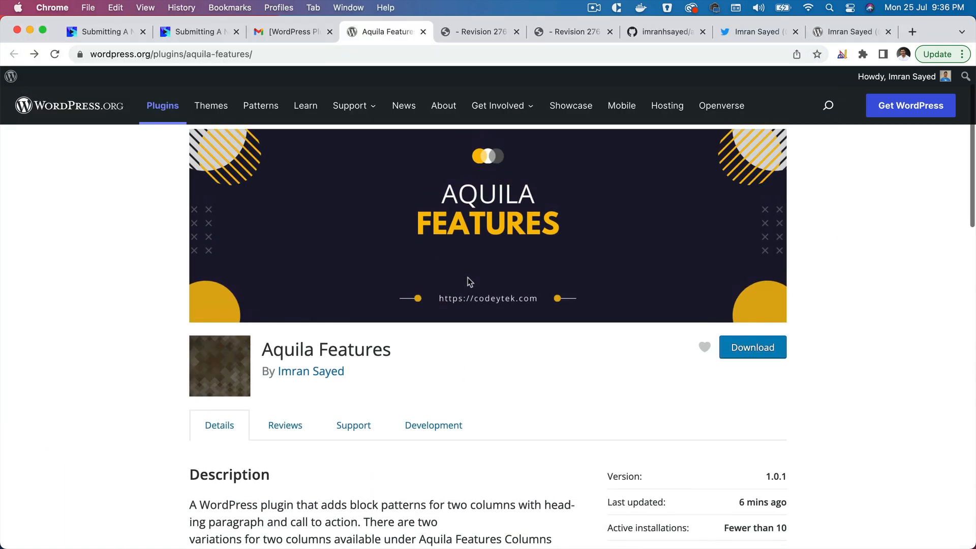
Step: Scroll through the plugin page's Details section, then switch to the Finder assets folder
{"action": "scroll", "scroll_direction": "down", "scroll_amount": 3}
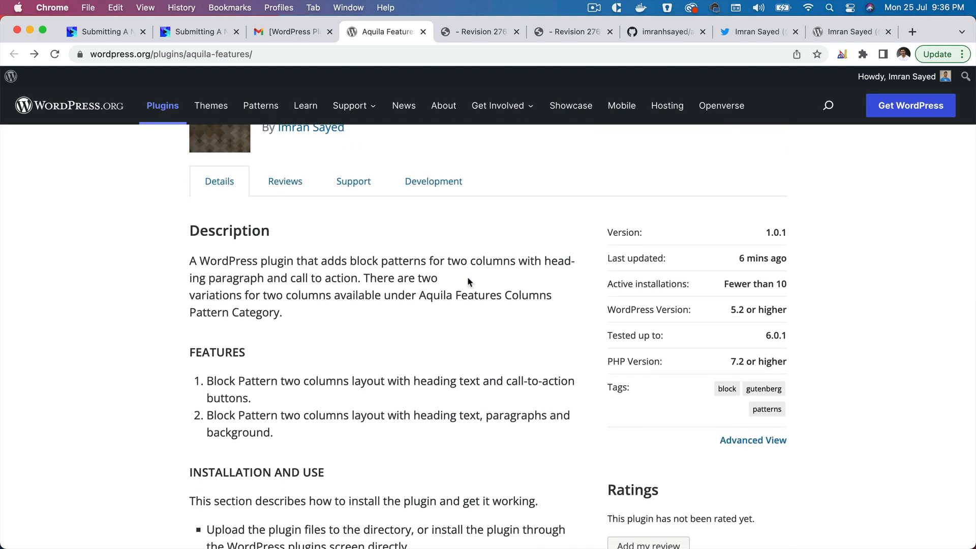
{"action": "mouse_move", "coordinate": [753, 272]}
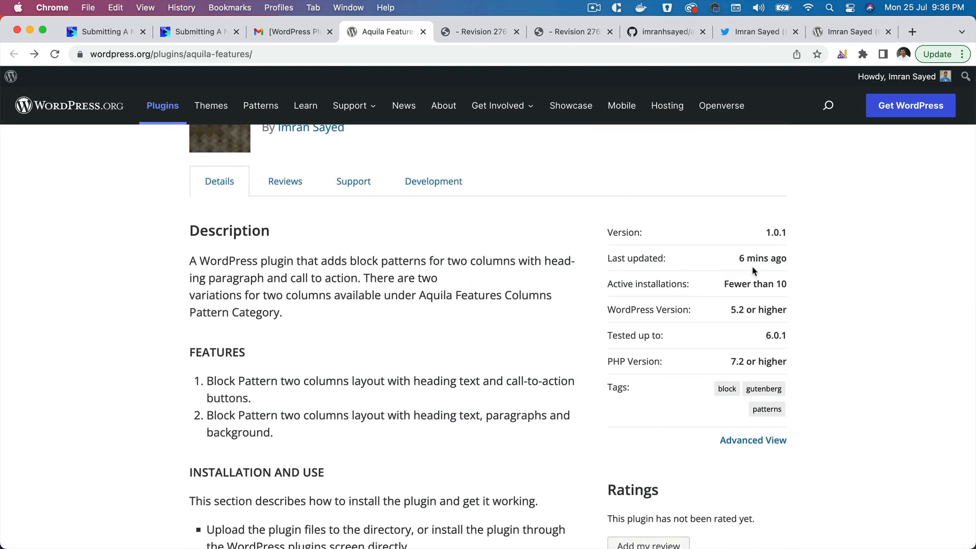
{"action": "mouse_move", "coordinate": [792, 278]}
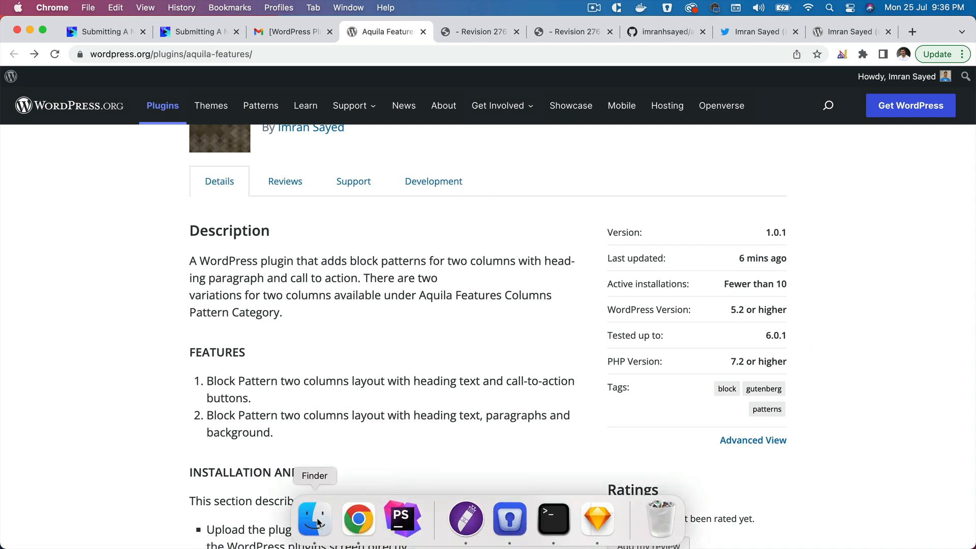
{"action": "left_click", "coordinate": [314, 518]}
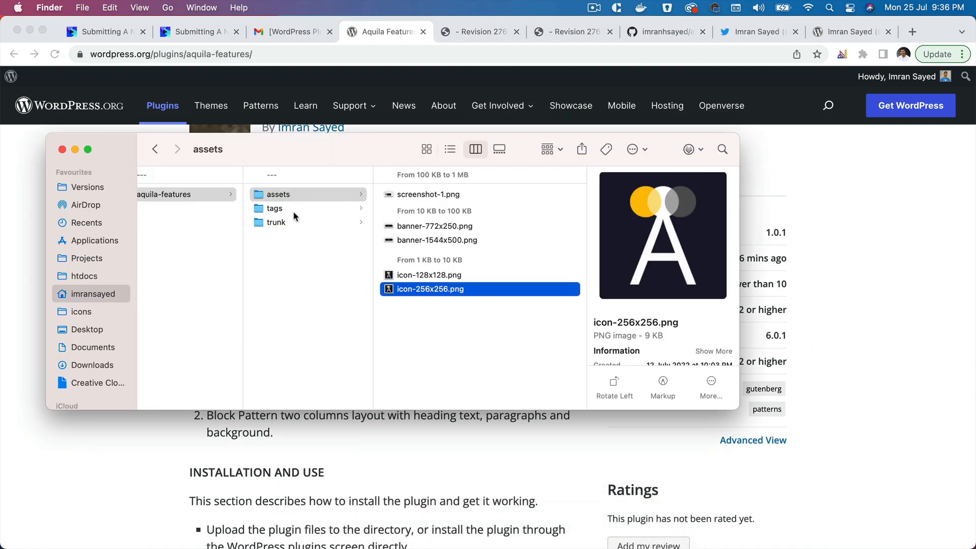
Step: Open trunk's README.txt in TextEdit and select the contributor name in its header
{"action": "left_click", "coordinate": [275, 222]}
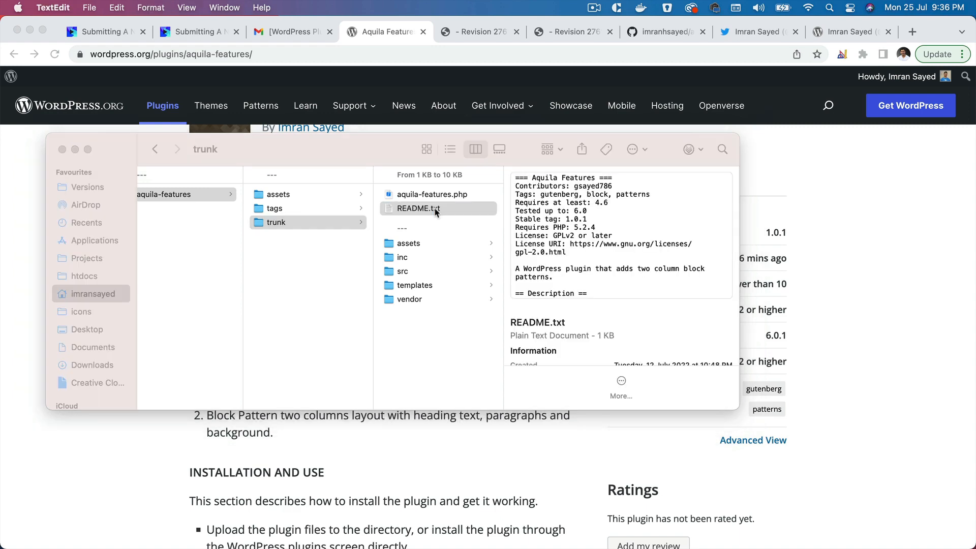
{"action": "double_click", "coordinate": [418, 208]}
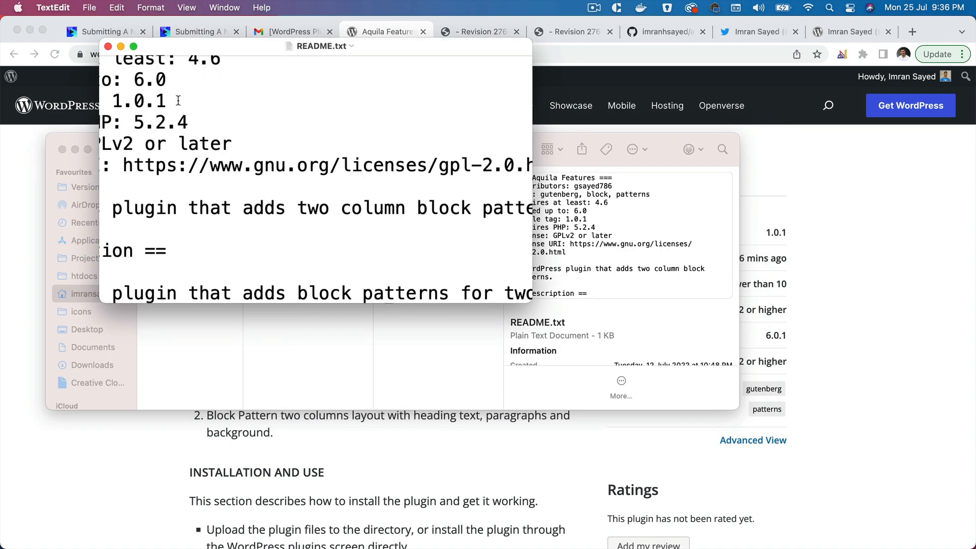
{"action": "scroll", "scroll_direction": "up", "scroll_amount": 3}
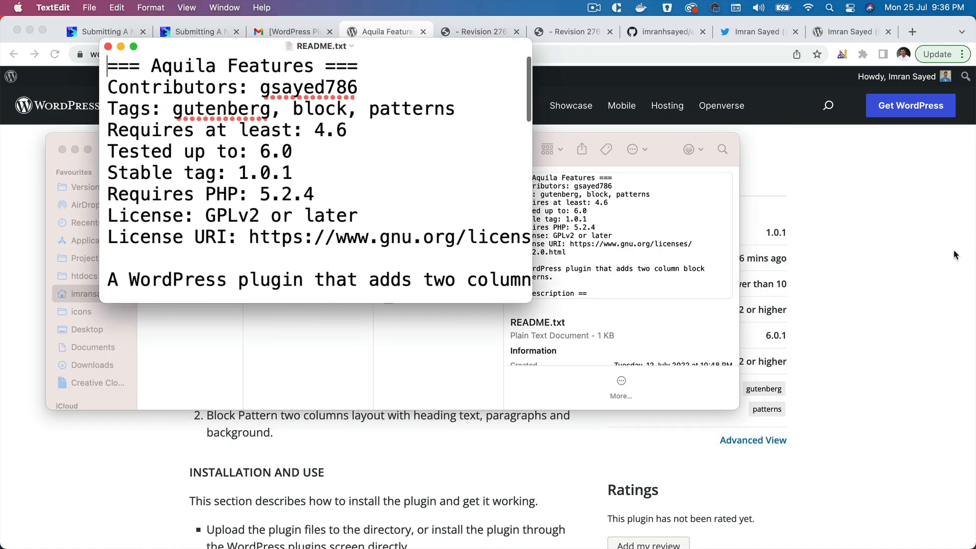
{"action": "double_click", "coordinate": [308, 87]}
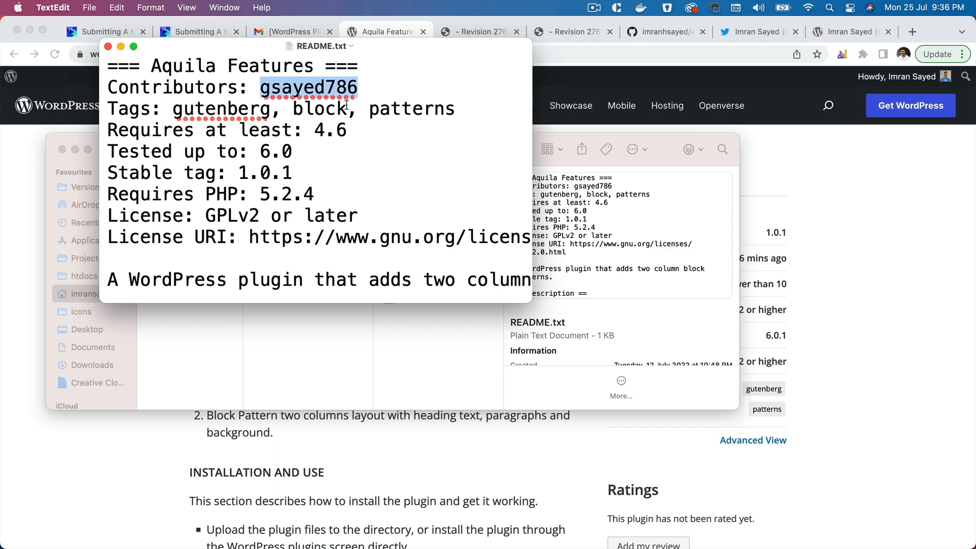
{"action": "mouse_move", "coordinate": [856, 142]}
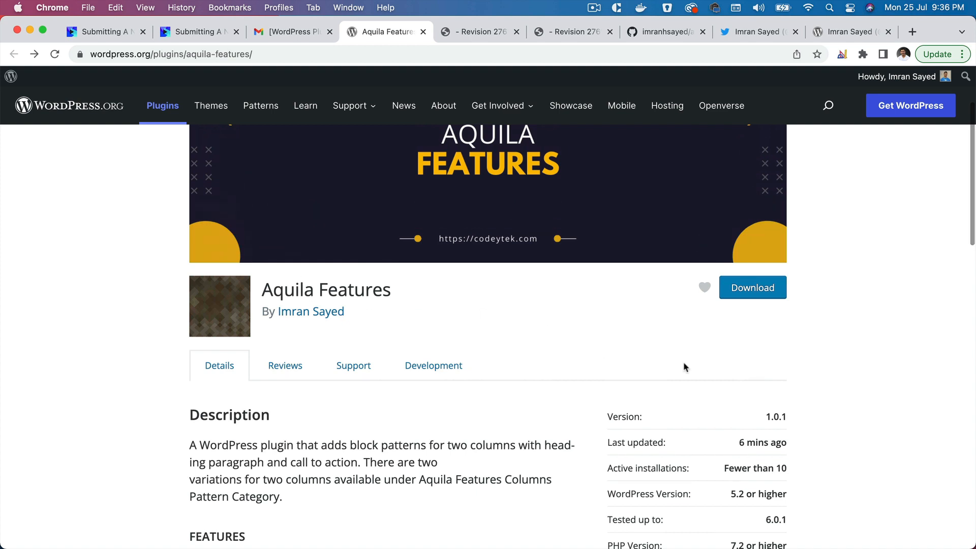
{"action": "scroll", "scroll_direction": "down", "scroll_amount": 3}
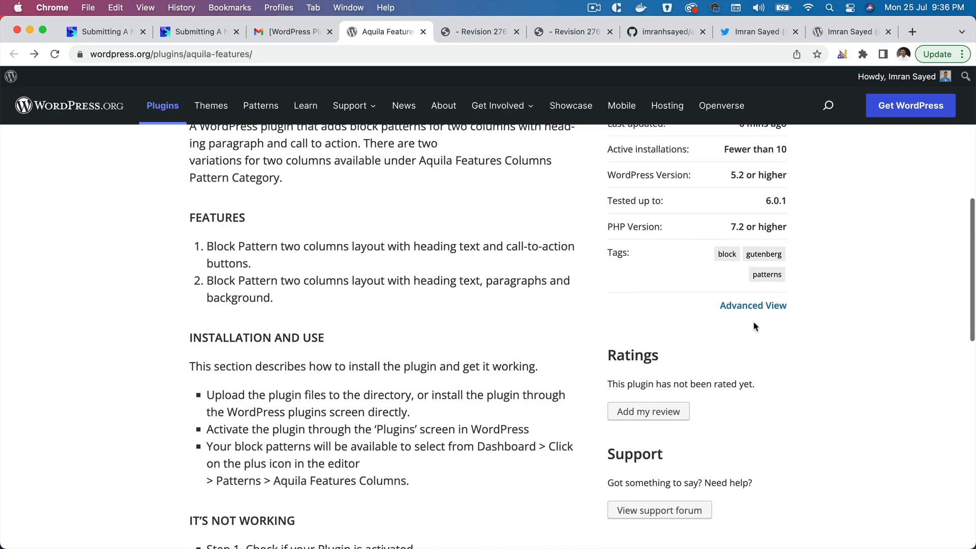
{"action": "scroll", "scroll_direction": "down", "scroll_amount": 3}
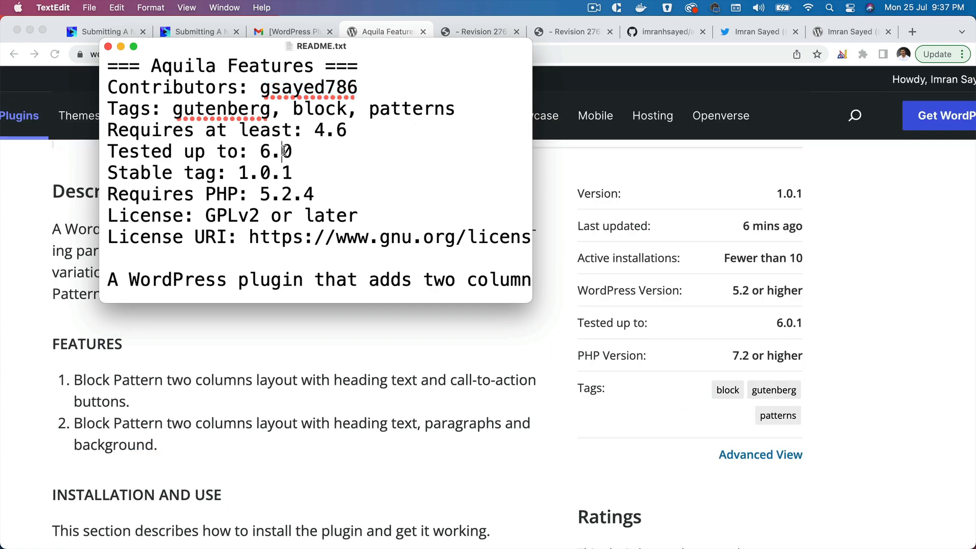
{"action": "mouse_move", "coordinate": [194, 173]}
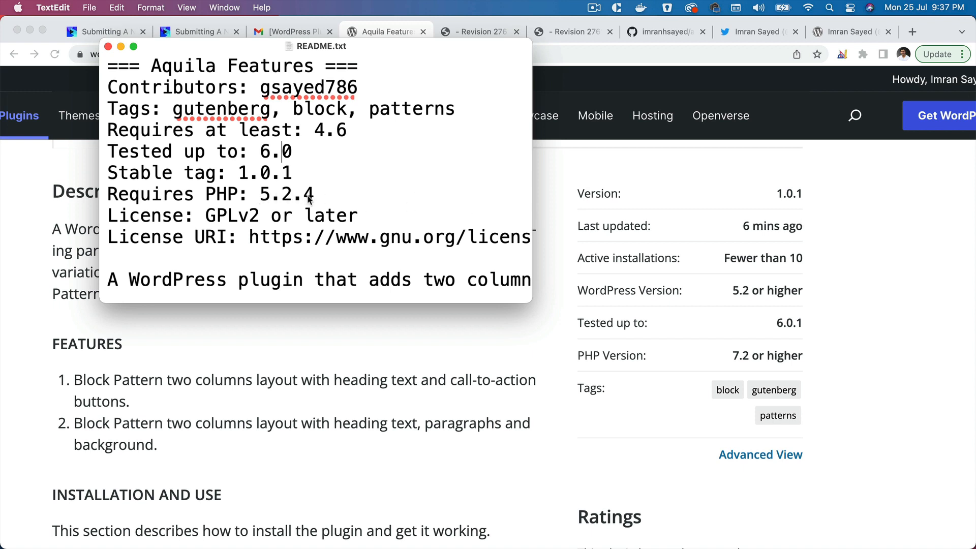
{"action": "mouse_move", "coordinate": [302, 228]}
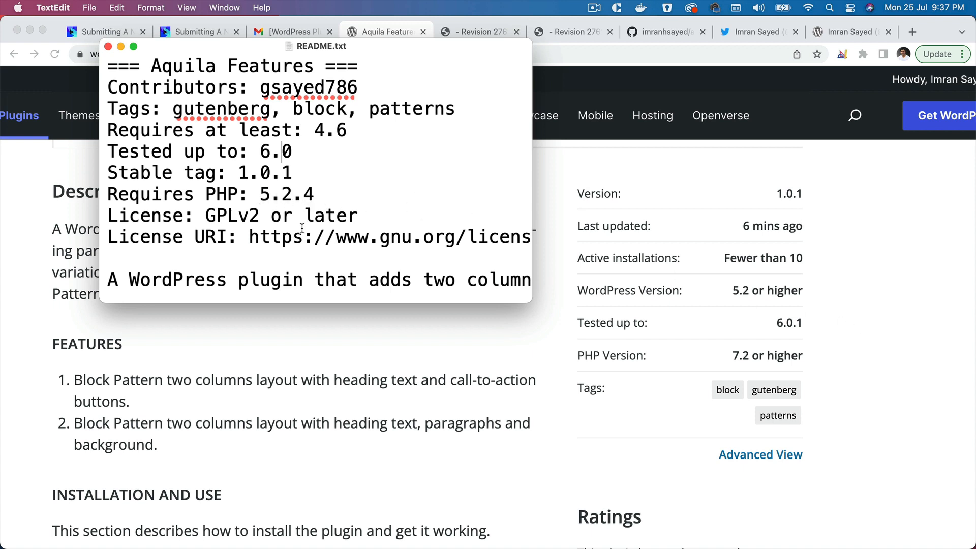
{"action": "mouse_move", "coordinate": [818, 332]}
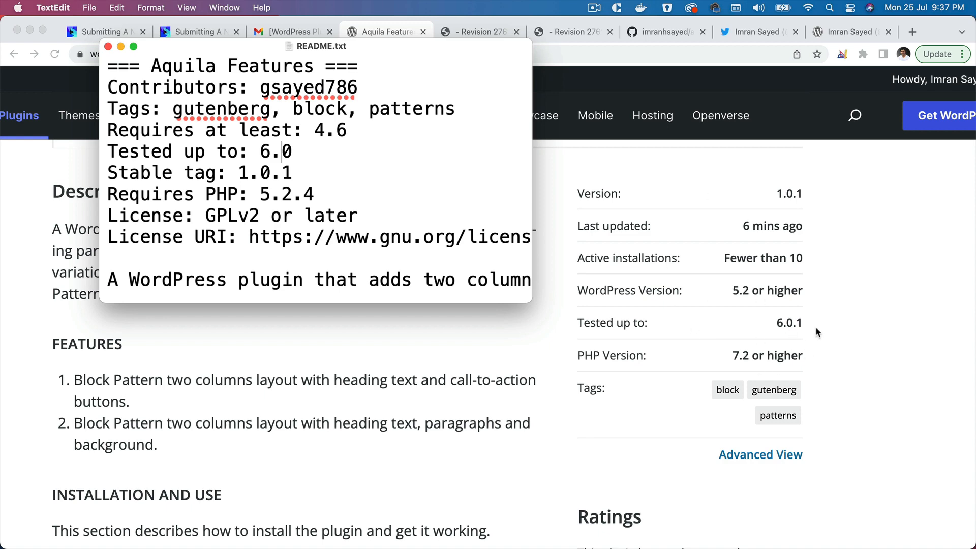
{"action": "scroll", "scroll_direction": "down", "scroll_amount": 3}
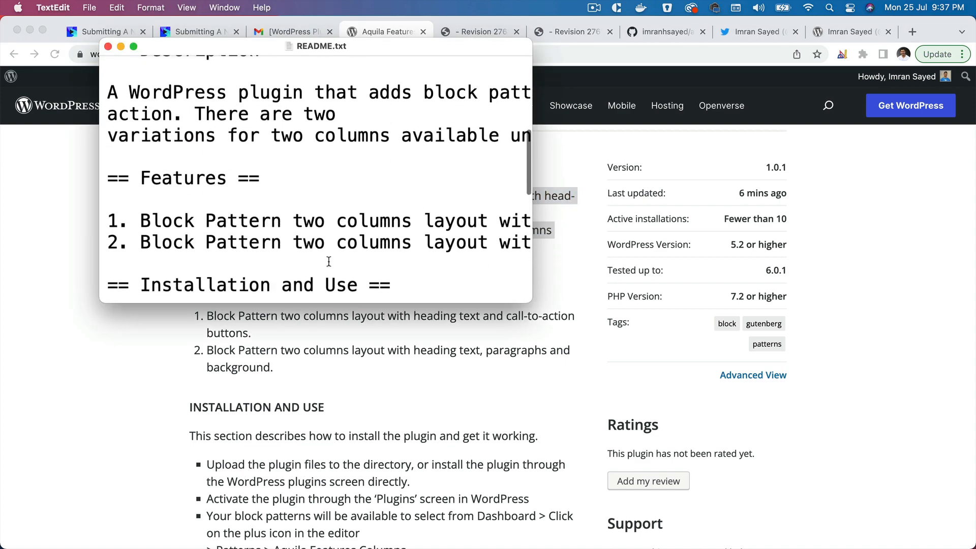
{"action": "scroll", "scroll_direction": "down", "scroll_amount": 3}
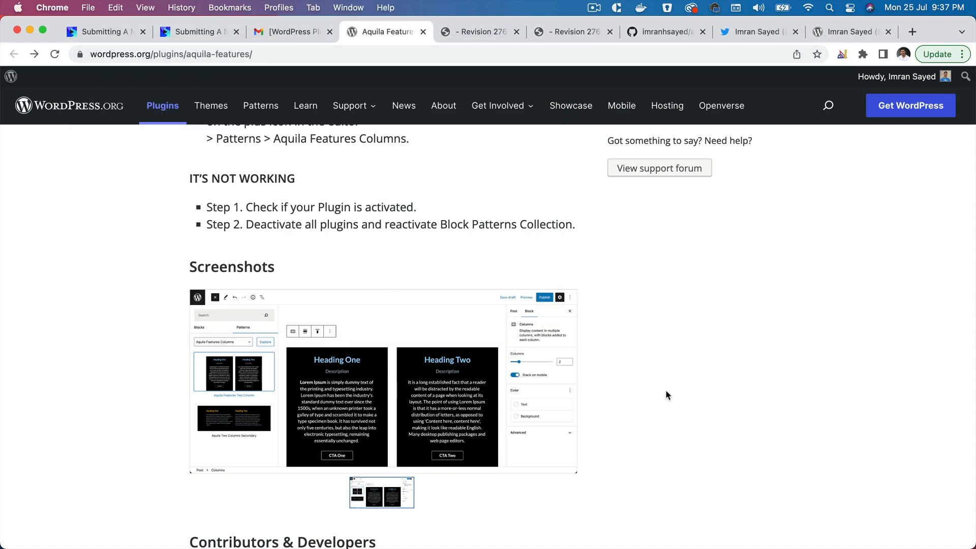
Step: Scroll the Aquila Features page to Contributors & Developers and open the contributor's profile link
{"action": "scroll", "scroll_direction": "up", "scroll_amount": 3}
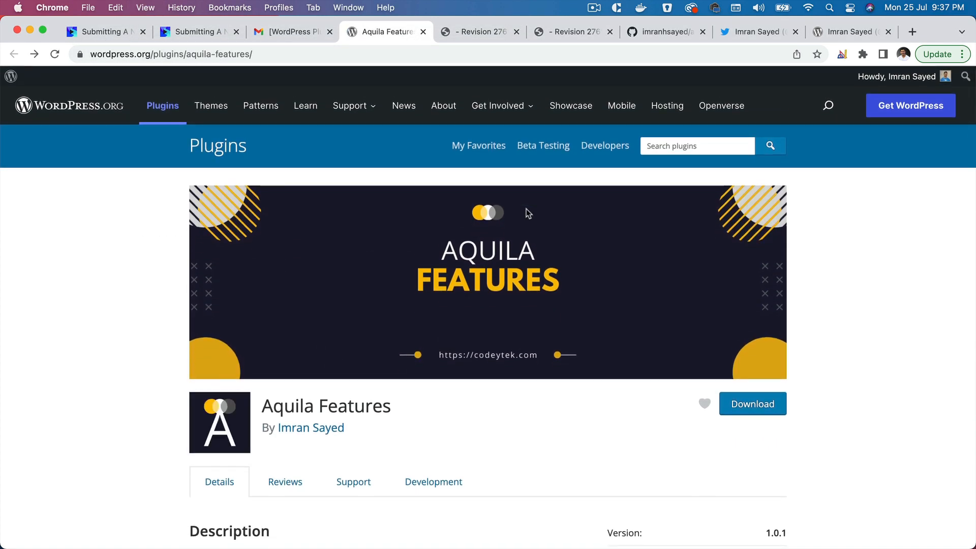
{"action": "mouse_move", "coordinate": [439, 350]}
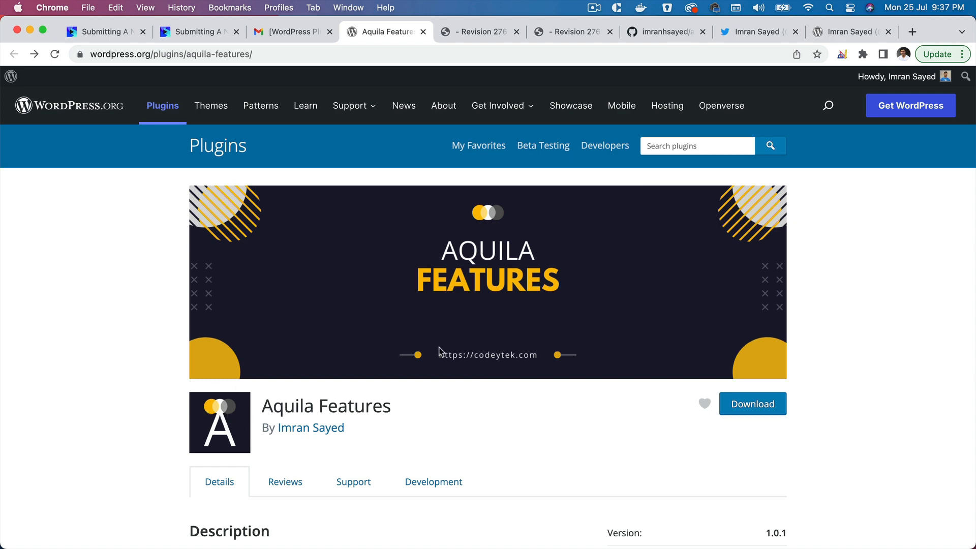
{"action": "scroll", "scroll_direction": "down", "scroll_amount": 3}
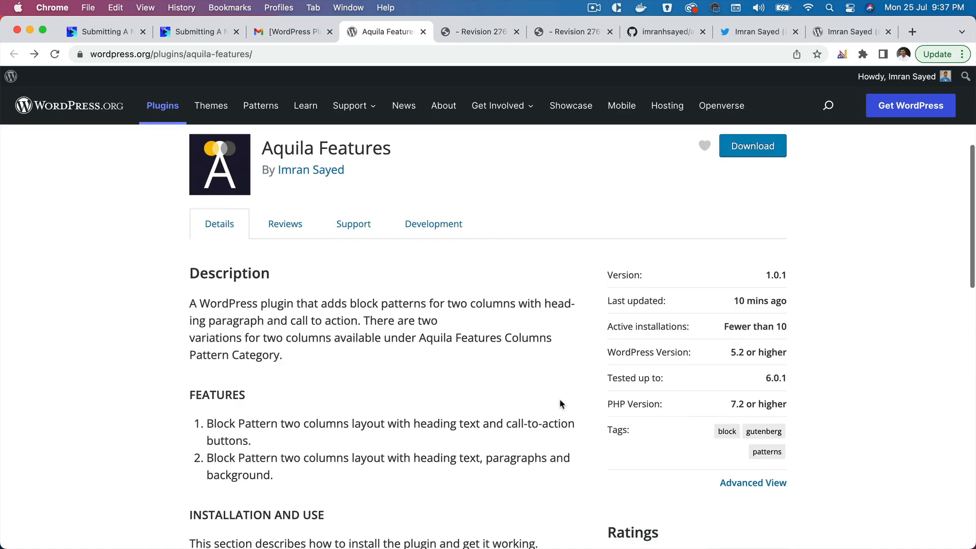
{"action": "scroll", "scroll_direction": "down", "scroll_amount": 3}
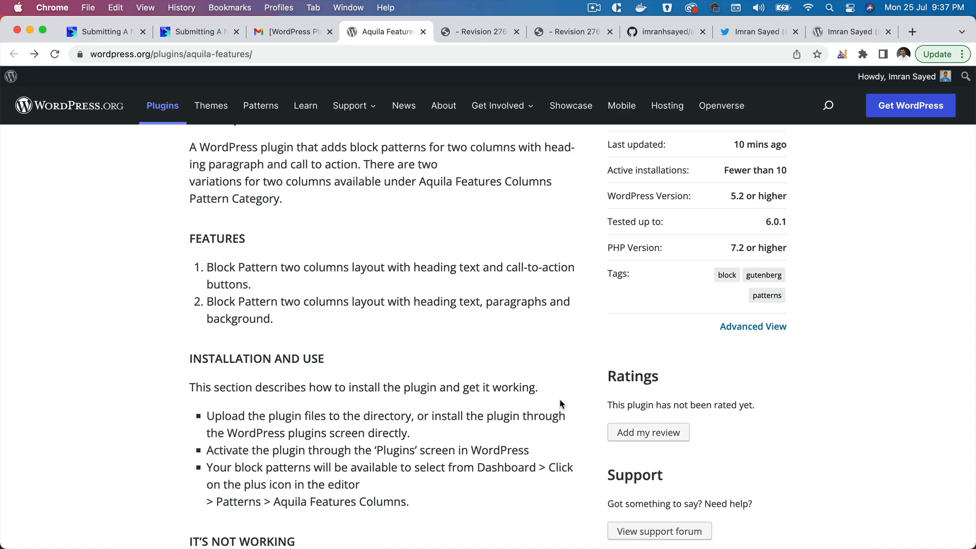
{"action": "scroll", "scroll_direction": "up", "scroll_amount": 3}
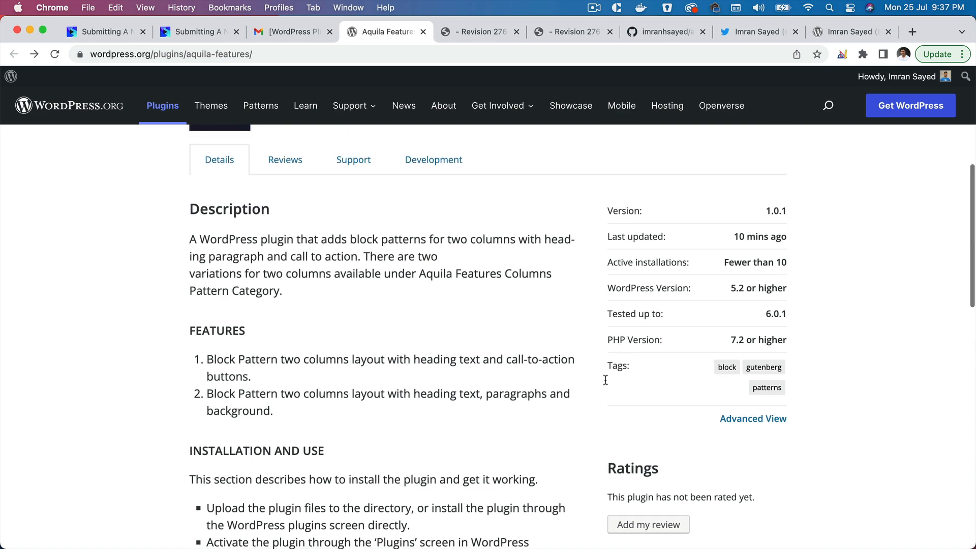
{"action": "scroll", "scroll_direction": "down", "scroll_amount": 3}
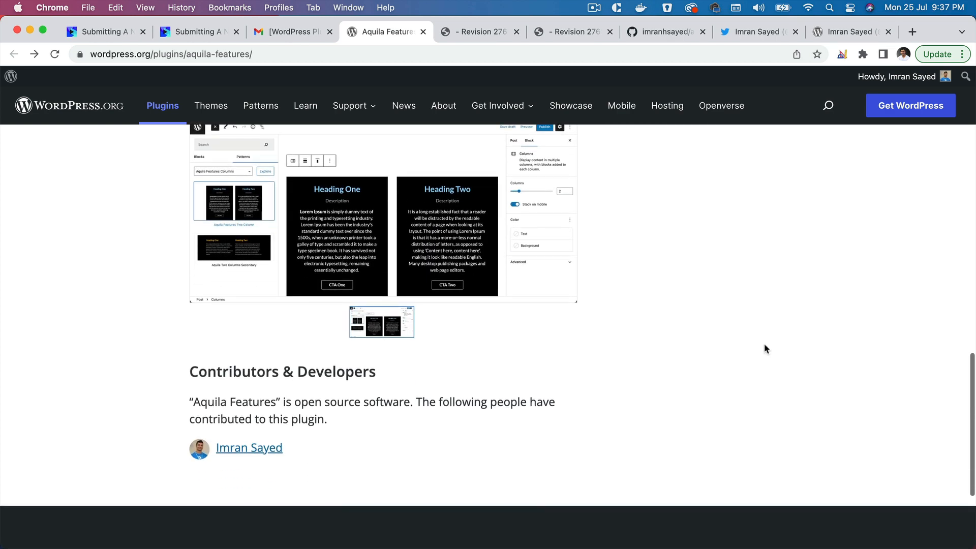
{"action": "left_click", "coordinate": [249, 447]}
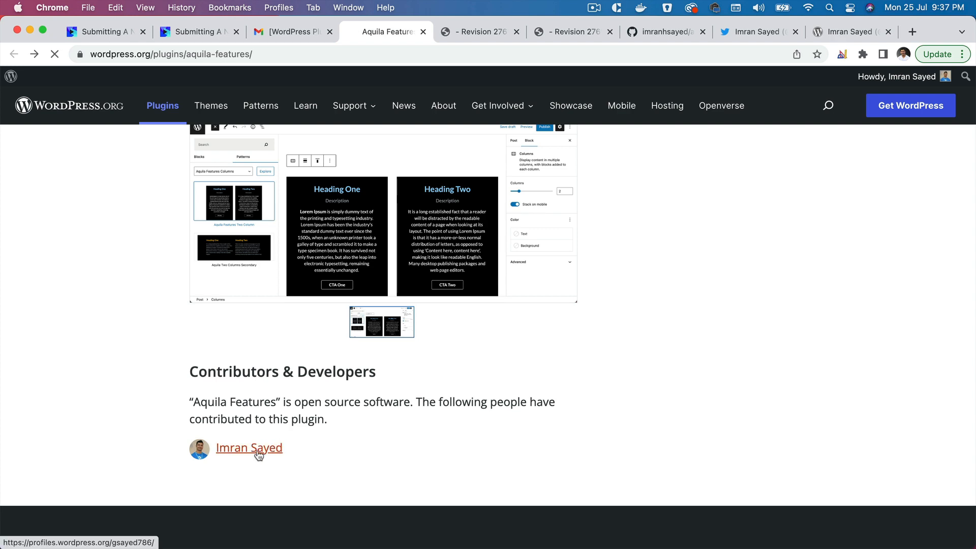
Step: On the author's profile, open the Plugins tab listing Aquila Features among Developer plugins
{"action": "left_click", "coordinate": [249, 447]}
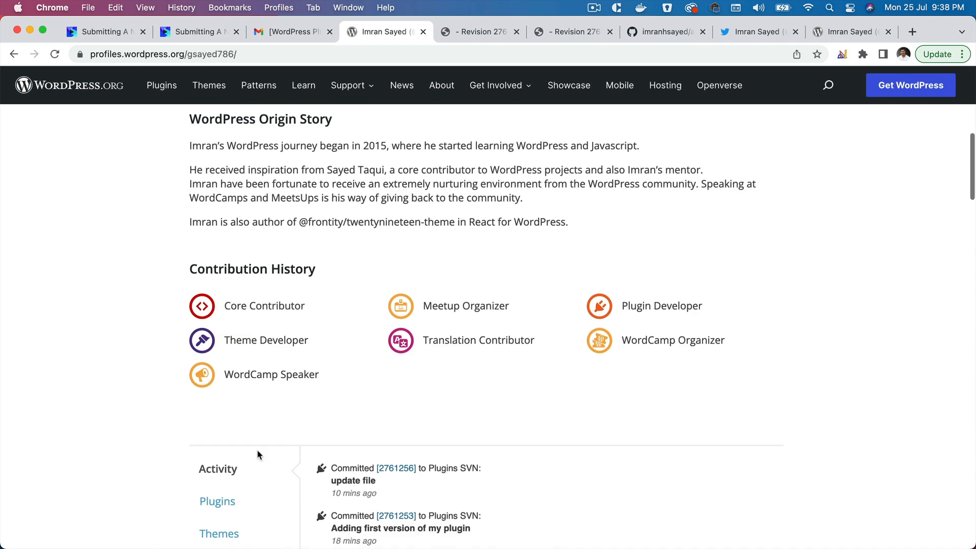
{"action": "scroll", "scroll_direction": "down", "scroll_amount": 3}
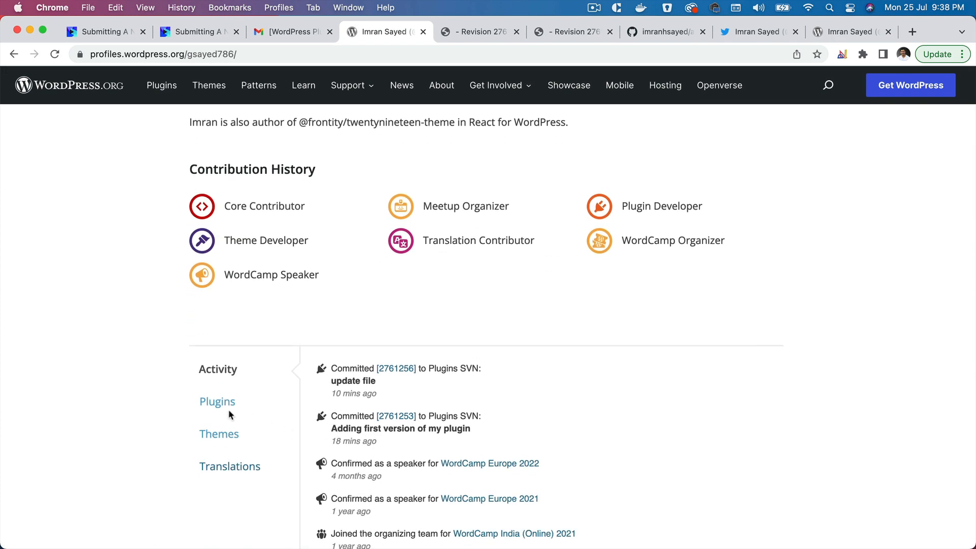
{"action": "left_click", "coordinate": [217, 401]}
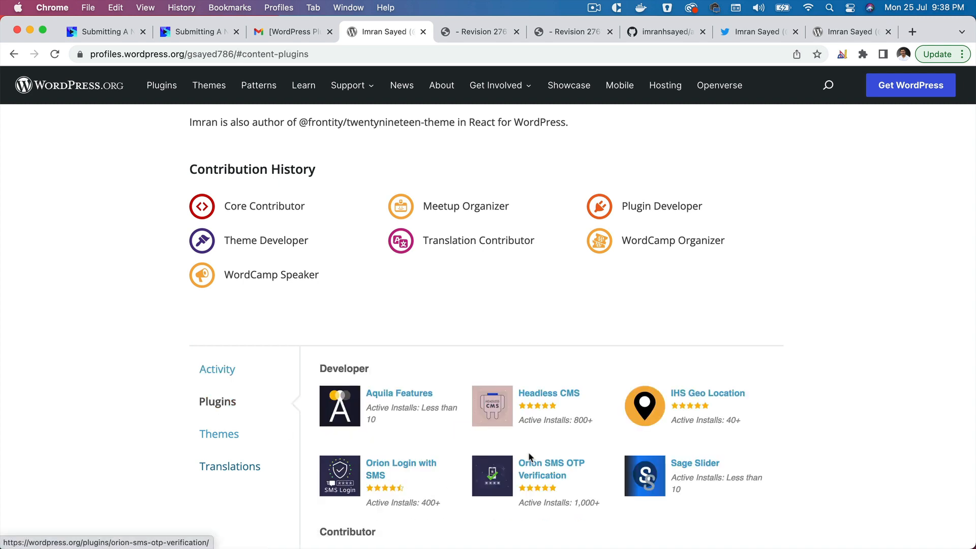
{"action": "mouse_move", "coordinate": [724, 458]}
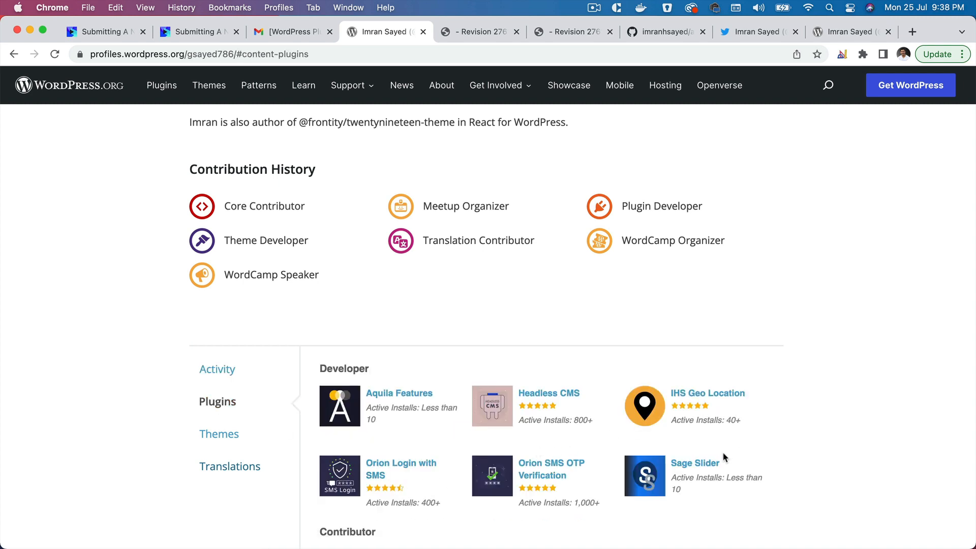
{"action": "mouse_move", "coordinate": [596, 458]}
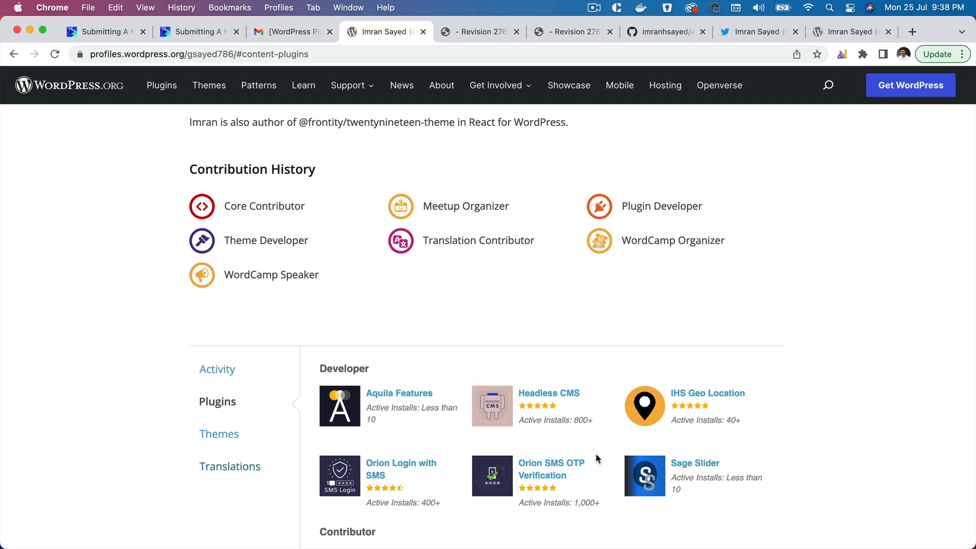
{"action": "mouse_move", "coordinate": [724, 472]}
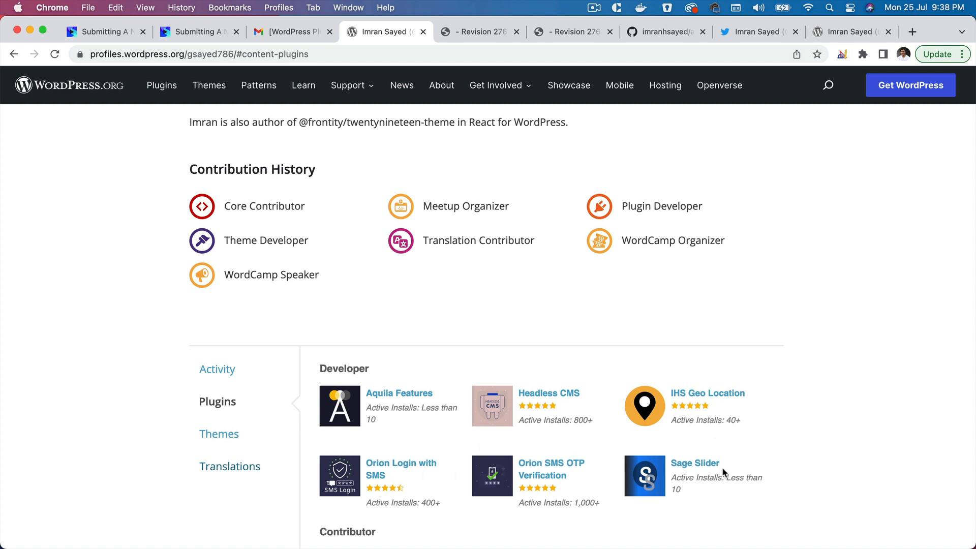
{"action": "mouse_move", "coordinate": [399, 393]}
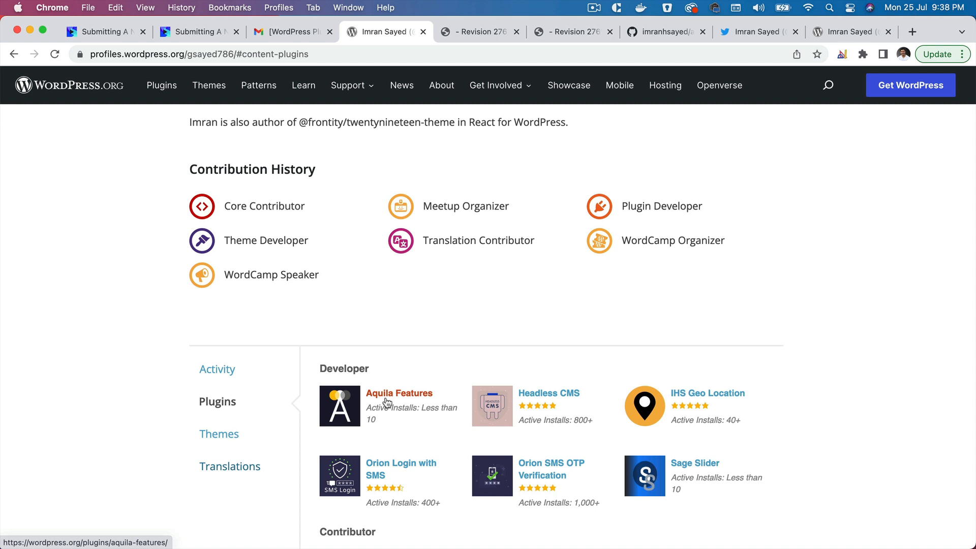
{"action": "mouse_move", "coordinate": [399, 402]}
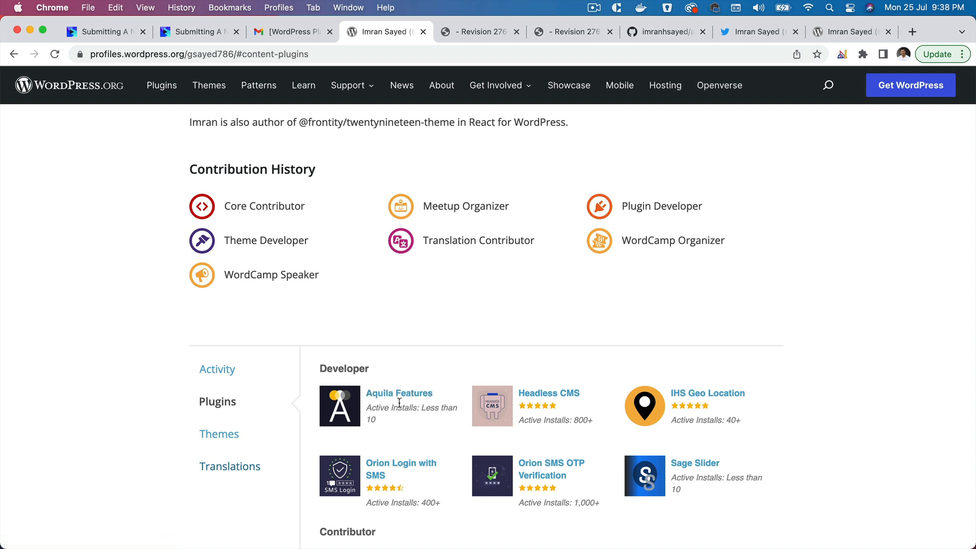
{"action": "mouse_move", "coordinate": [346, 402]}
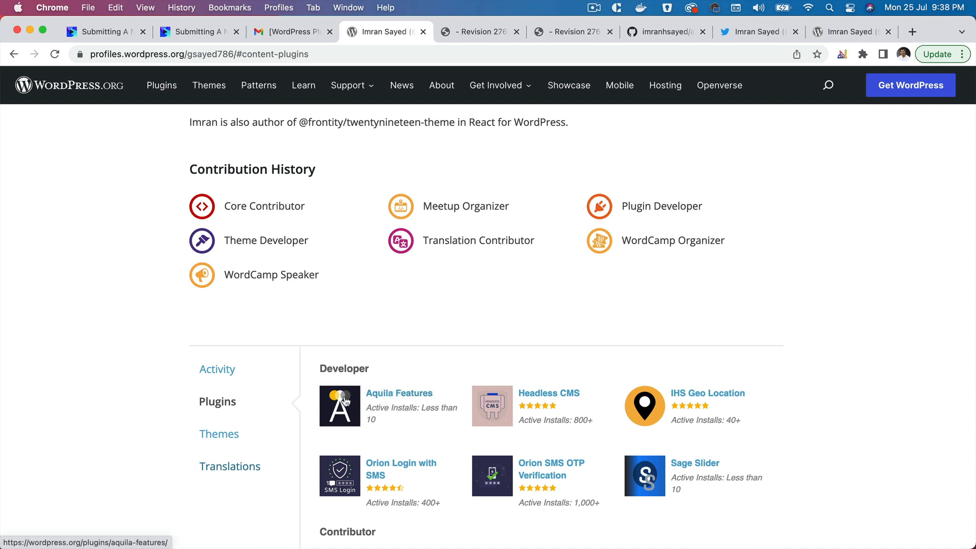
{"action": "mouse_move", "coordinate": [366, 404]}
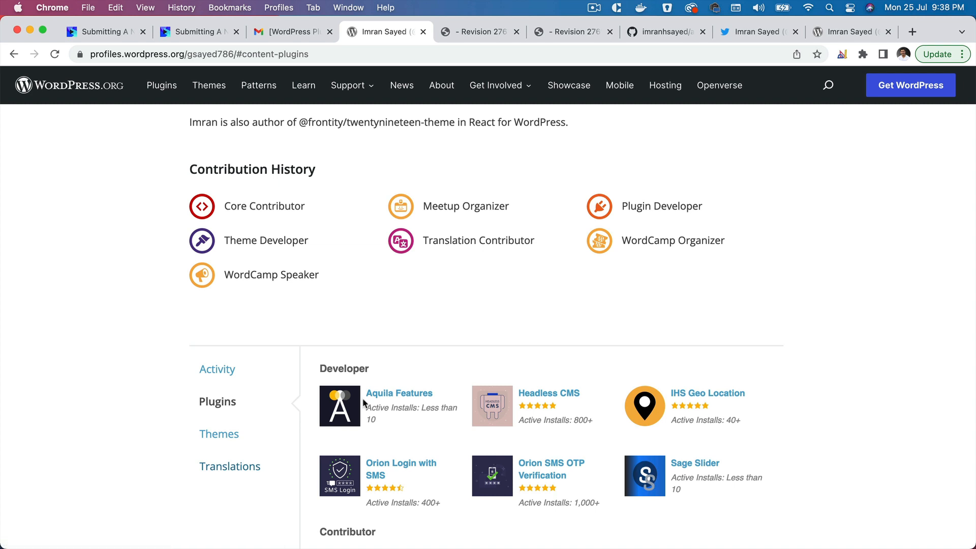
{"action": "mouse_move", "coordinate": [581, 421]}
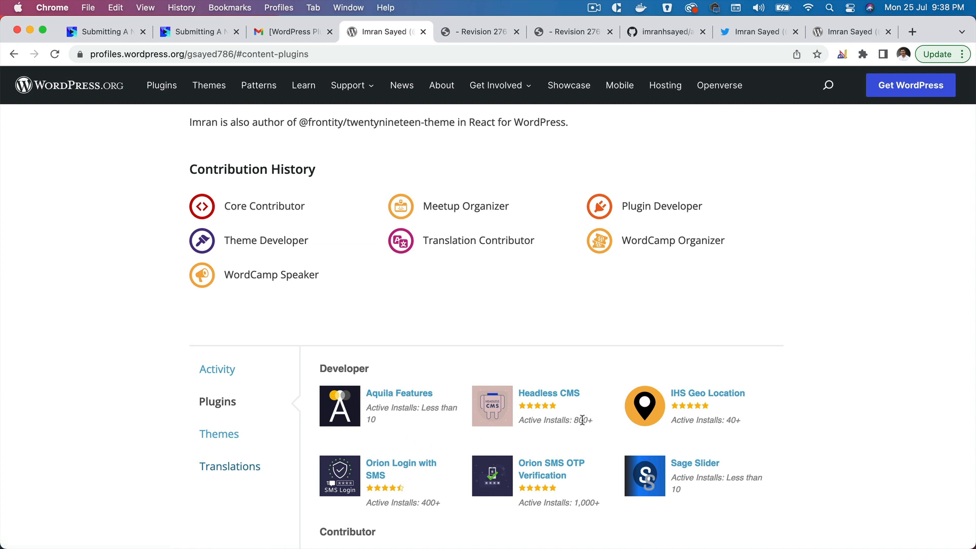
{"action": "mouse_move", "coordinate": [576, 416]}
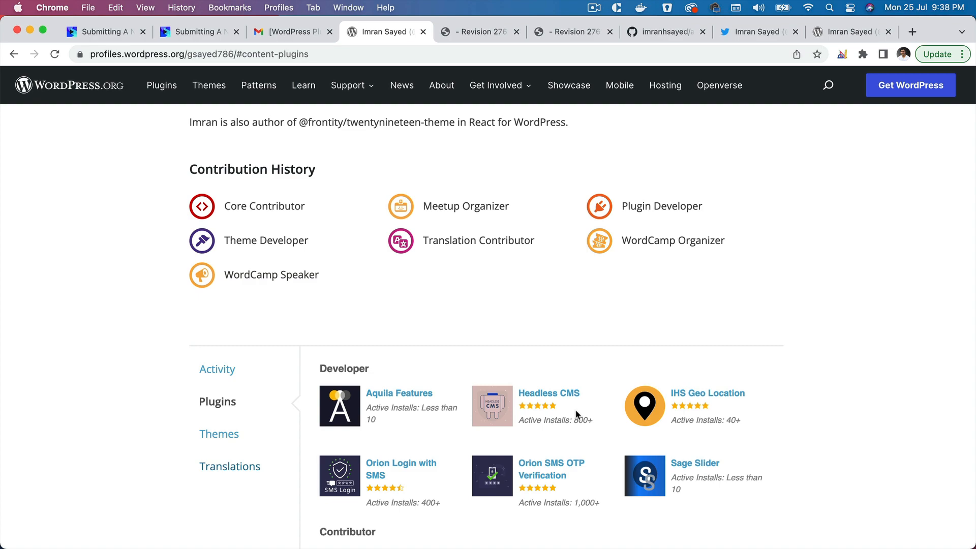
{"action": "mouse_move", "coordinate": [563, 401]}
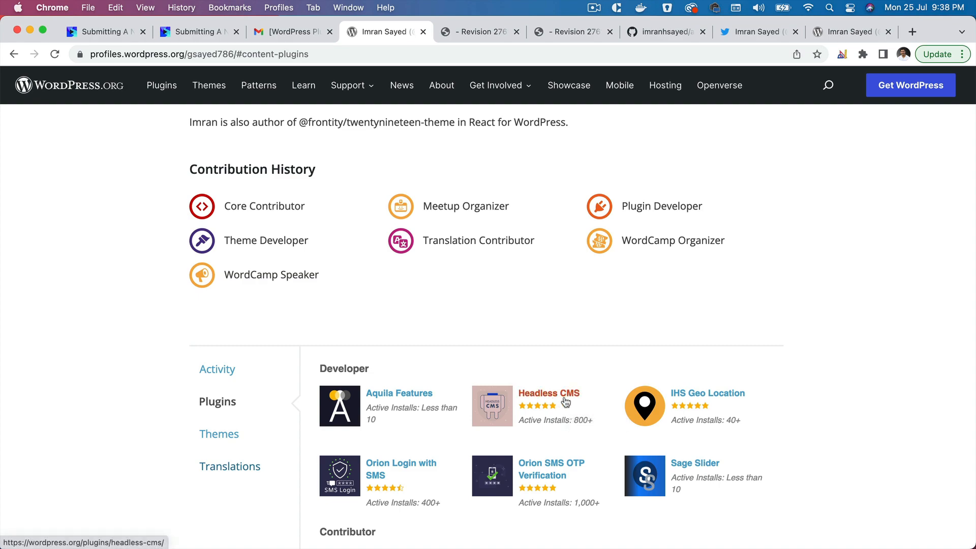
Step: Open the Headless CMS plugin page and scroll down through its details
{"action": "left_click", "coordinate": [548, 393]}
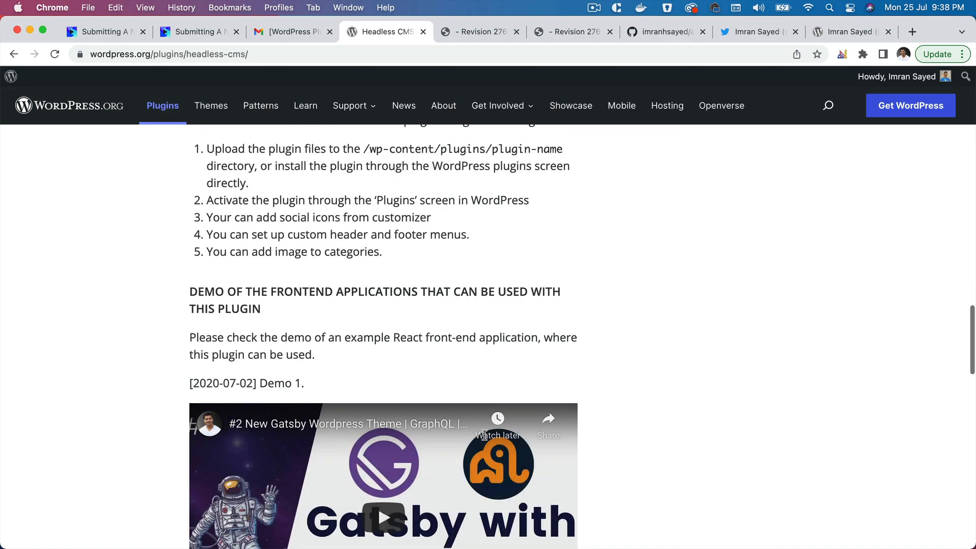
{"action": "scroll", "scroll_direction": "down", "scroll_amount": 3}
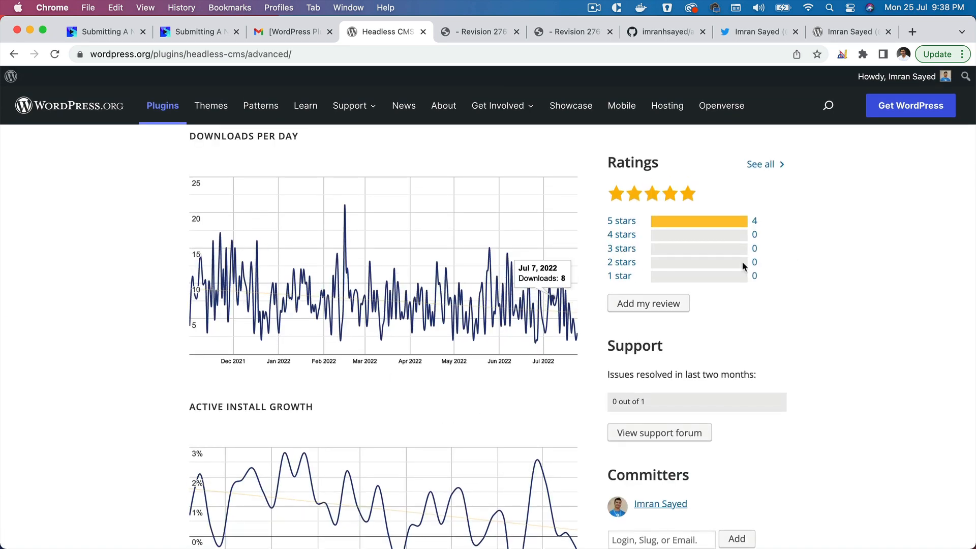
{"action": "mouse_move", "coordinate": [718, 251]}
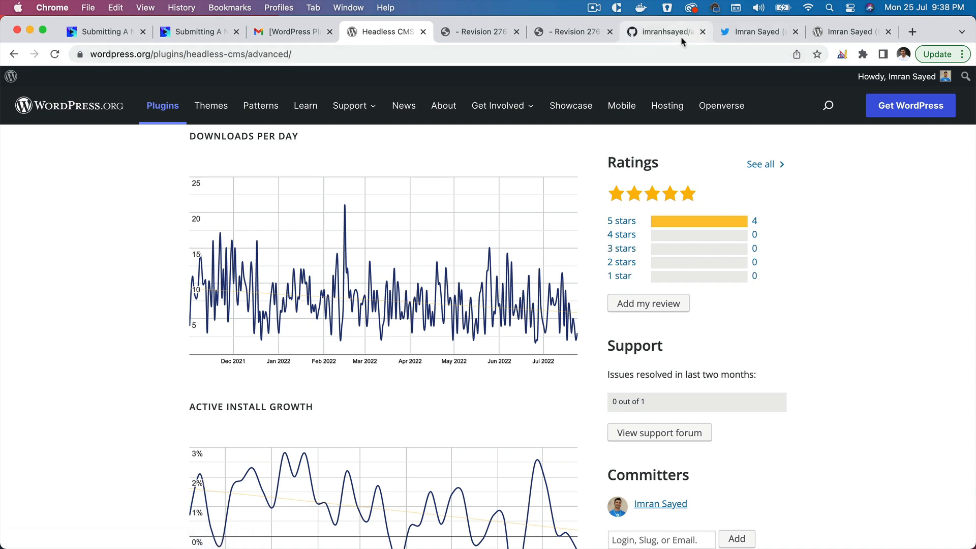
{"action": "mouse_move", "coordinate": [665, 31]}
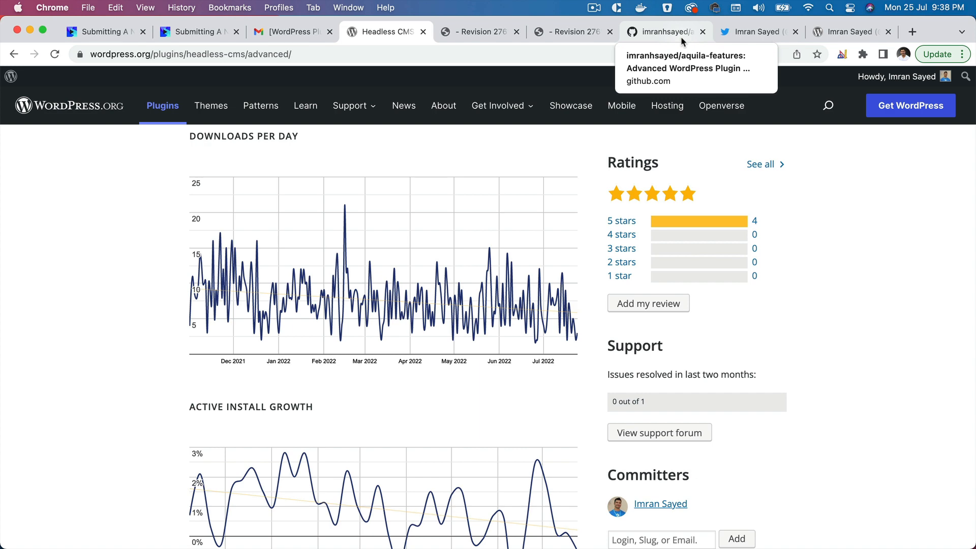
Step: View the aquila-features GitHub repository home, then the Codeytek Academy Twitter profile
{"action": "left_click", "coordinate": [663, 31]}
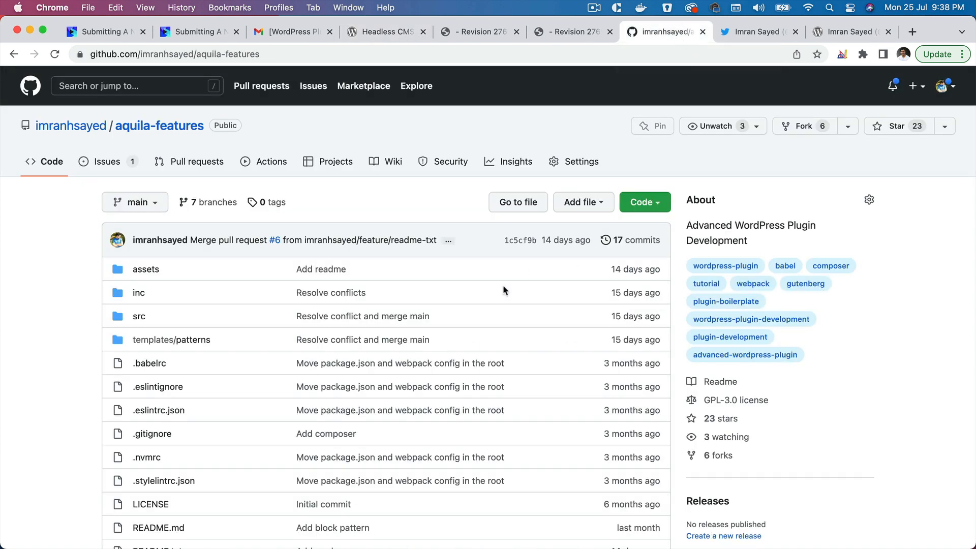
{"action": "mouse_move", "coordinate": [127, 140]}
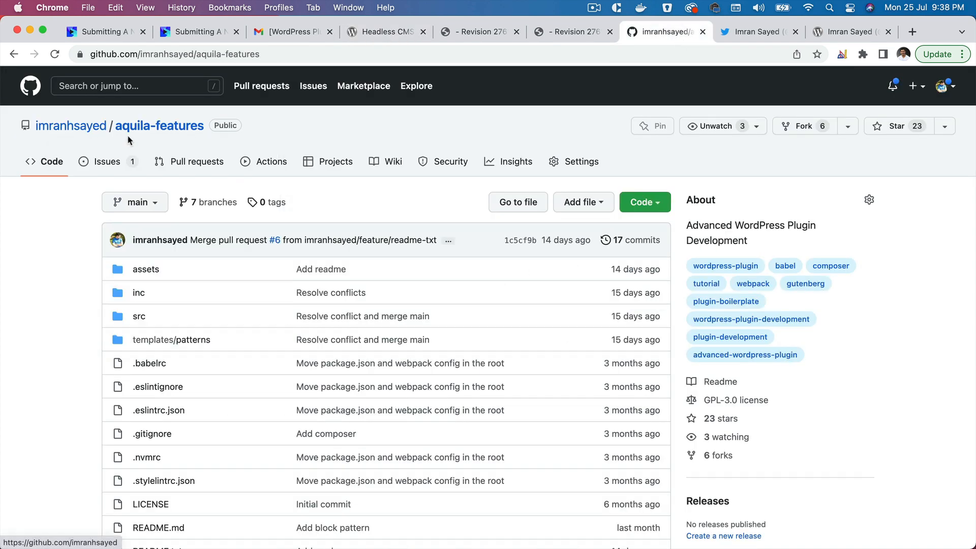
{"action": "mouse_move", "coordinate": [159, 126]}
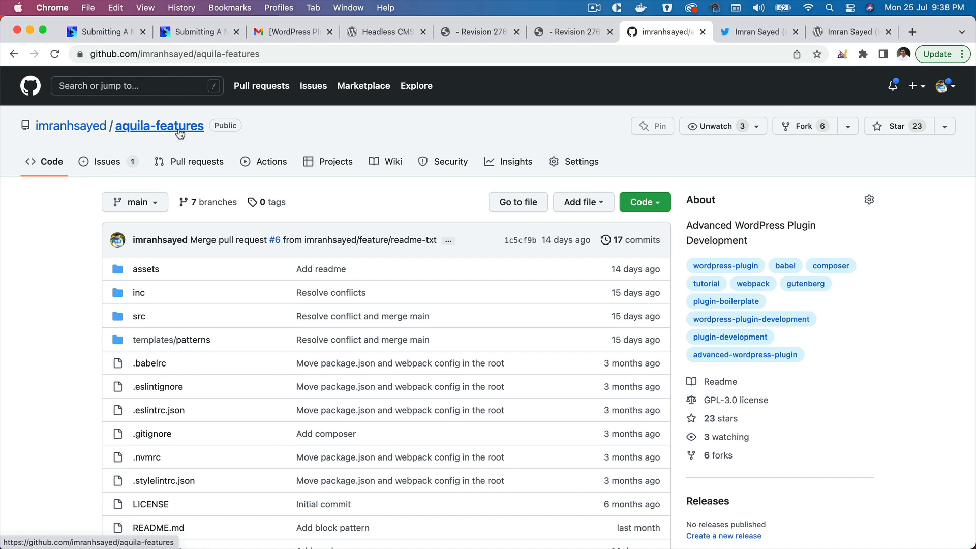
{"action": "left_click", "coordinate": [754, 32]}
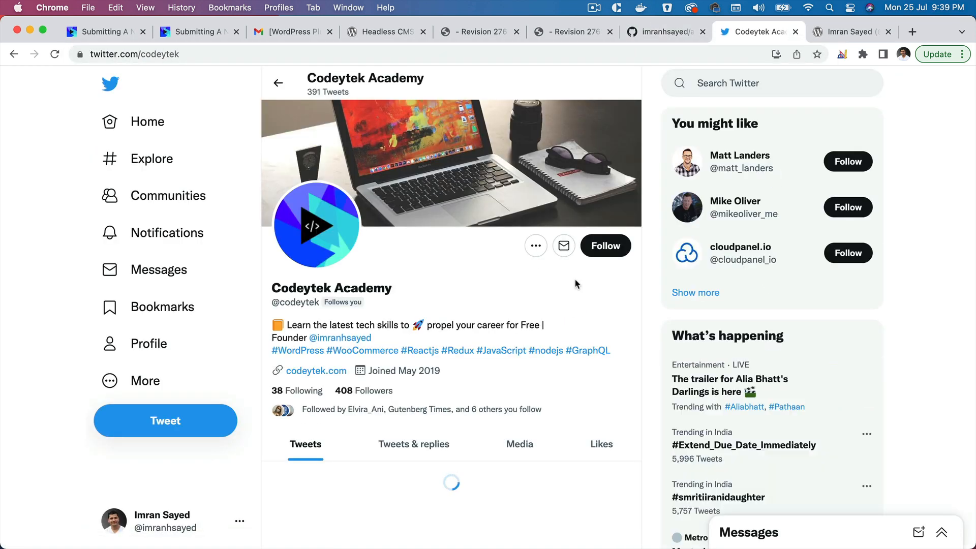